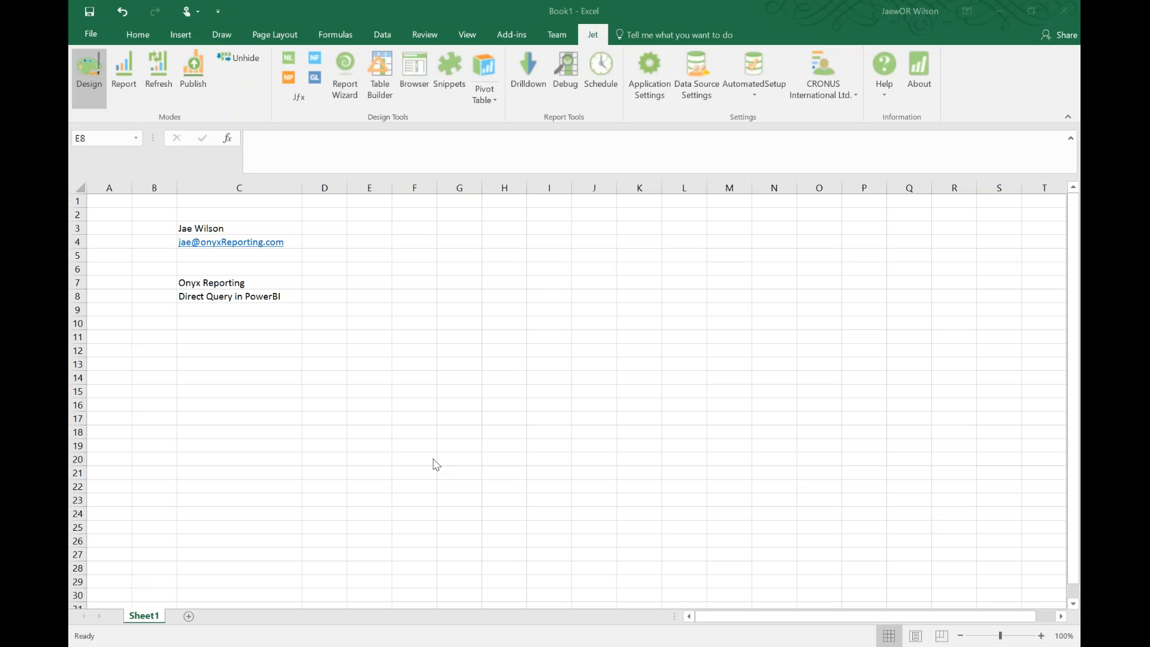
pyautogui.moveTo(353, 365)
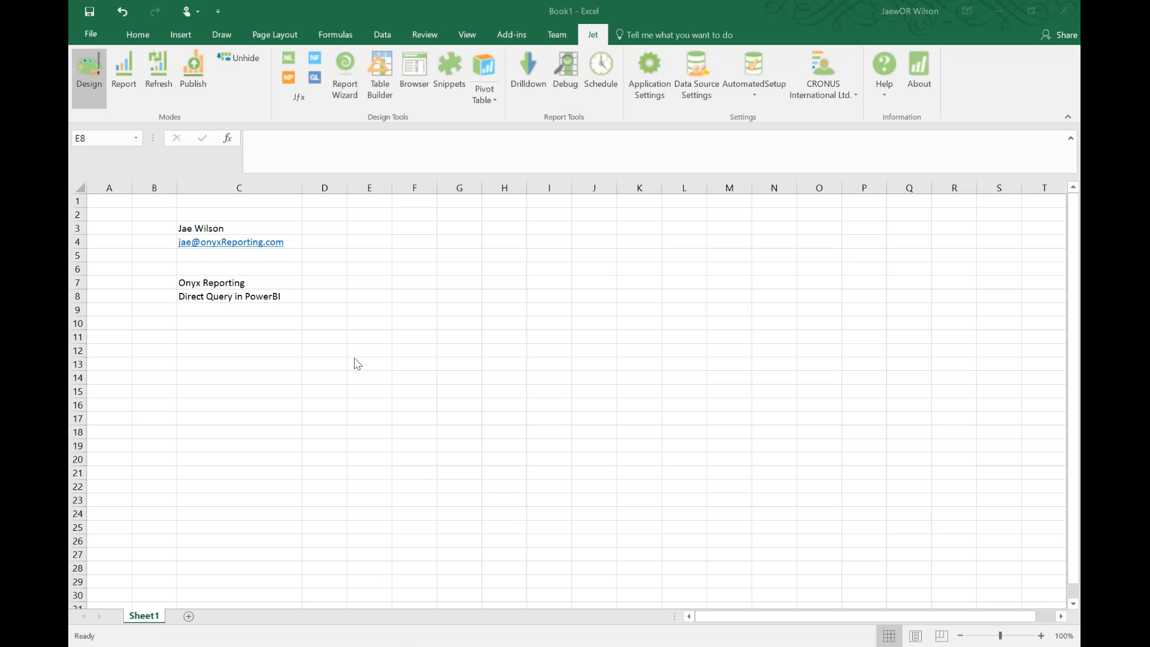
# Insert an OLAP pivot table at cell E8 sourced from the Sales cube
pyautogui.click(369, 296)
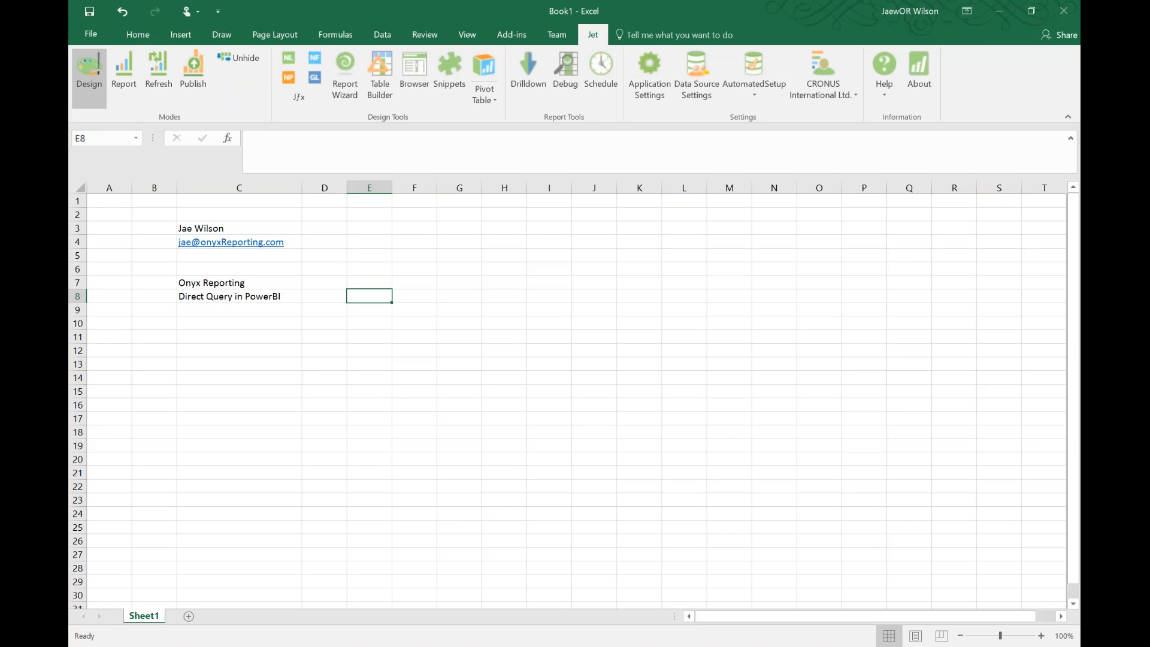
pyautogui.moveTo(303, 247)
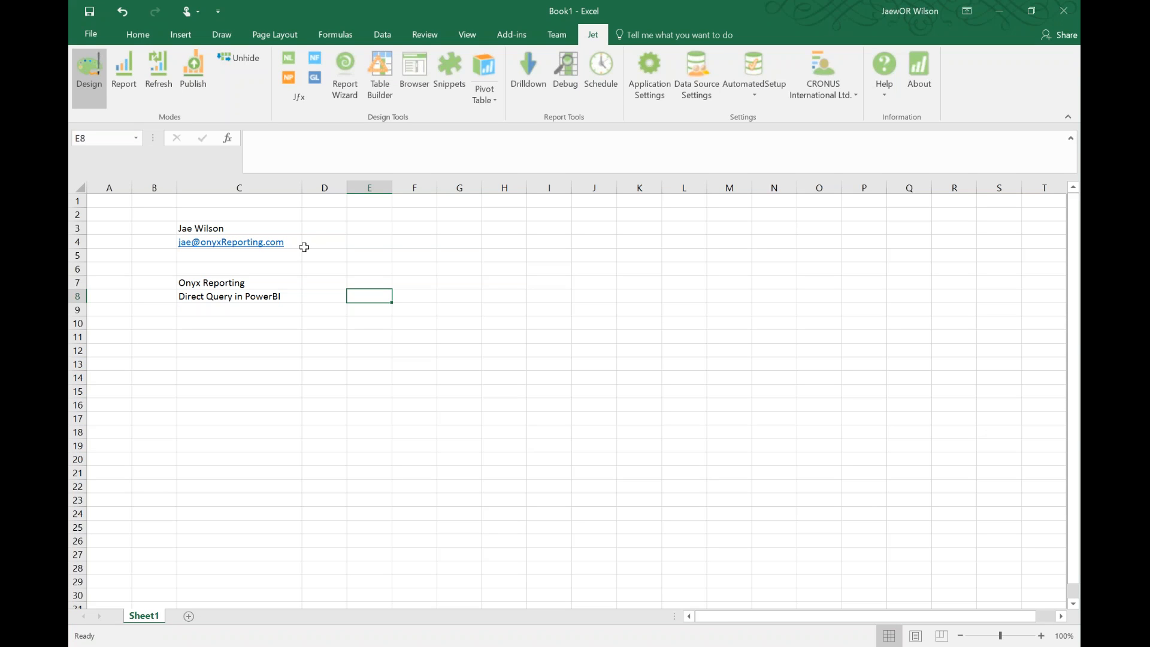
pyautogui.click(240, 283)
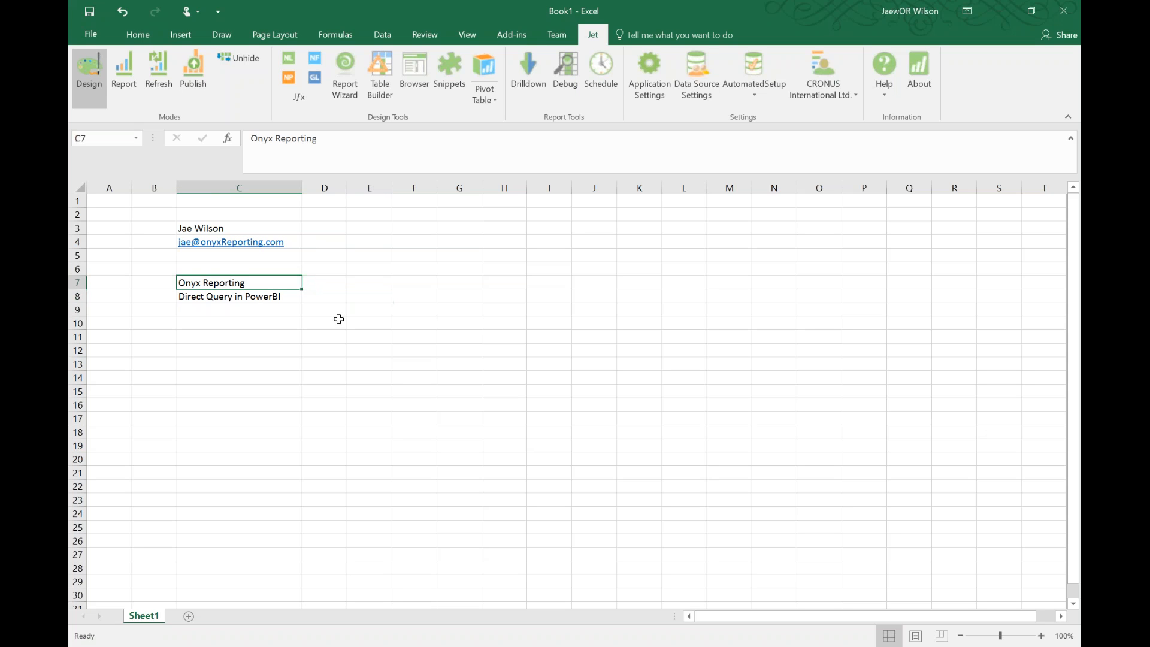
pyautogui.click(238, 296)
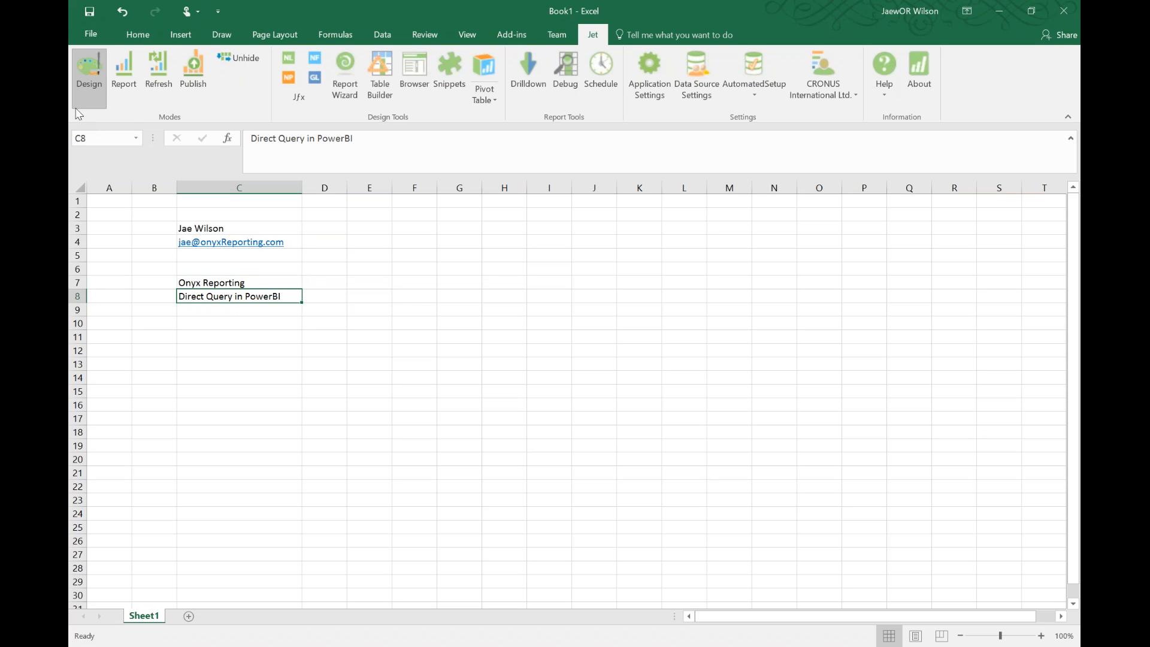
pyautogui.moveTo(260, 107)
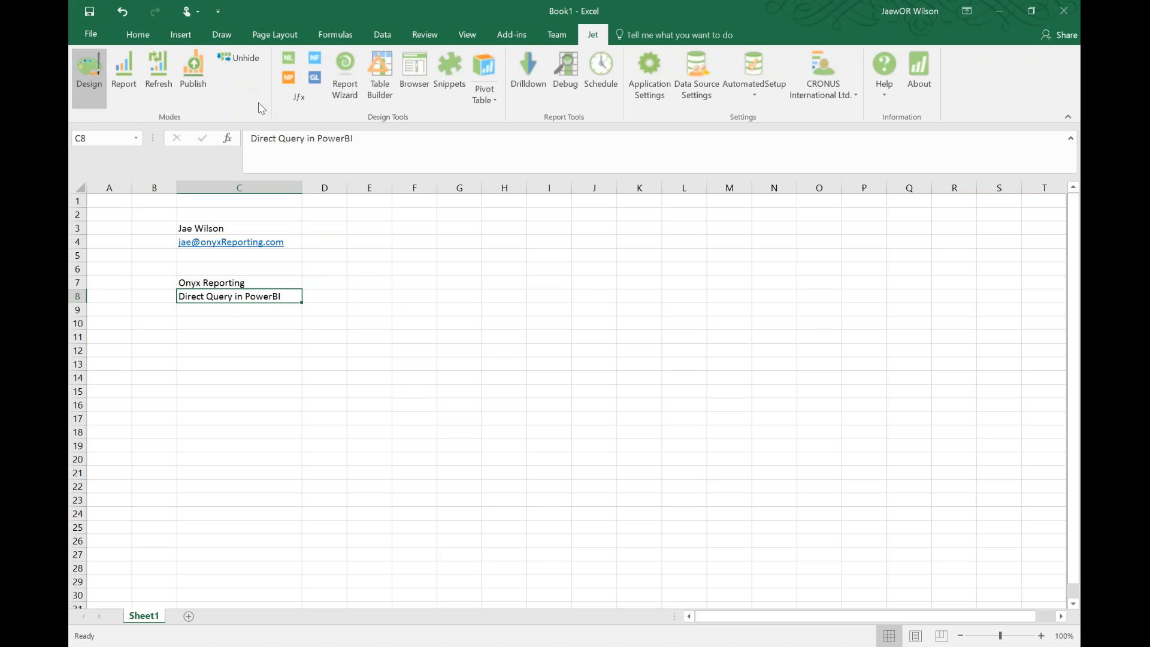
pyautogui.click(240, 337)
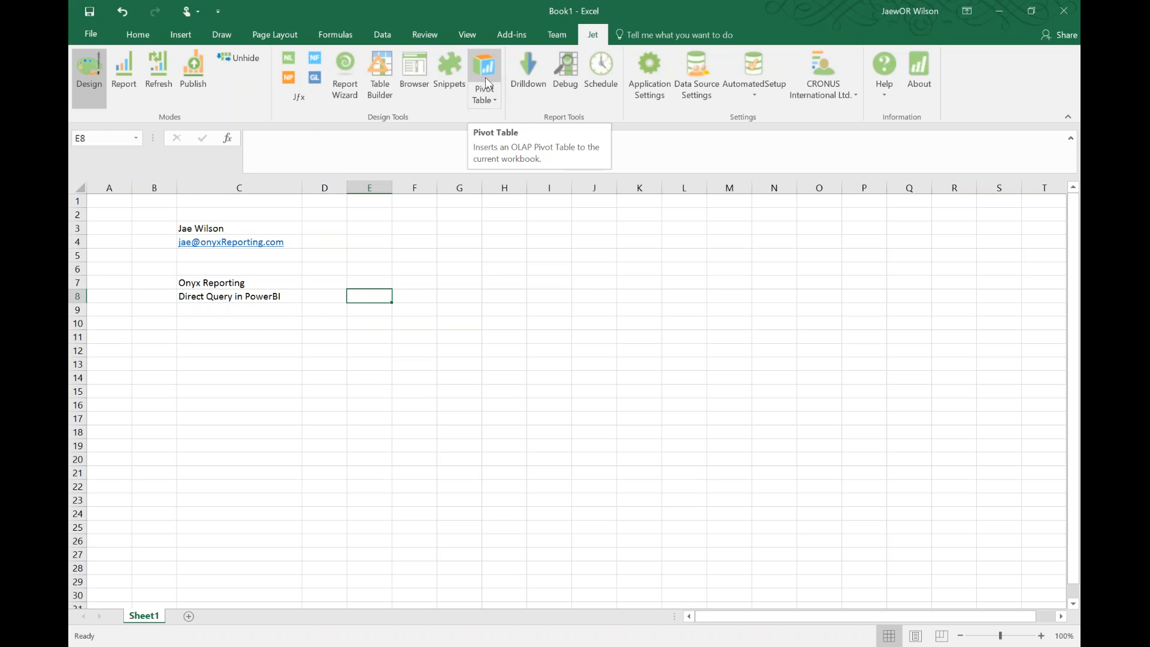
pyautogui.click(484, 70)
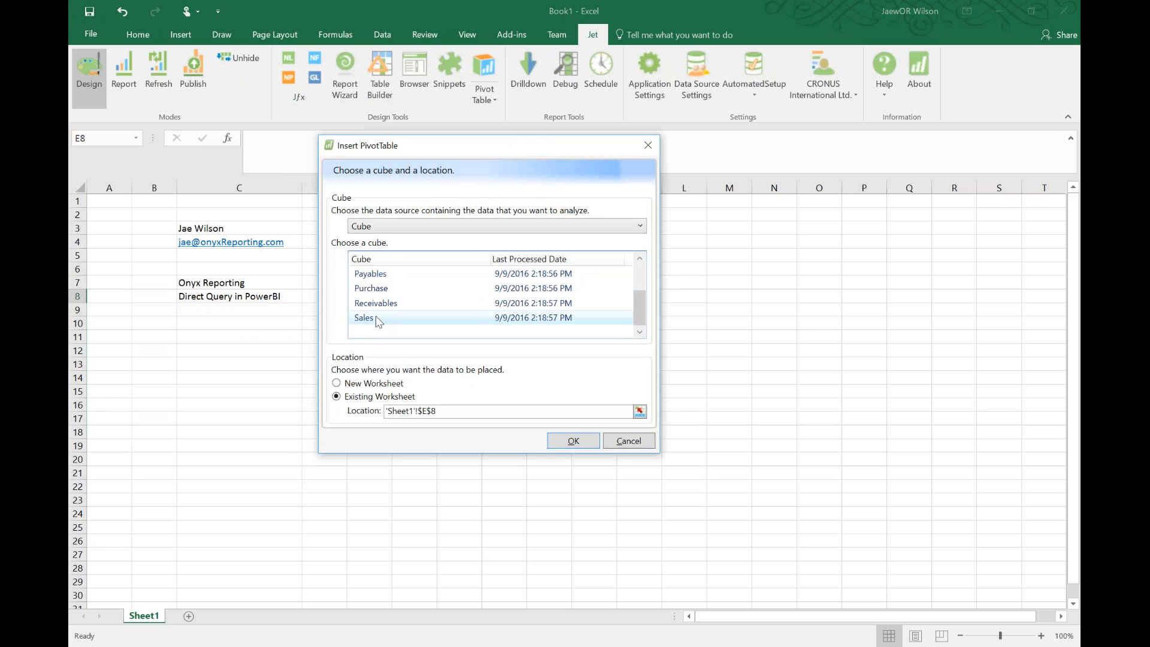
pyautogui.click(364, 318)
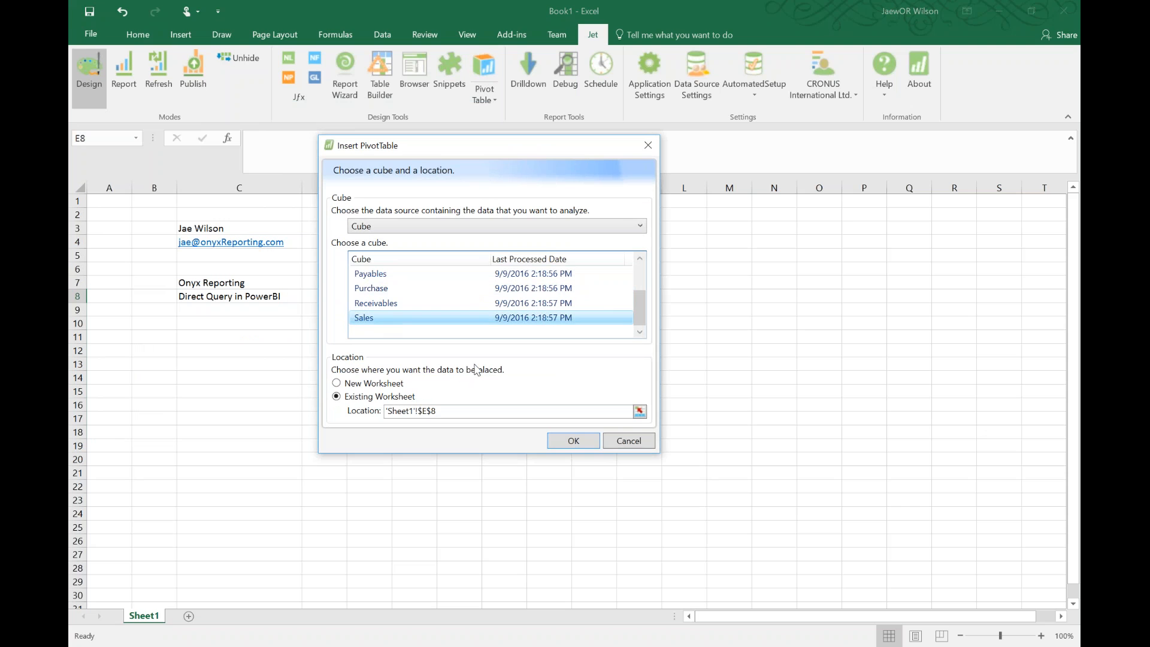
pyautogui.click(573, 439)
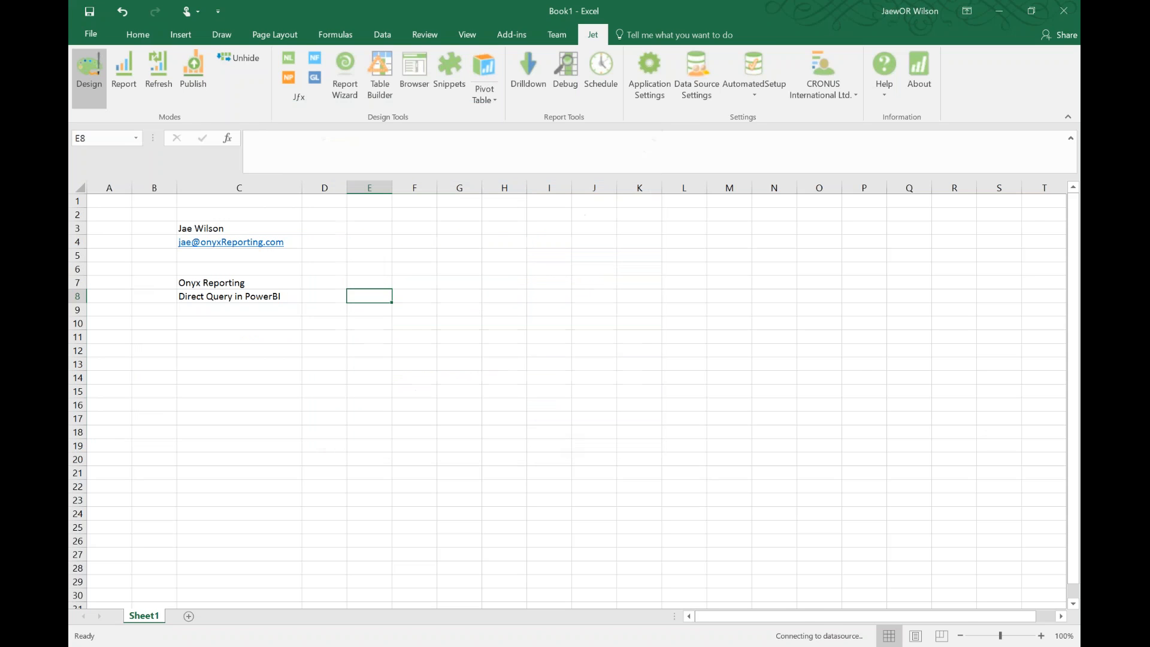
pyautogui.click(484, 73)
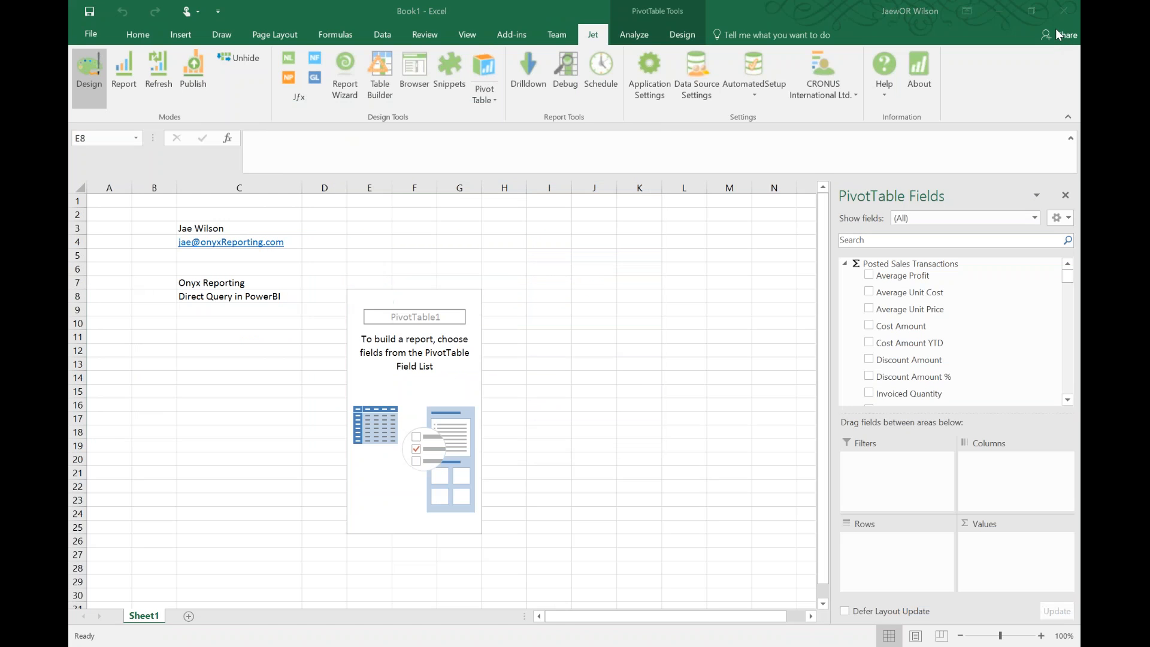
pyautogui.click(369, 296)
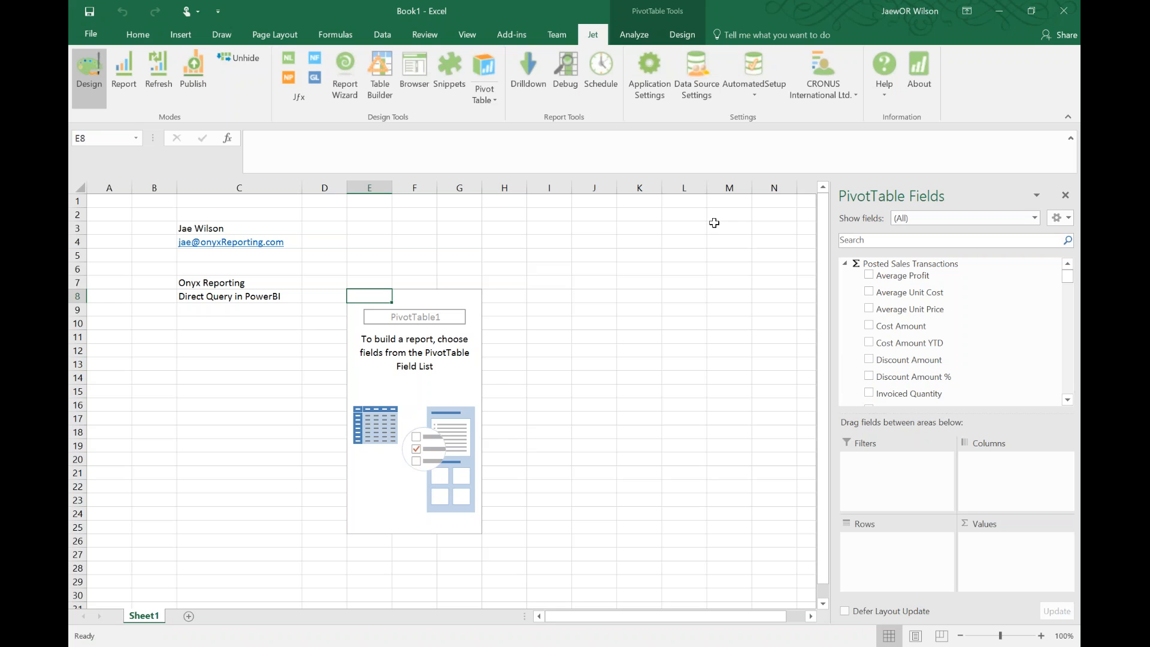
pyautogui.moveTo(1073, 353)
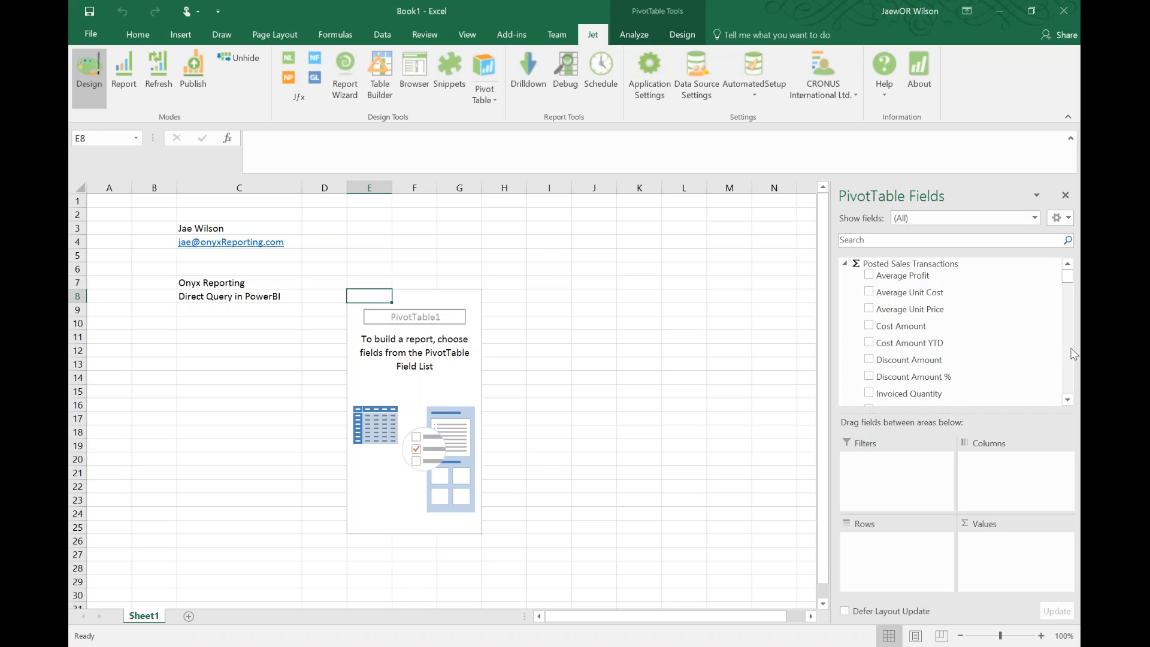
pyautogui.moveTo(1070, 277)
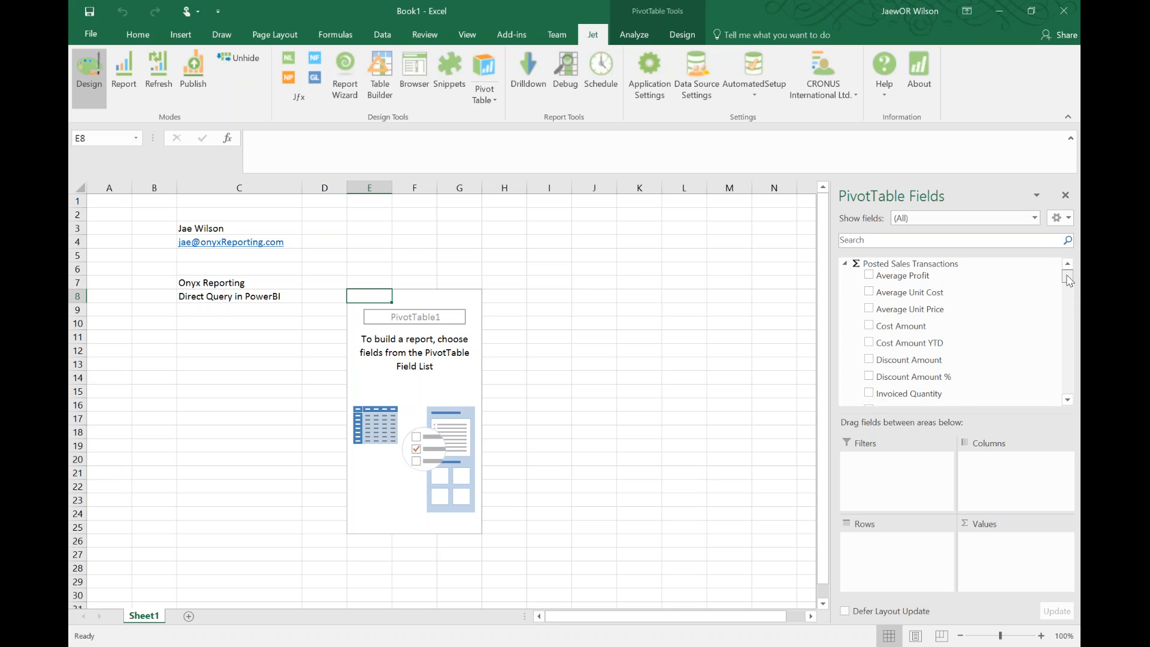
# Add Sales Amount to Values and Salesperson Code to Rows of the pivot table
pyautogui.scroll(-3)
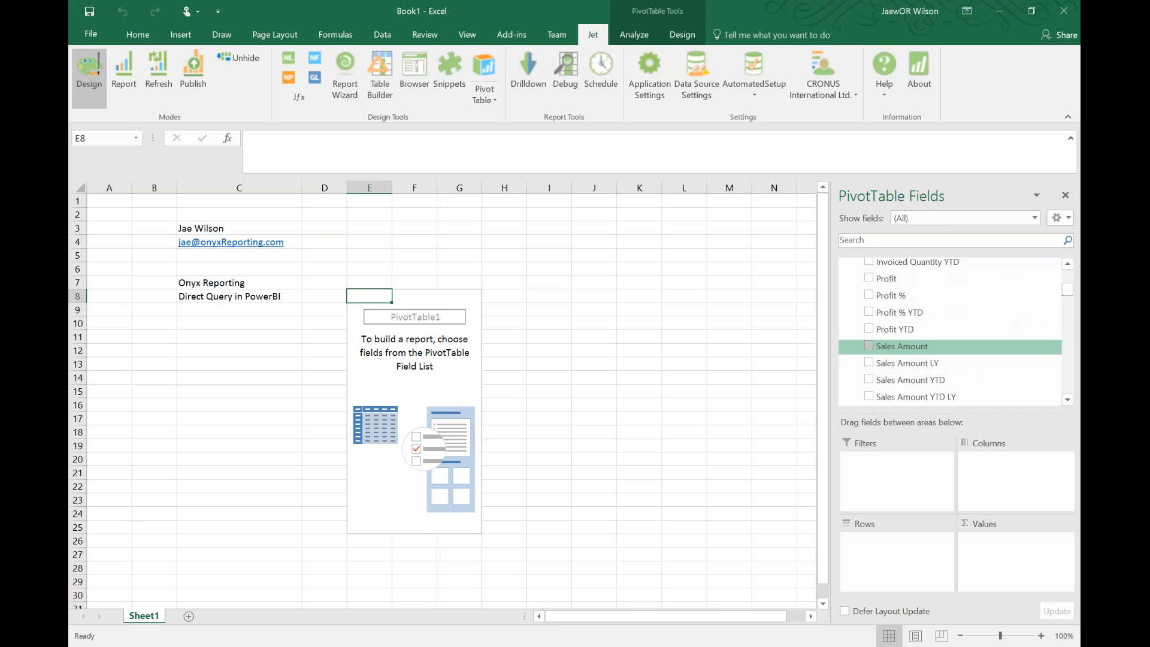
pyautogui.click(869, 345)
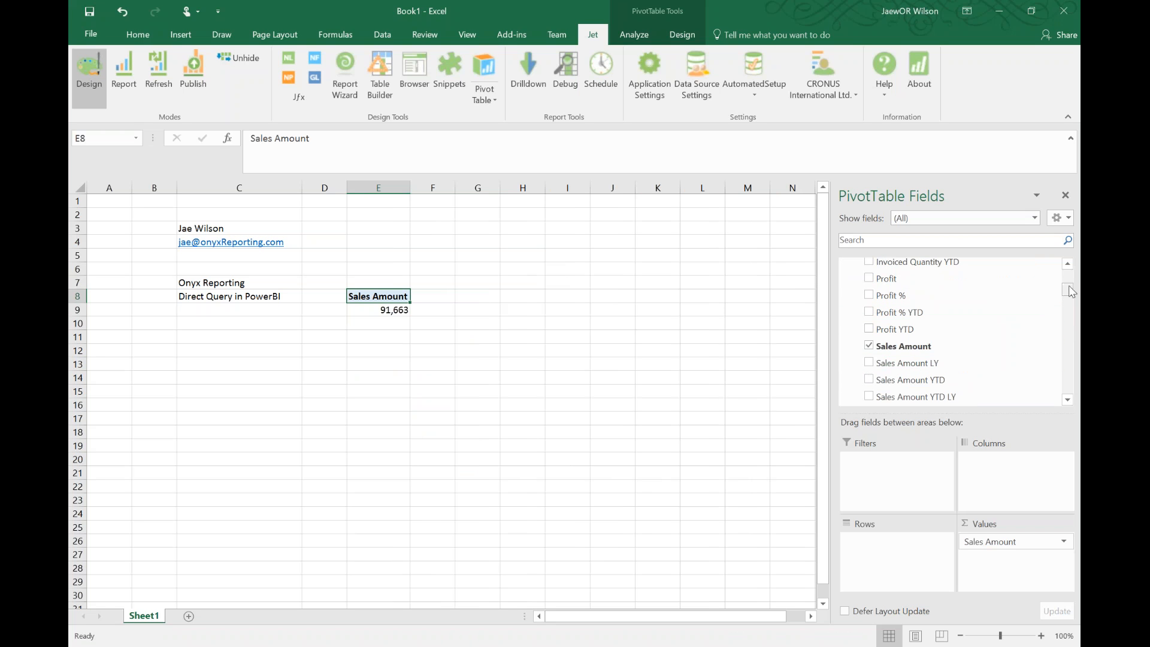
pyautogui.moveTo(1072, 292)
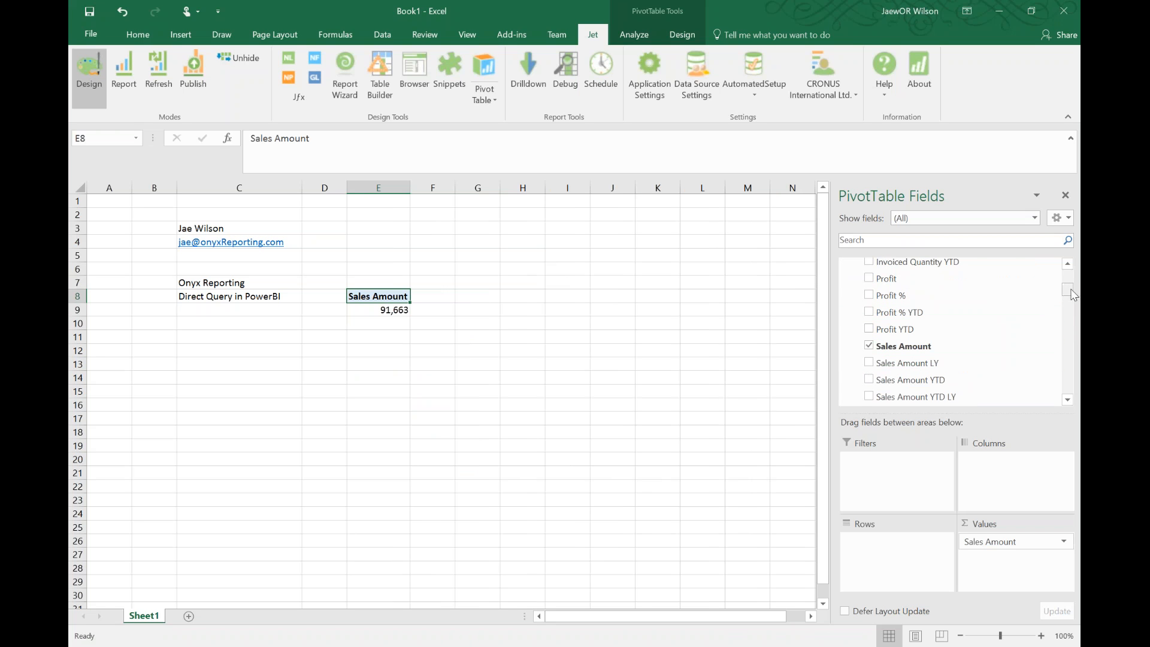
pyautogui.scroll(-3)
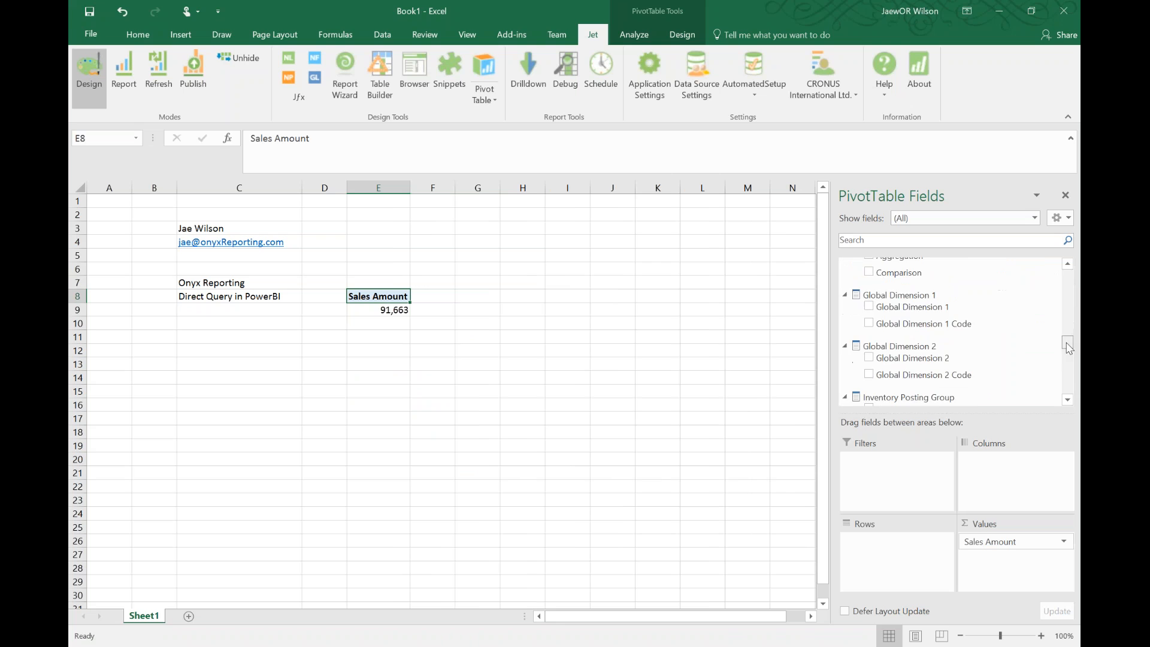
pyautogui.scroll(-3)
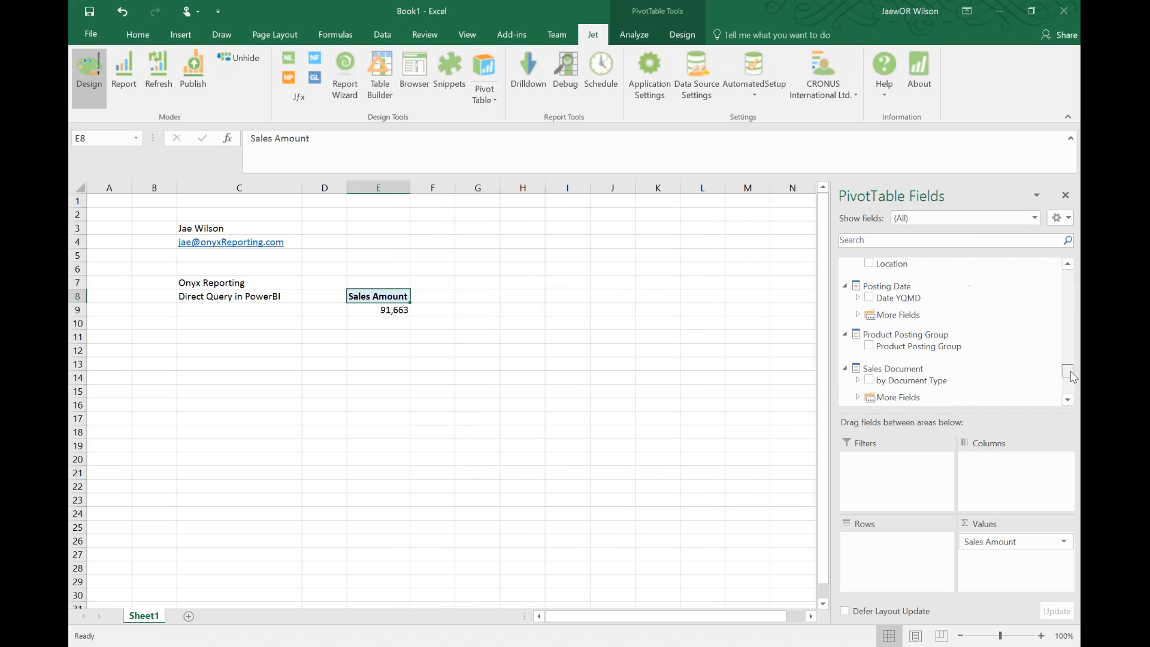
pyautogui.moveTo(909, 359); pyautogui.dragTo(904, 516)
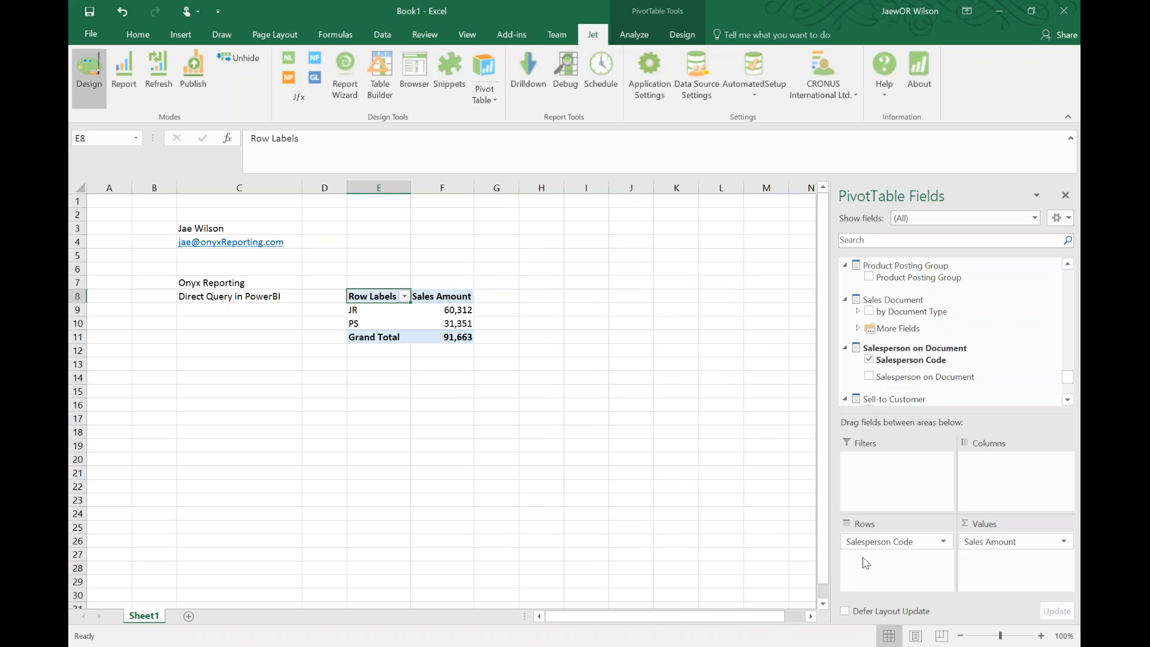
pyautogui.moveTo(866, 563)
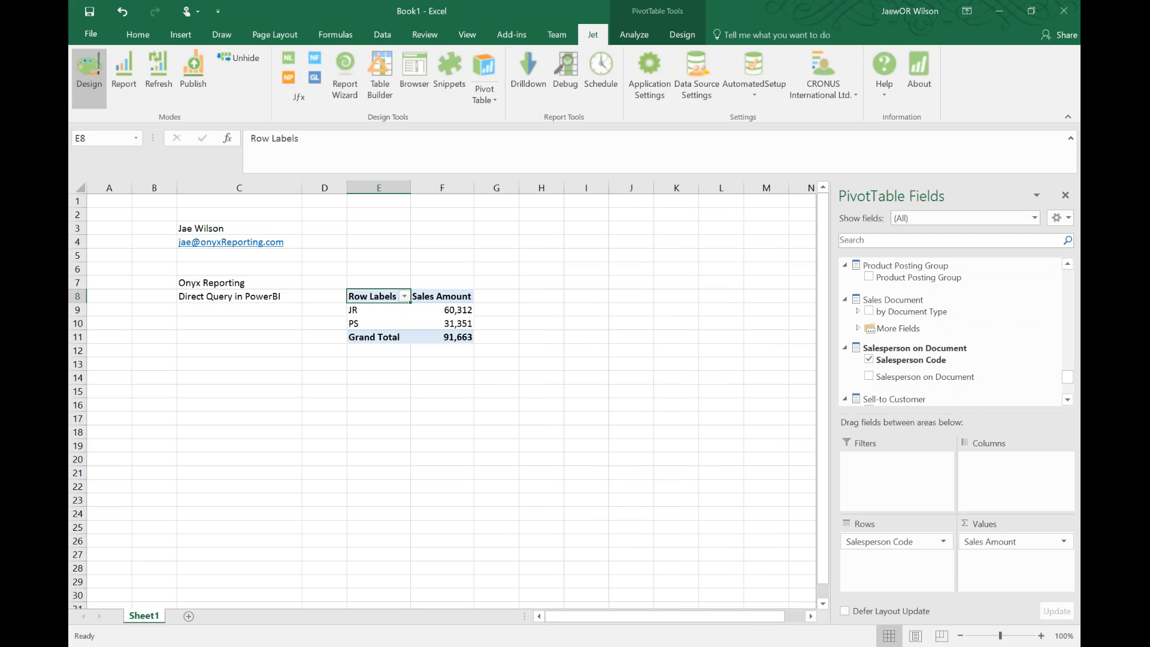
pyautogui.moveTo(732, 464)
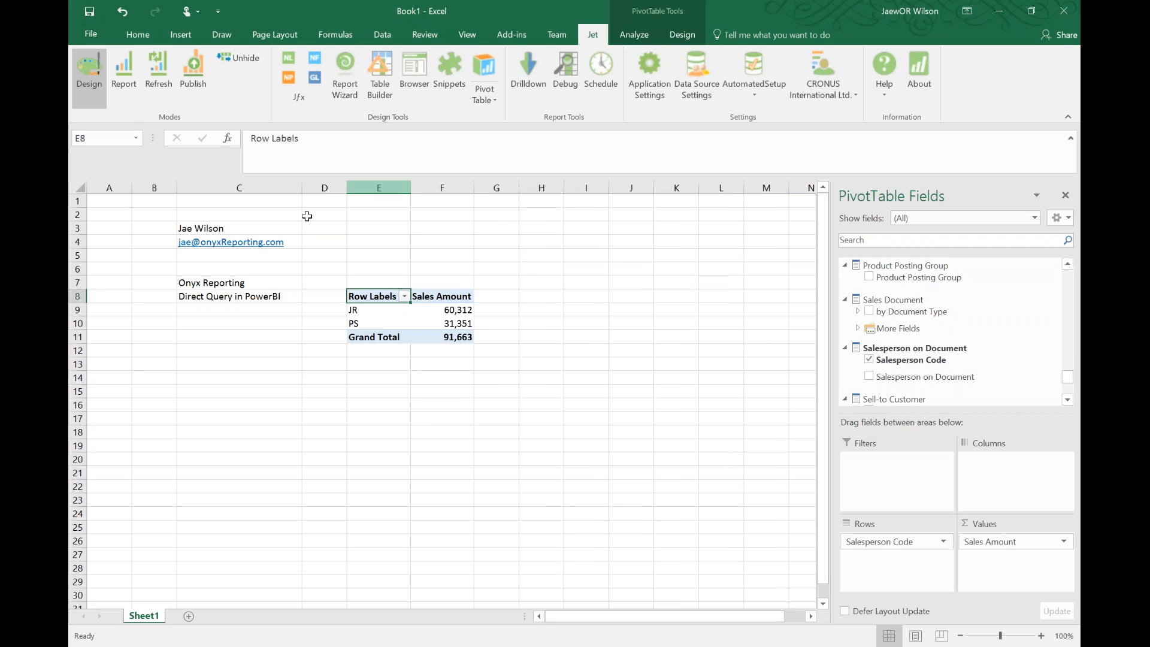
pyautogui.moveTo(559, 335)
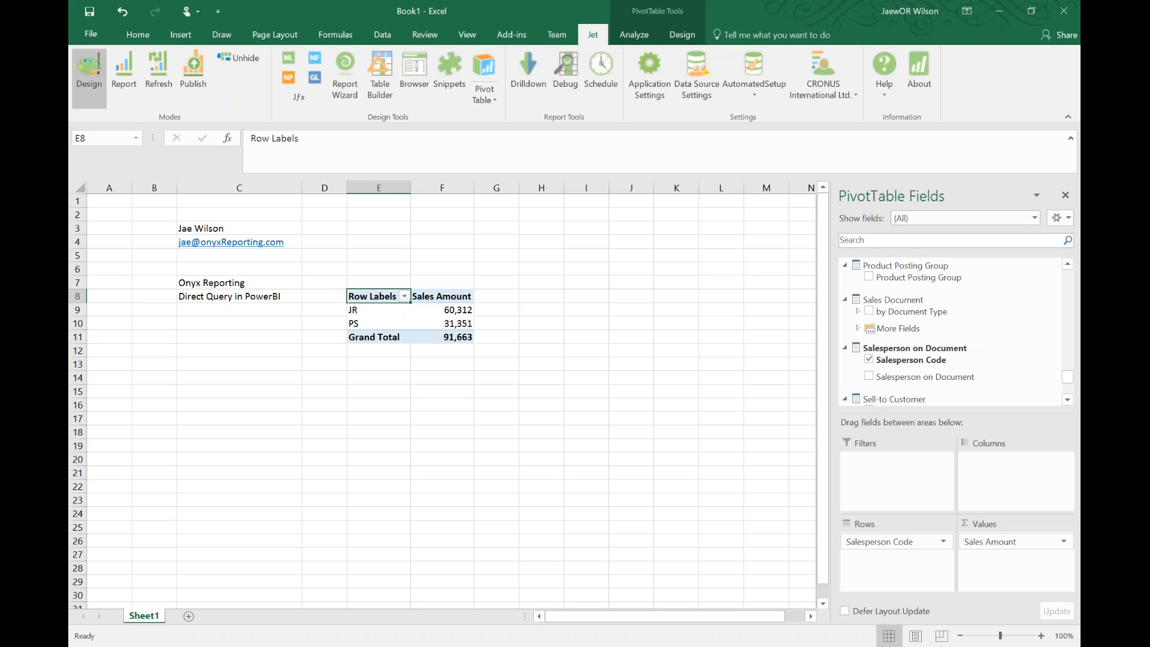
pyautogui.moveTo(559, 204)
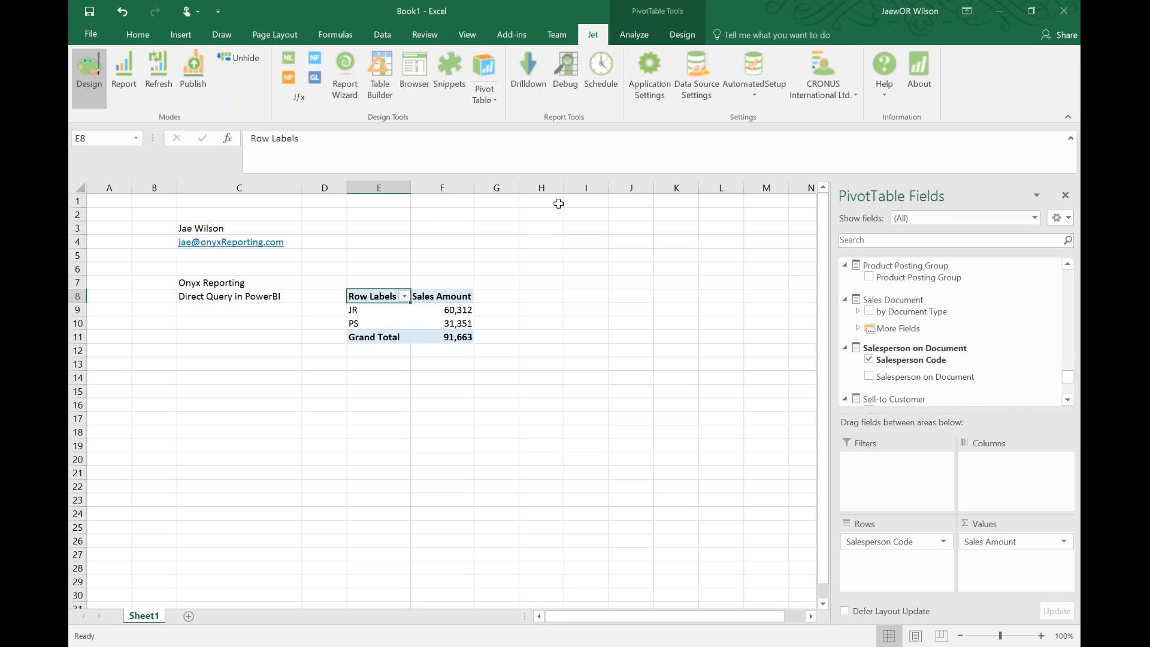
pyautogui.moveTo(779, 281)
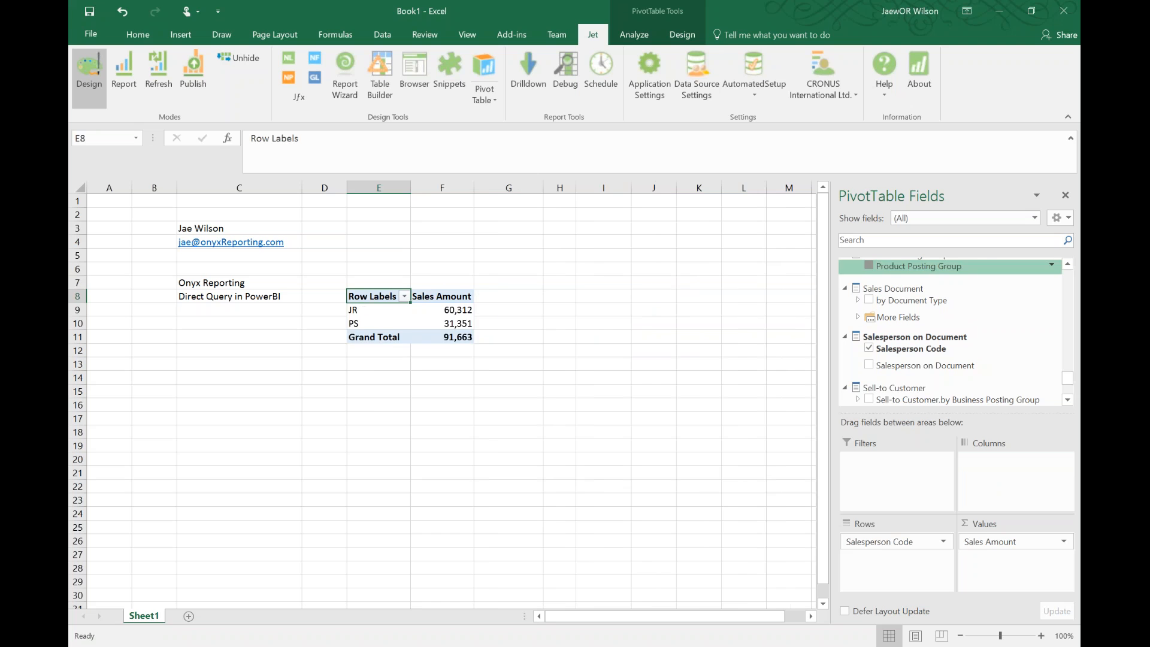
# Add Product Posting Group as a second row level under Salesperson Code
pyautogui.click(868, 266)
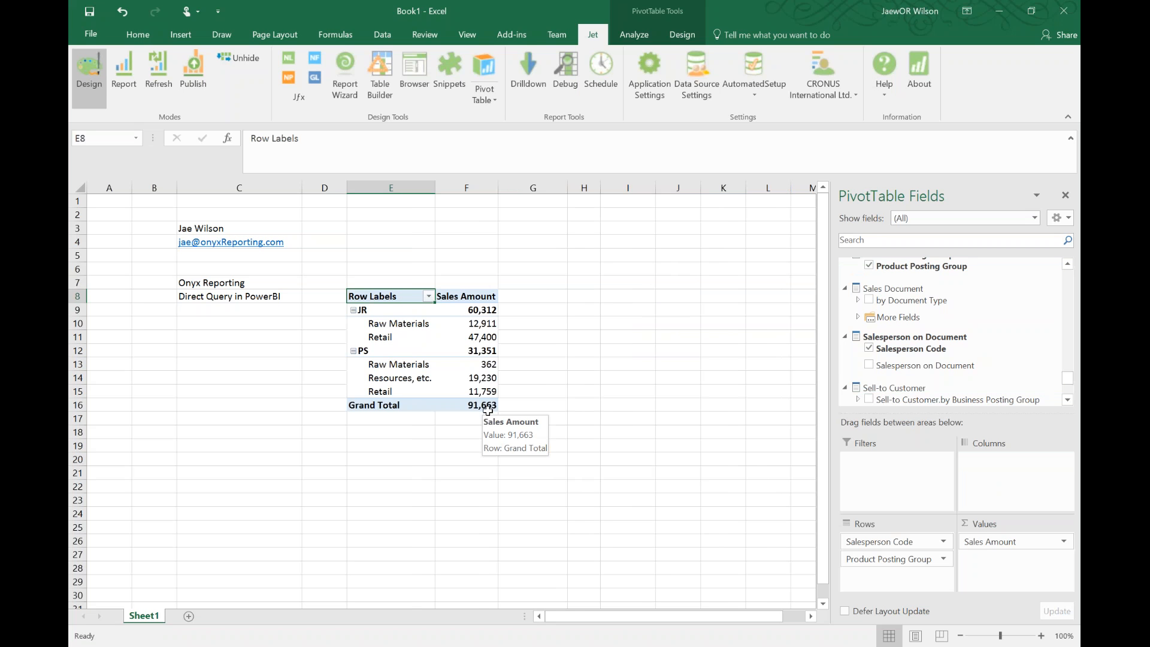
pyautogui.moveTo(631, 292)
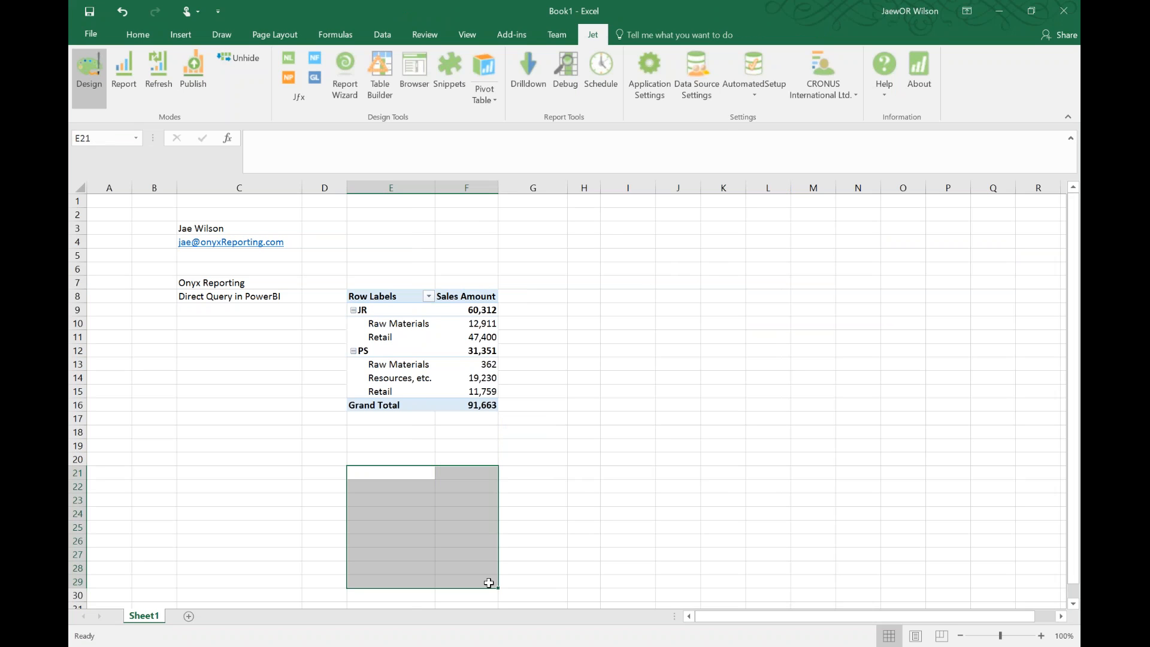
pyautogui.moveTo(600, 69)
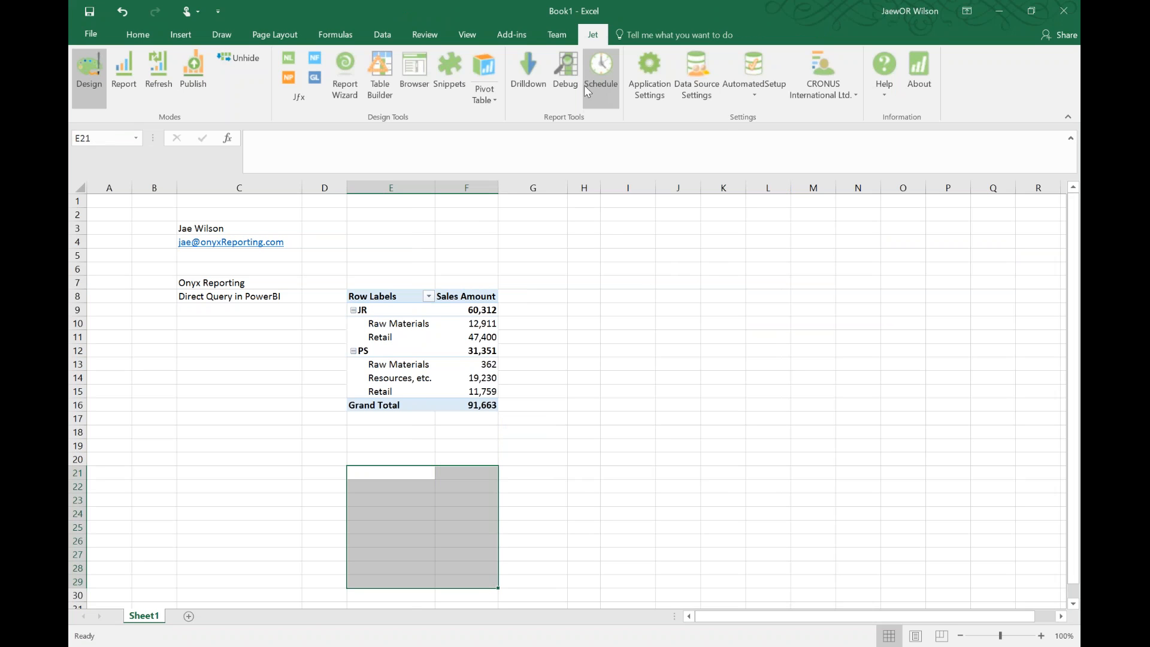
pyautogui.moveTo(600, 70)
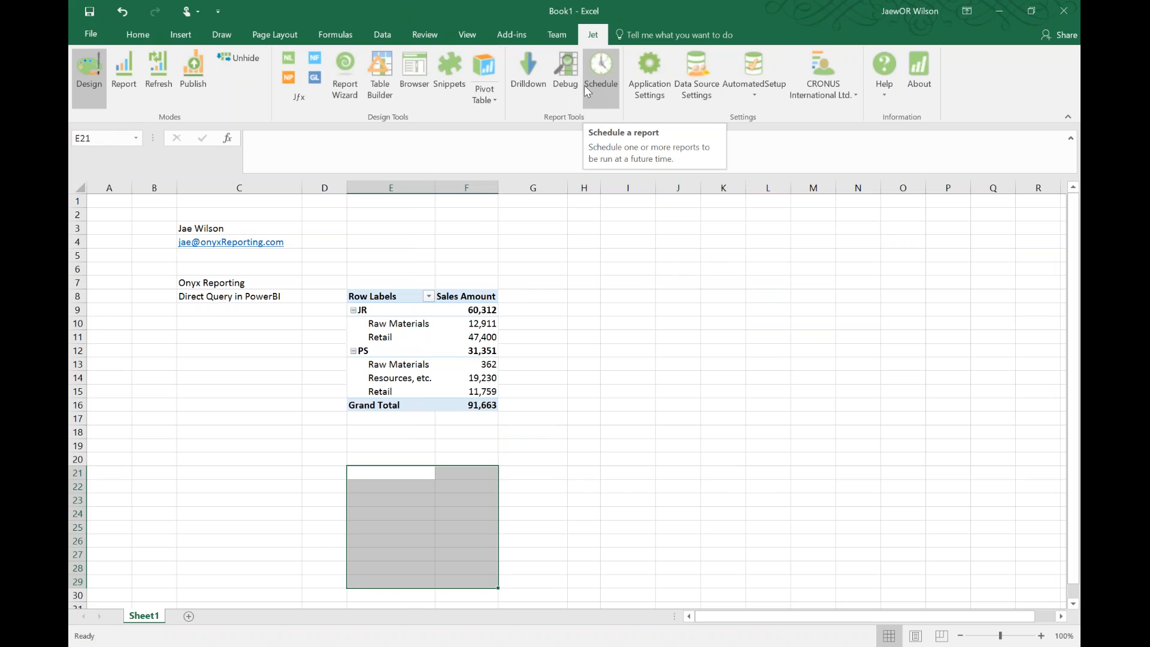
pyautogui.moveTo(744, 495)
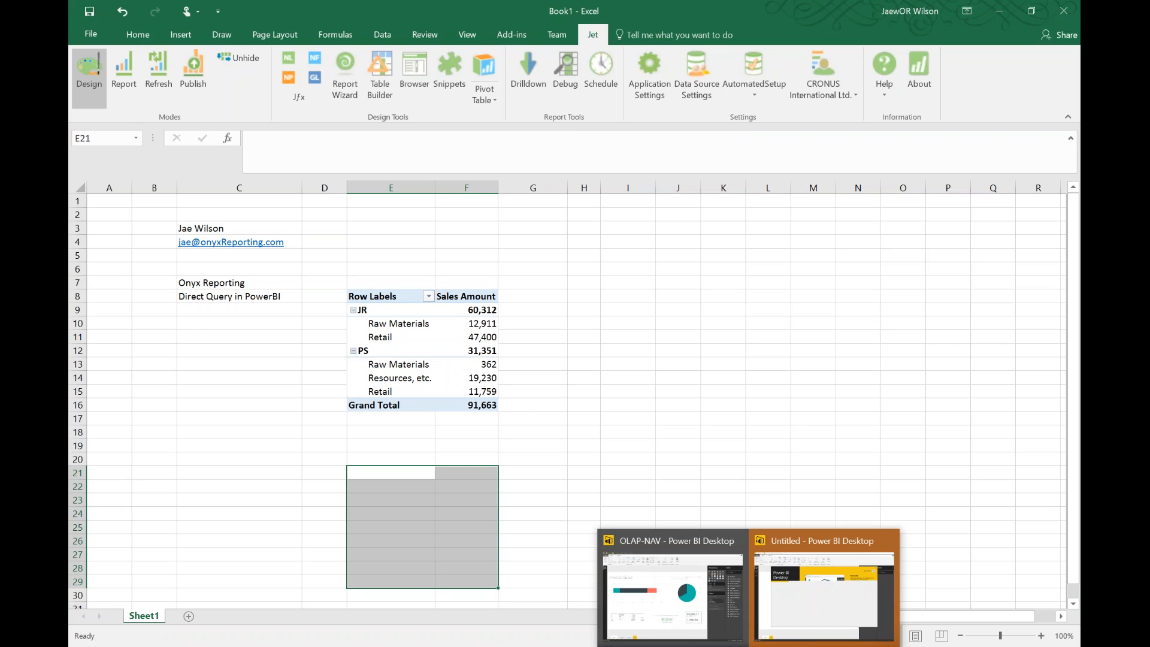
pyautogui.click(238, 337)
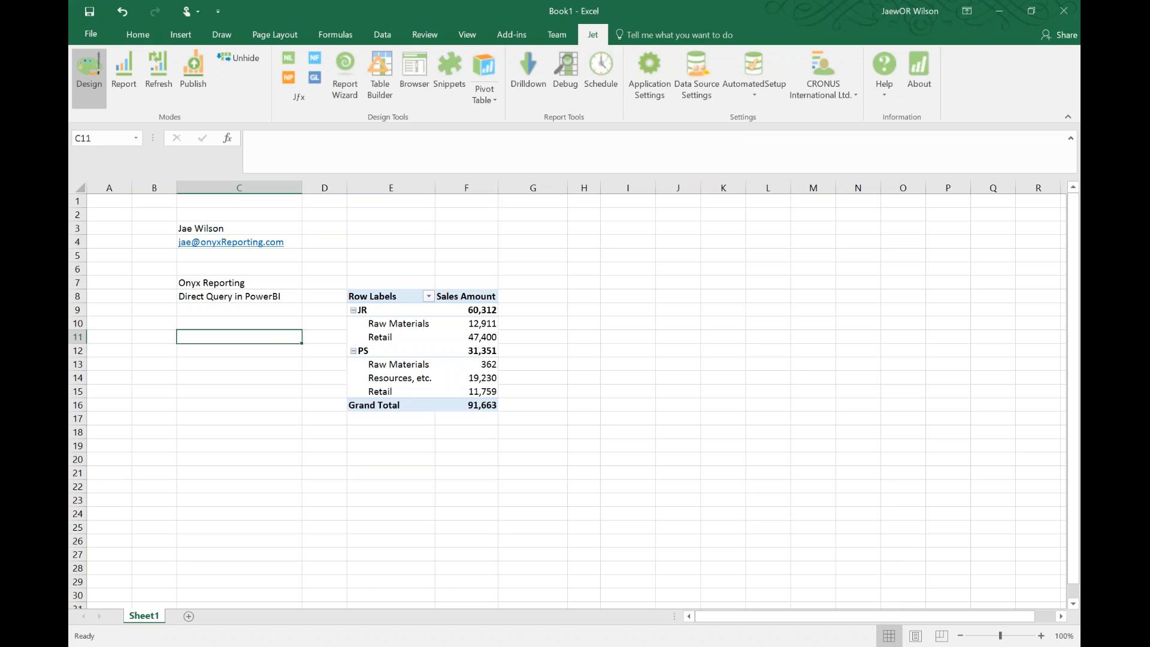
pyautogui.moveTo(629, 564)
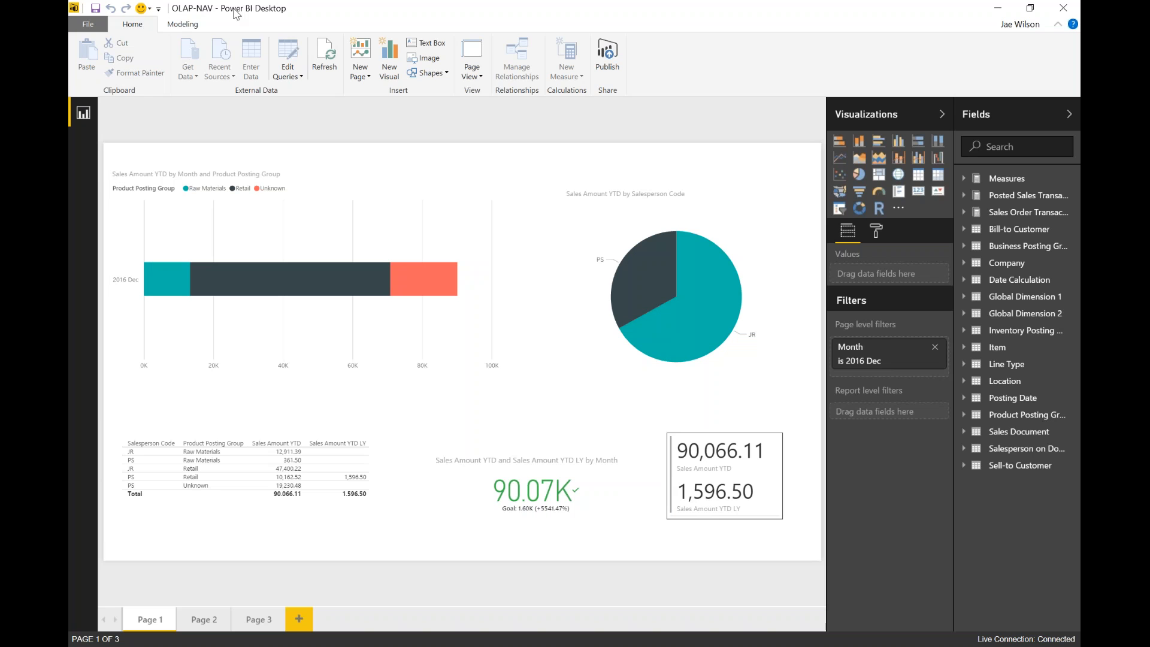
pyautogui.moveTo(249, 13)
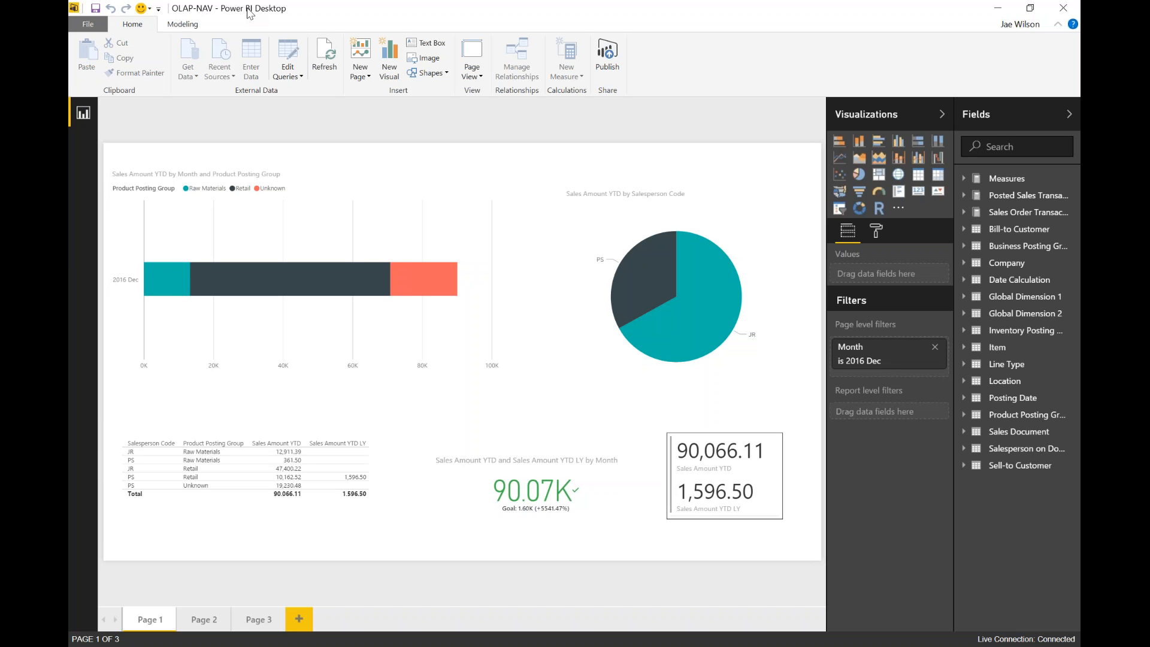
pyautogui.moveTo(102, 502)
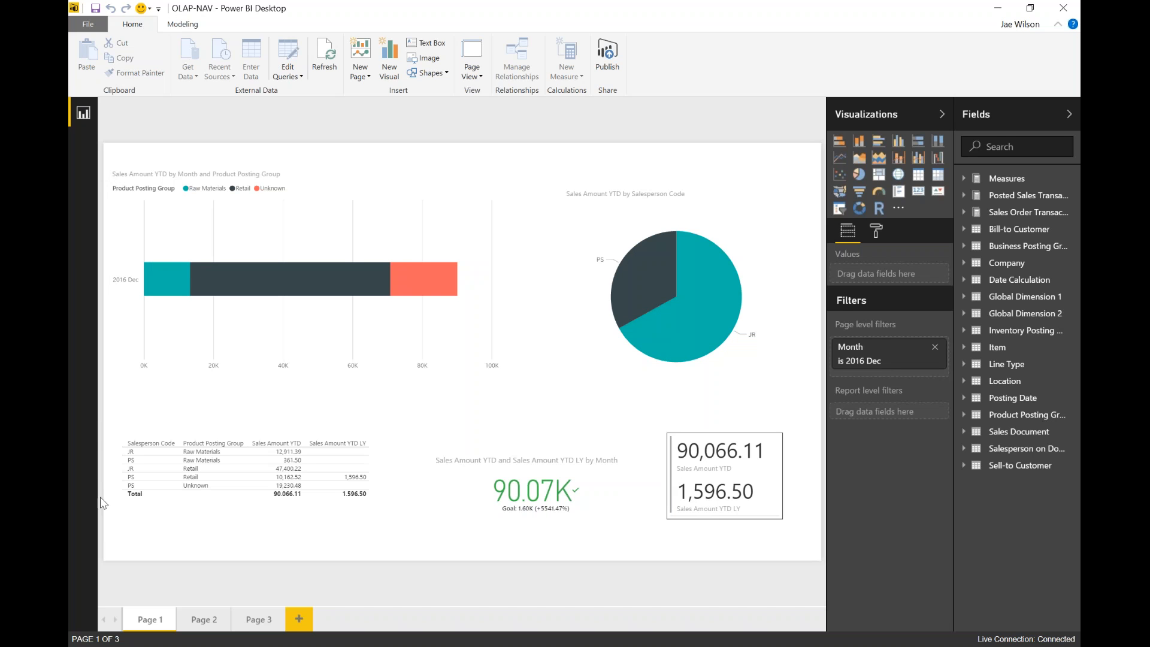
pyautogui.moveTo(115, 497)
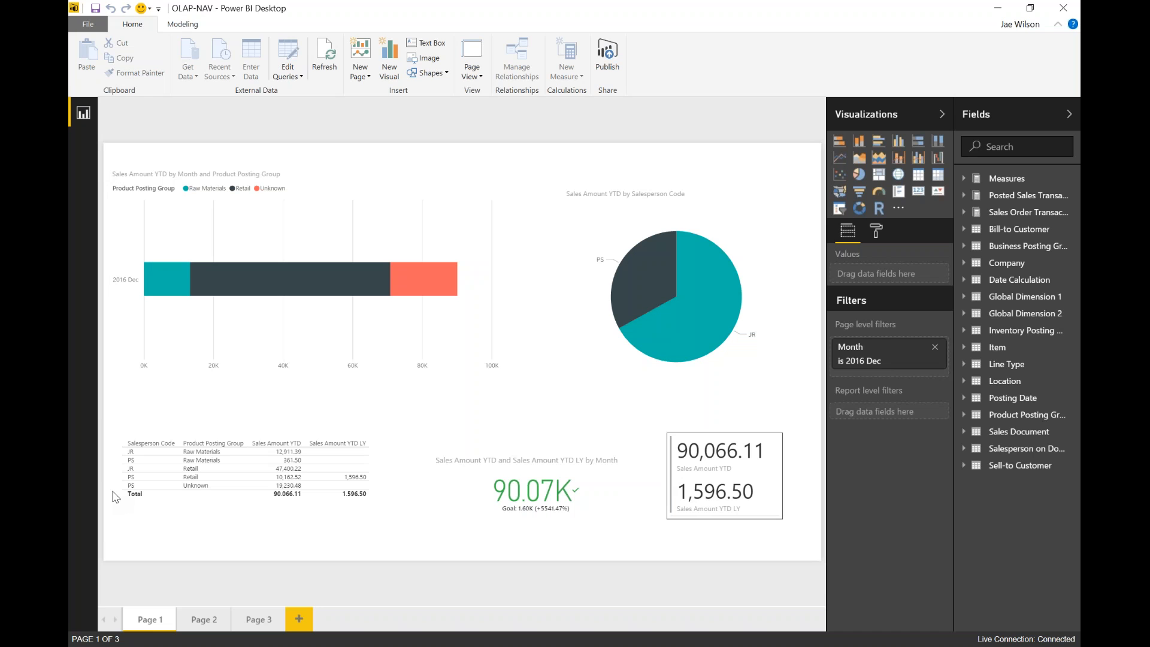
pyautogui.moveTo(748, 338)
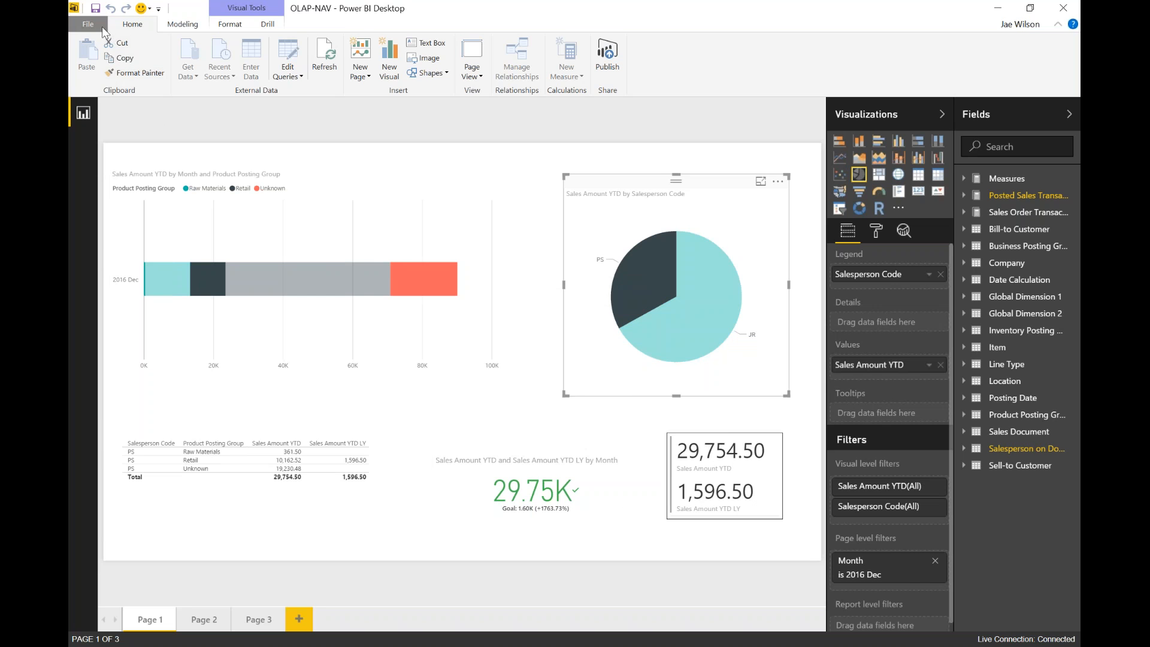
# Use the File menu to reach a new untitled Power BI report
pyautogui.click(87, 24)
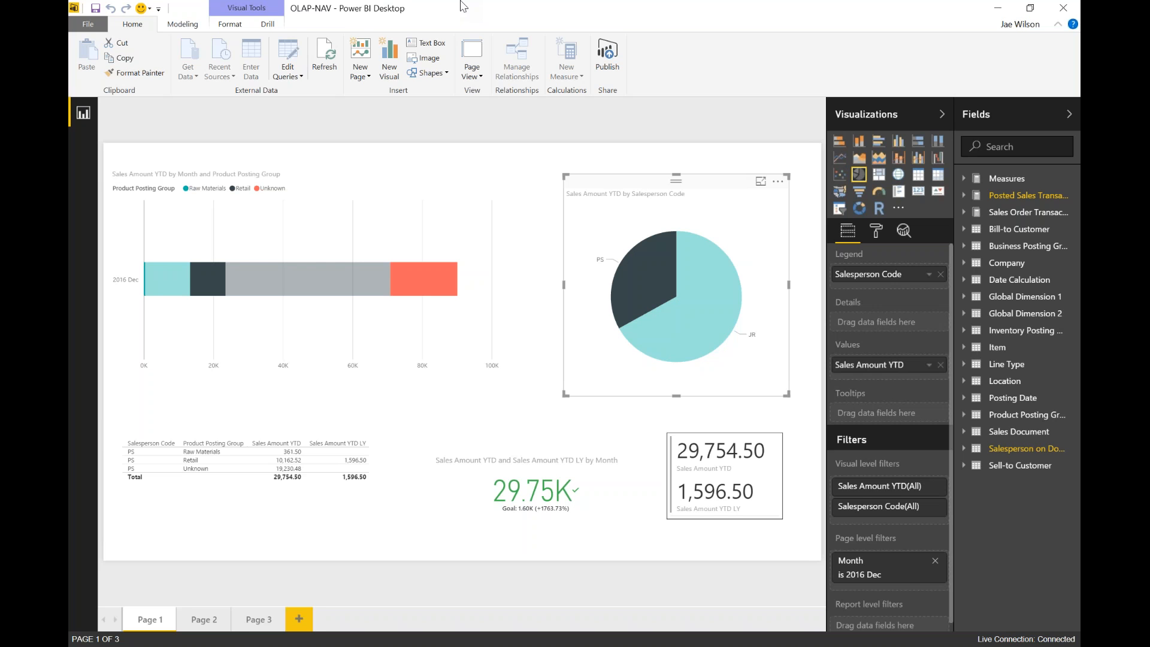
pyautogui.click(88, 24)
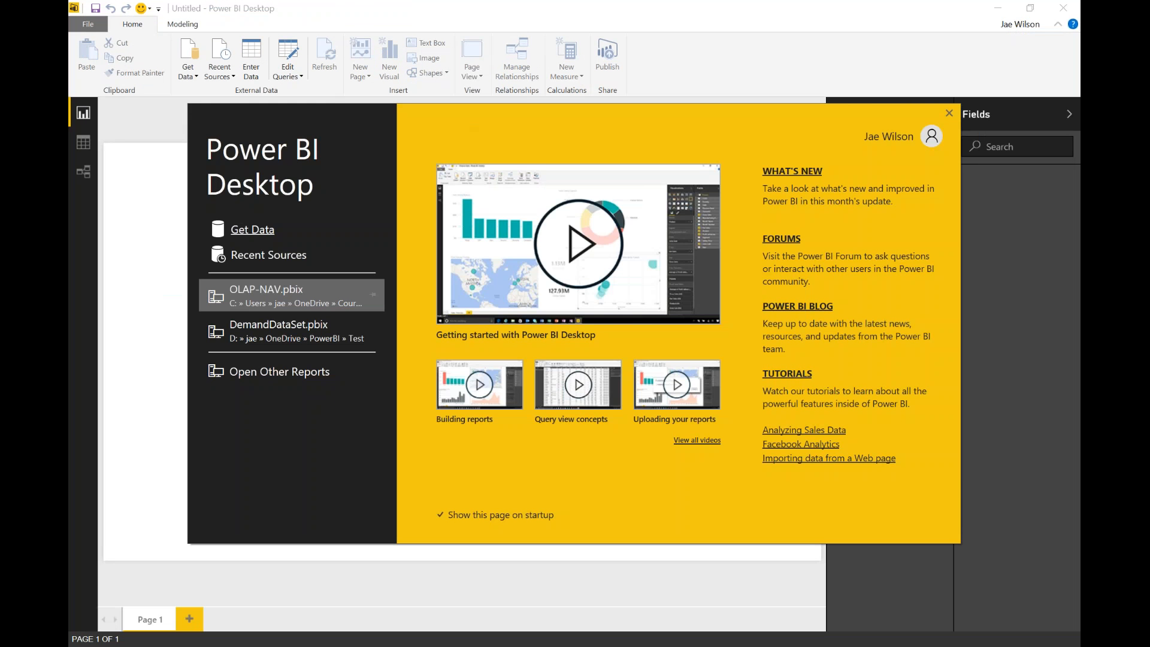
# Dismiss the welcome screen and bring up the Get Data source list
pyautogui.click(949, 113)
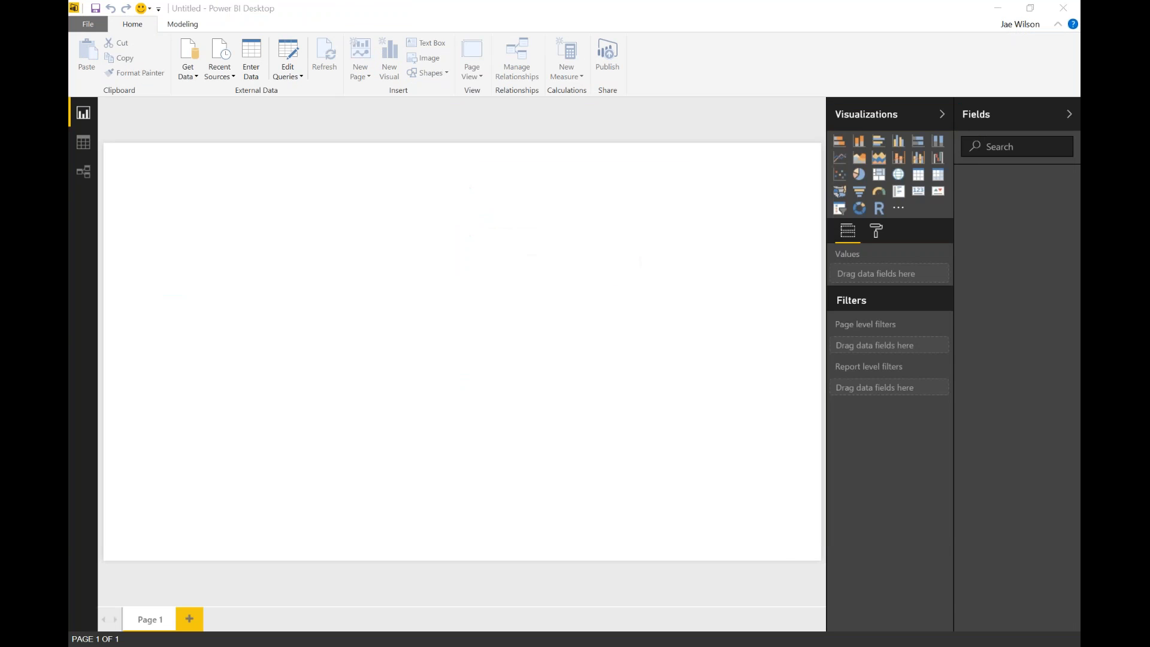
pyautogui.click(188, 55)
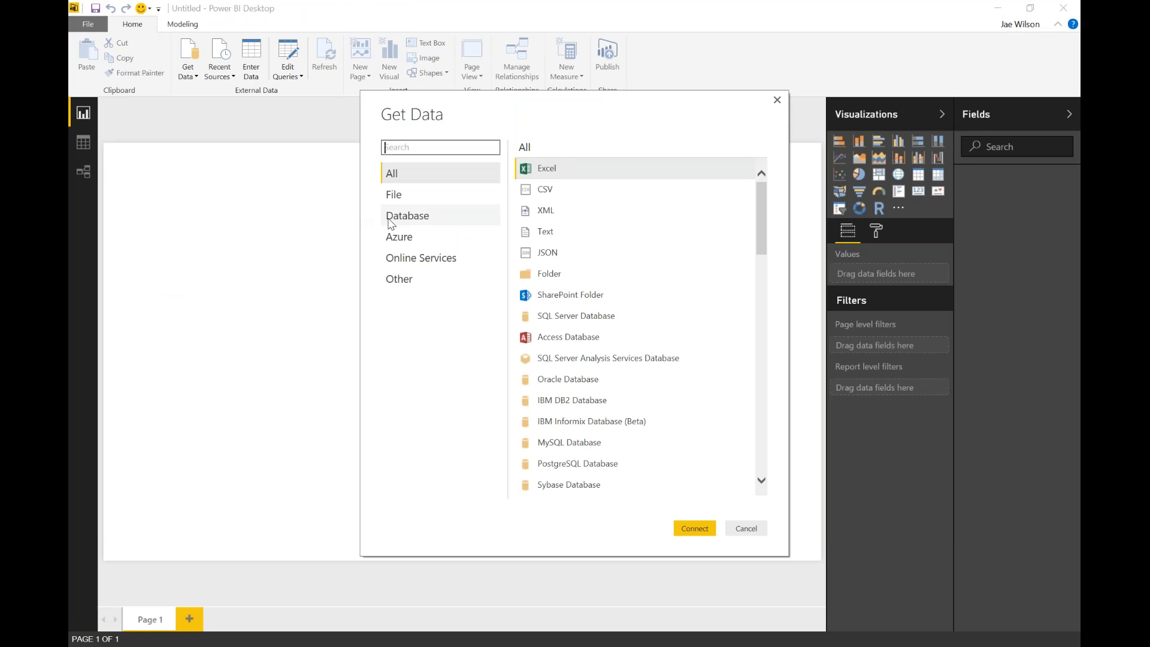
# Connect to Analysis Services server localhost\sql2016rc3 in Import data mode
pyautogui.click(408, 215)
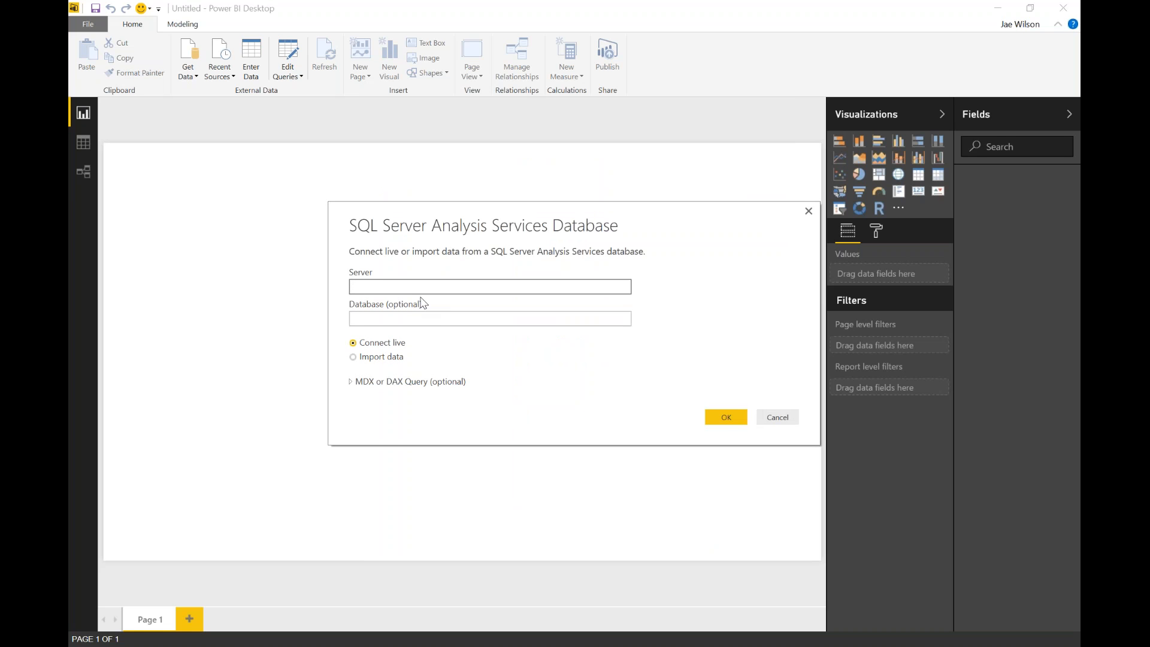
pyautogui.click(488, 286)
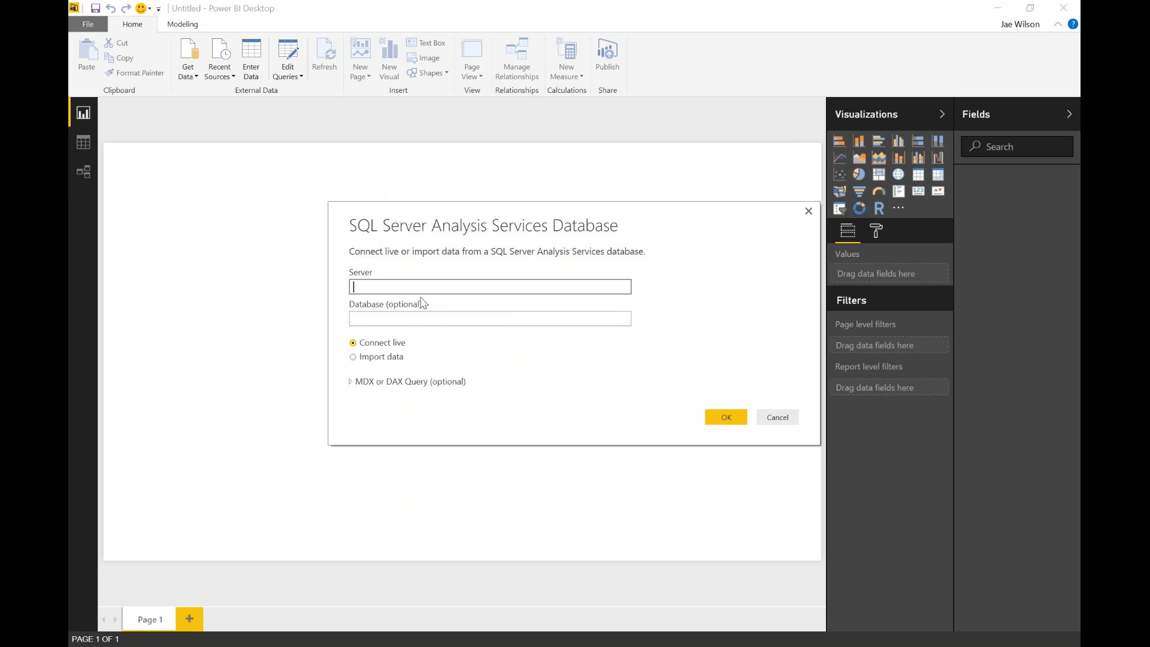
pyautogui.write('sql201')
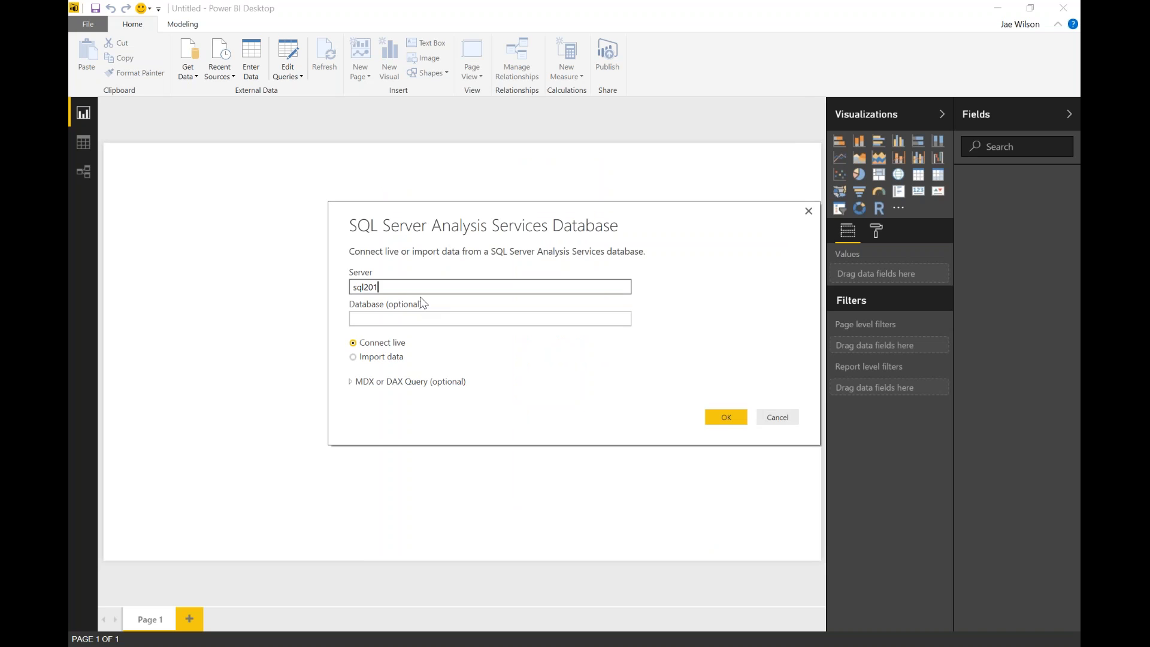
pyautogui.write('localhost\\')
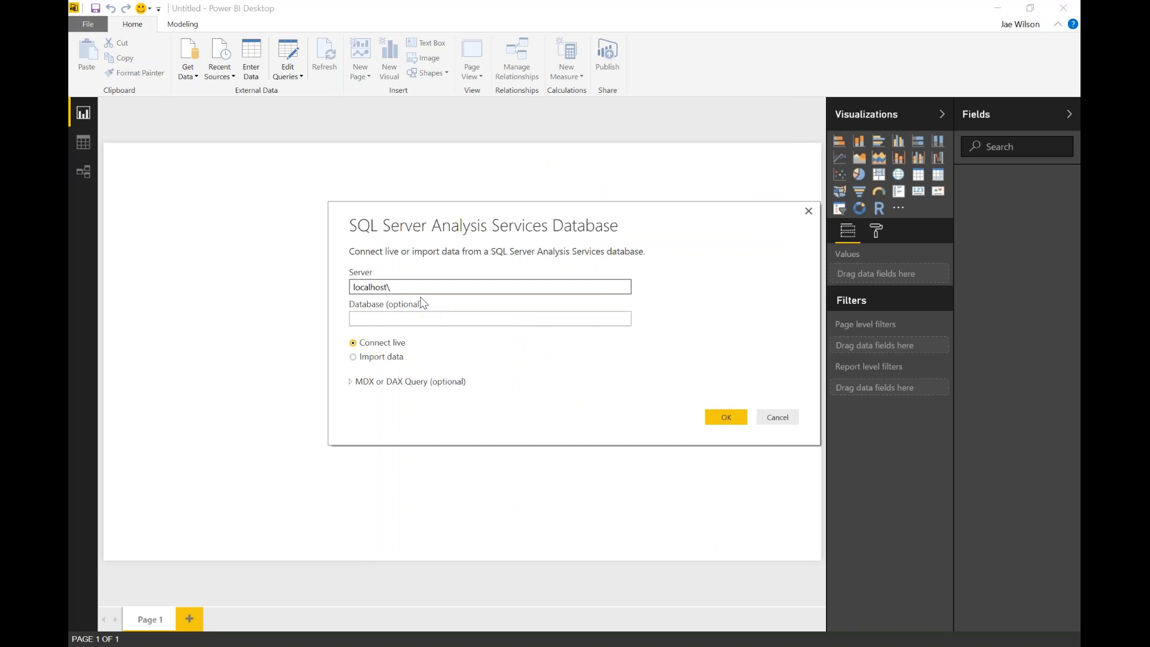
pyautogui.write('sql2016rc3')
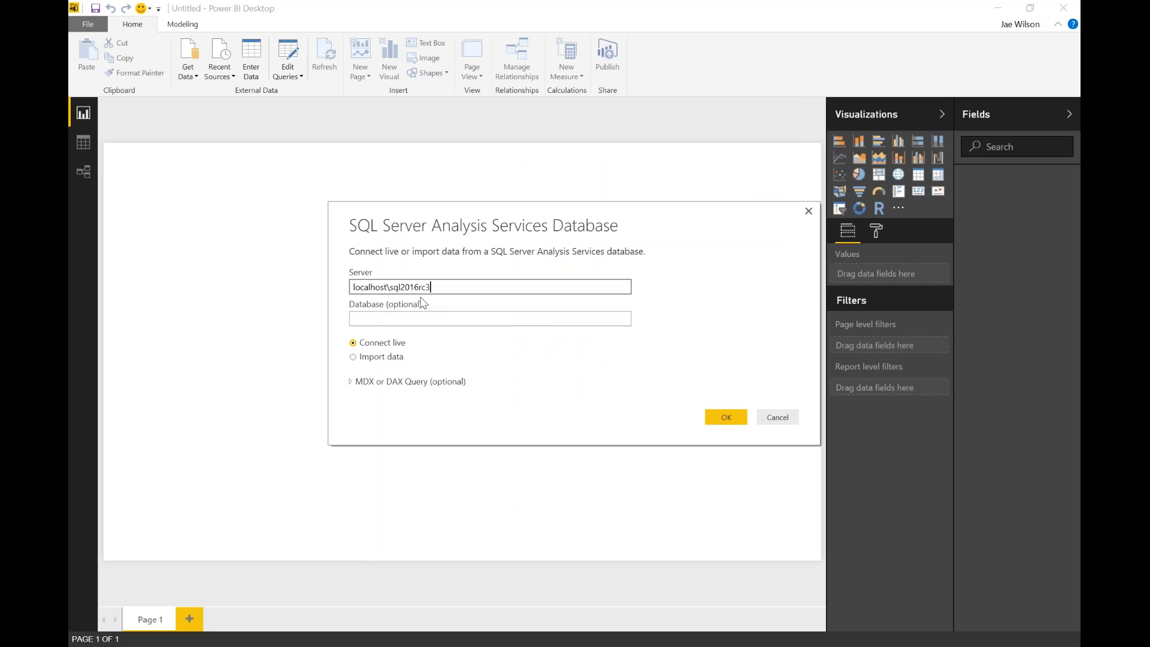
pyautogui.moveTo(433, 286)
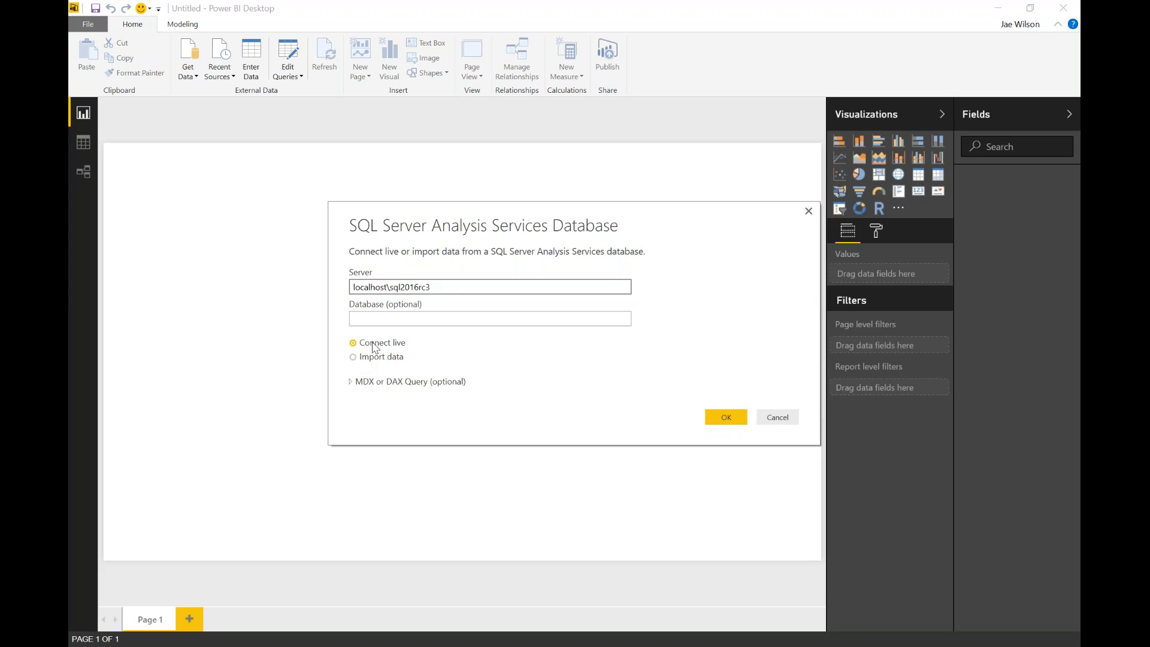
pyautogui.moveTo(394, 347)
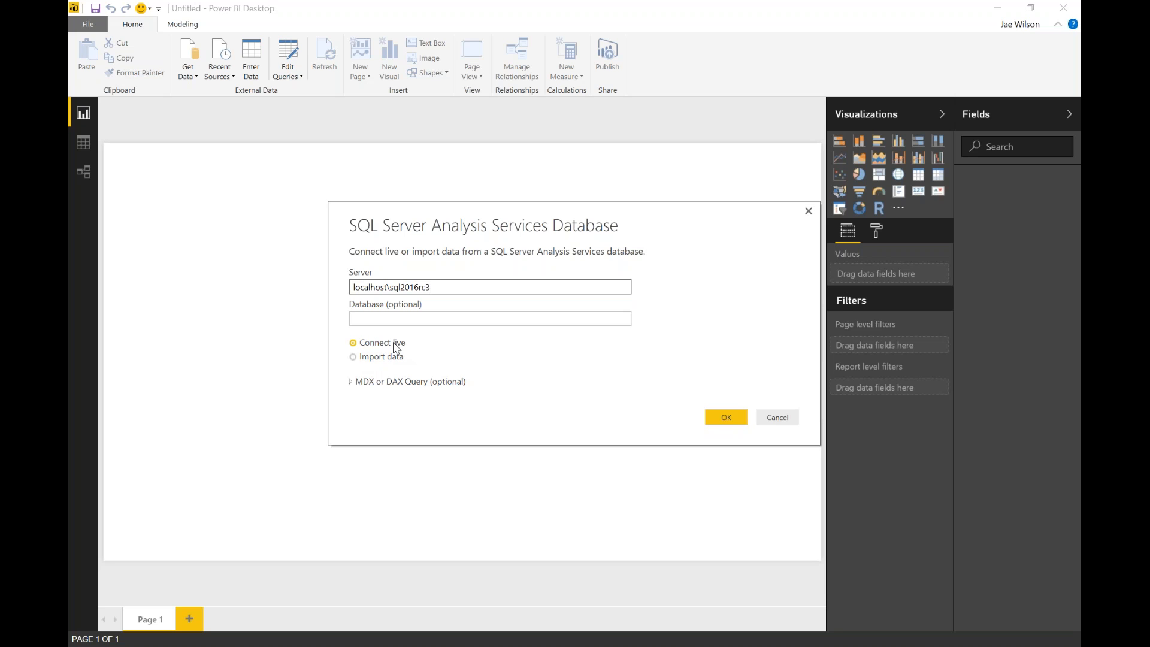
pyautogui.click(490, 287)
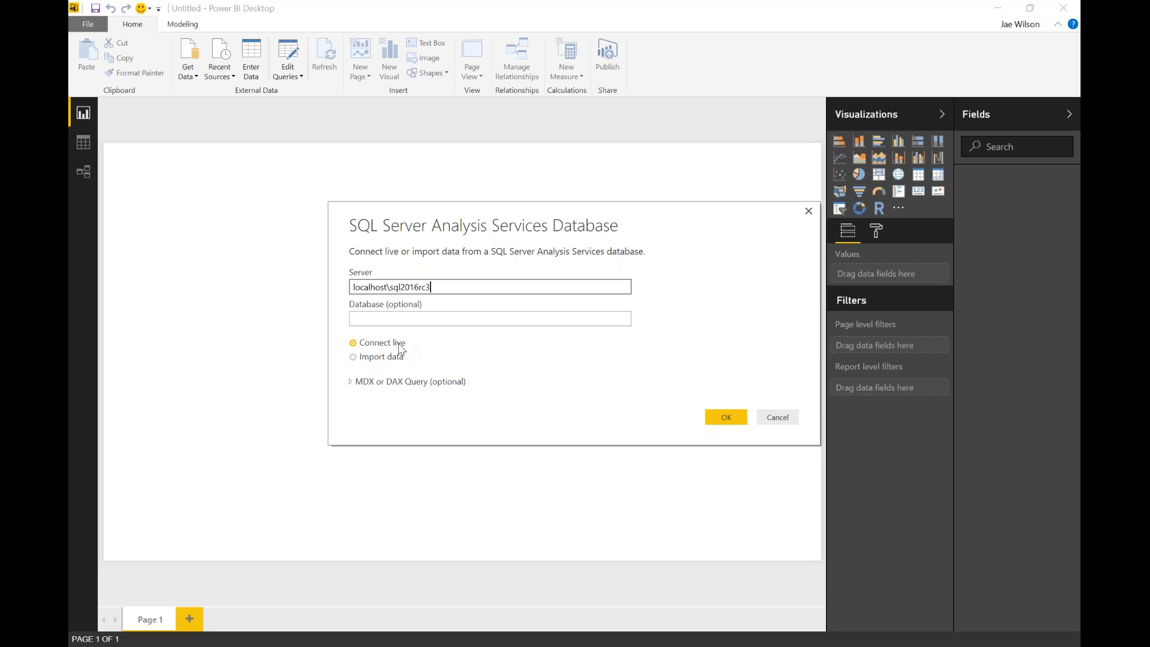
pyautogui.click(352, 357)
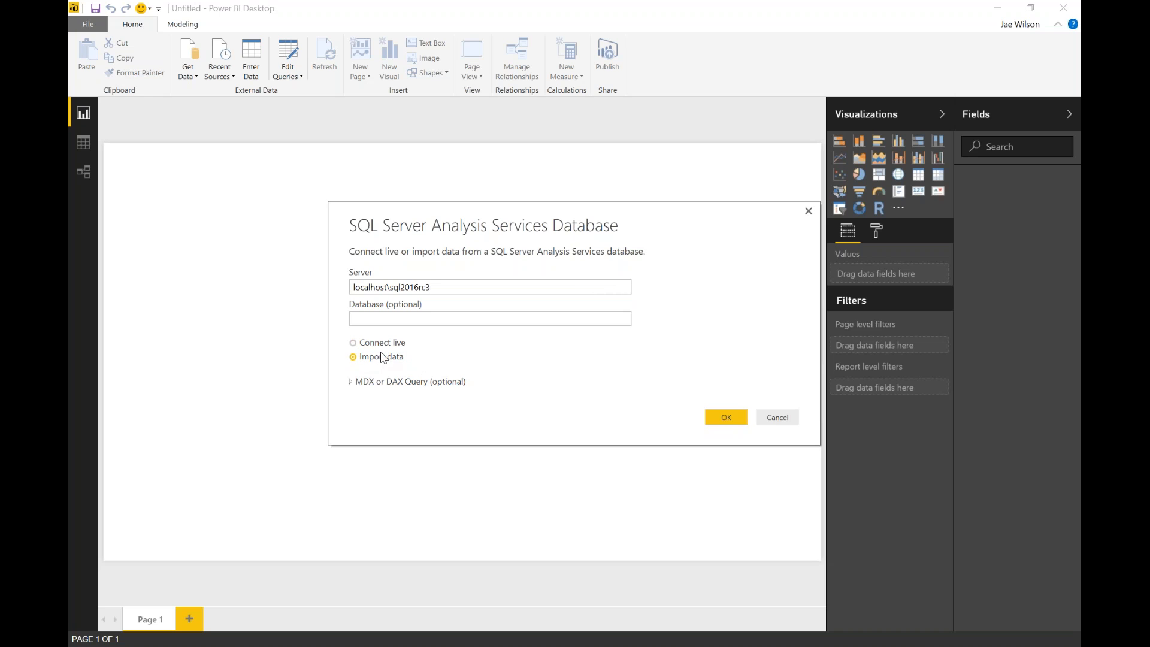
pyautogui.moveTo(381, 362)
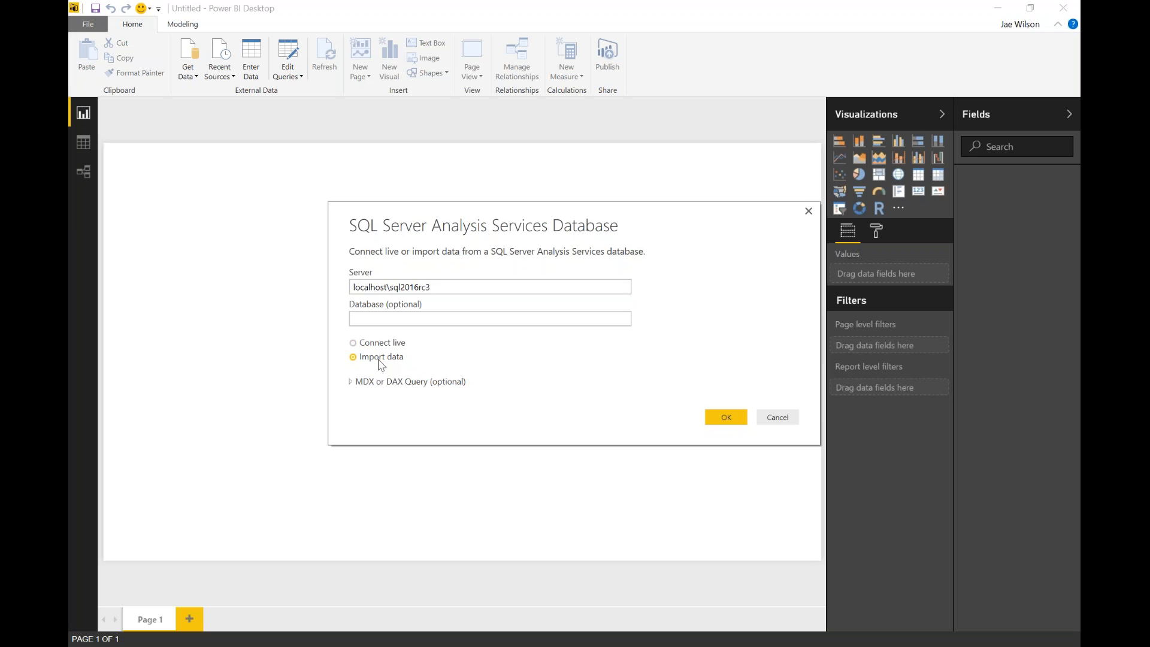
pyautogui.moveTo(726, 417)
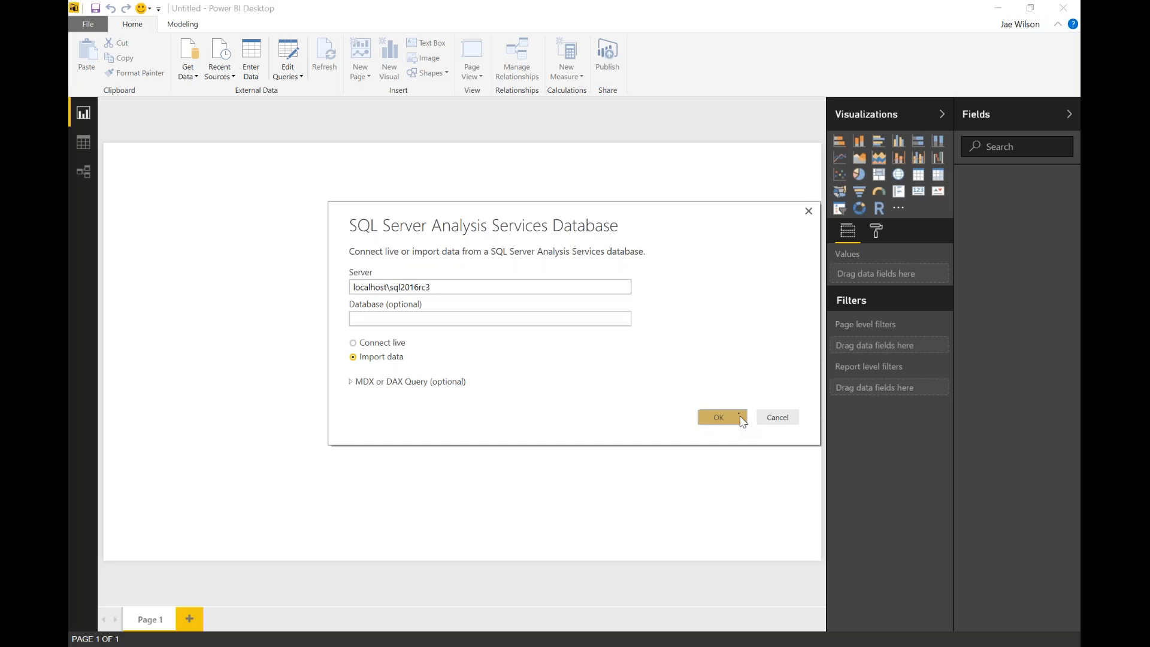
pyautogui.click(717, 417)
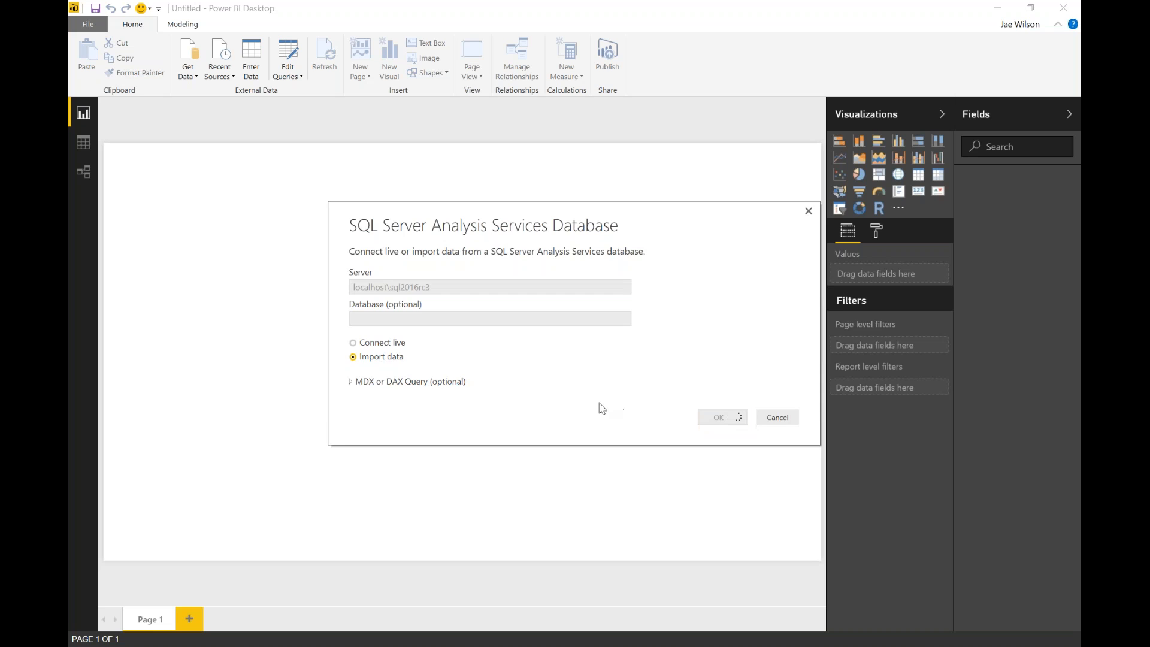
# Expand JetNavOlap > Sales > Sales down to the Posted Sales Transactions measures in Navigator
pyautogui.click(718, 417)
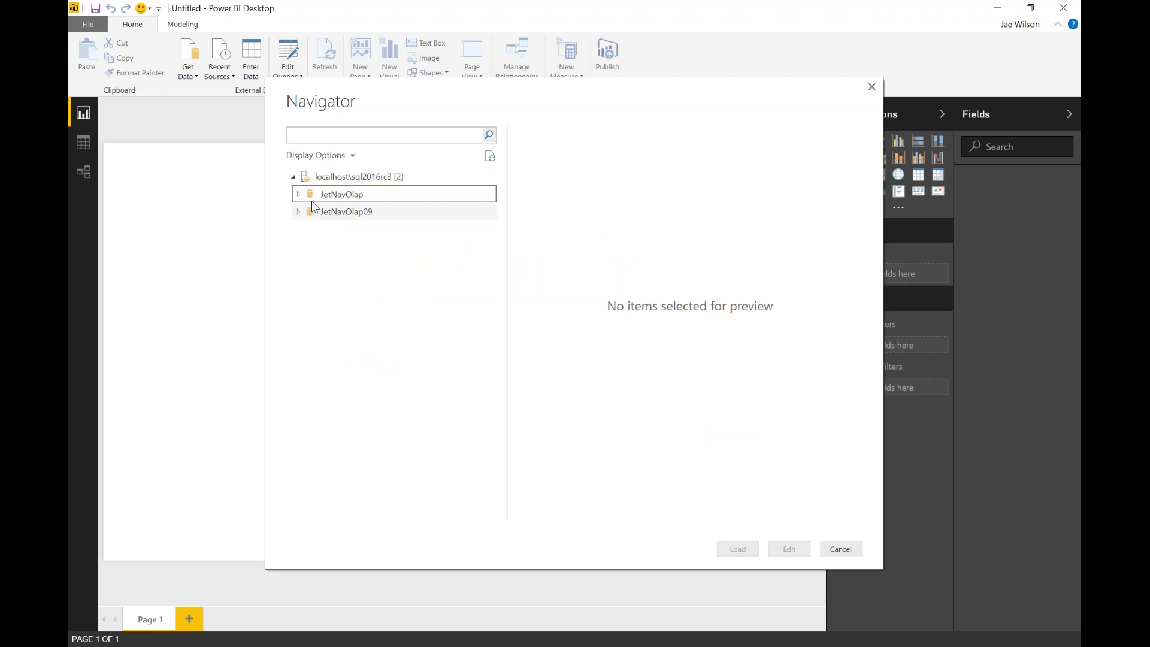
pyautogui.click(299, 194)
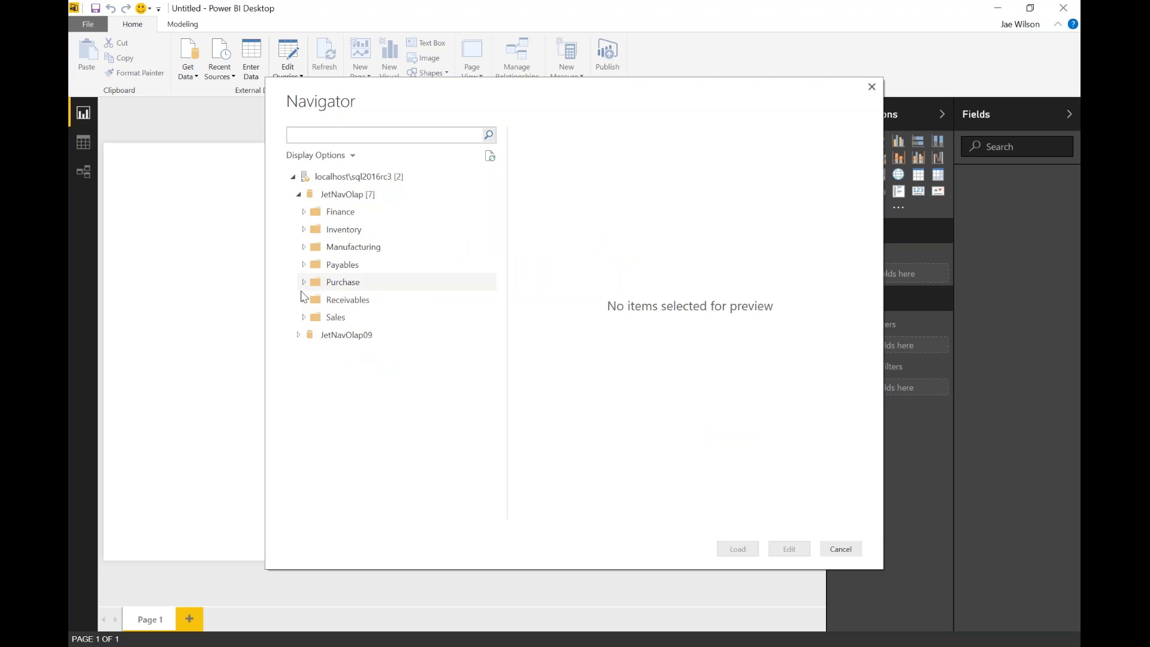
pyautogui.moveTo(336, 317)
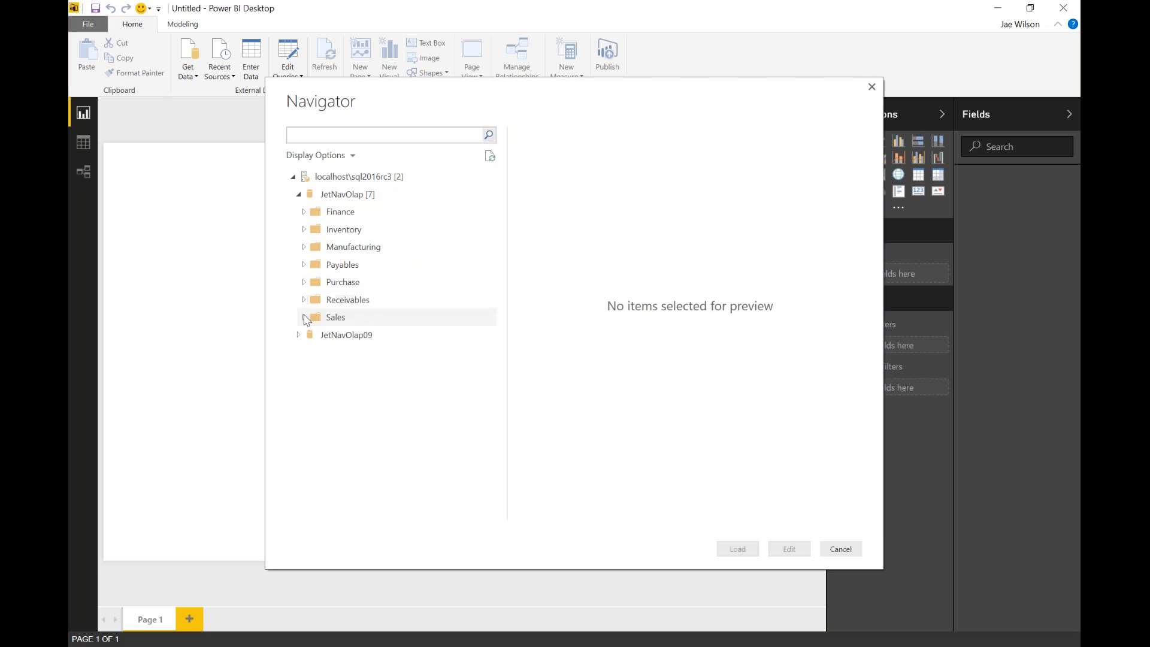
pyautogui.click(303, 316)
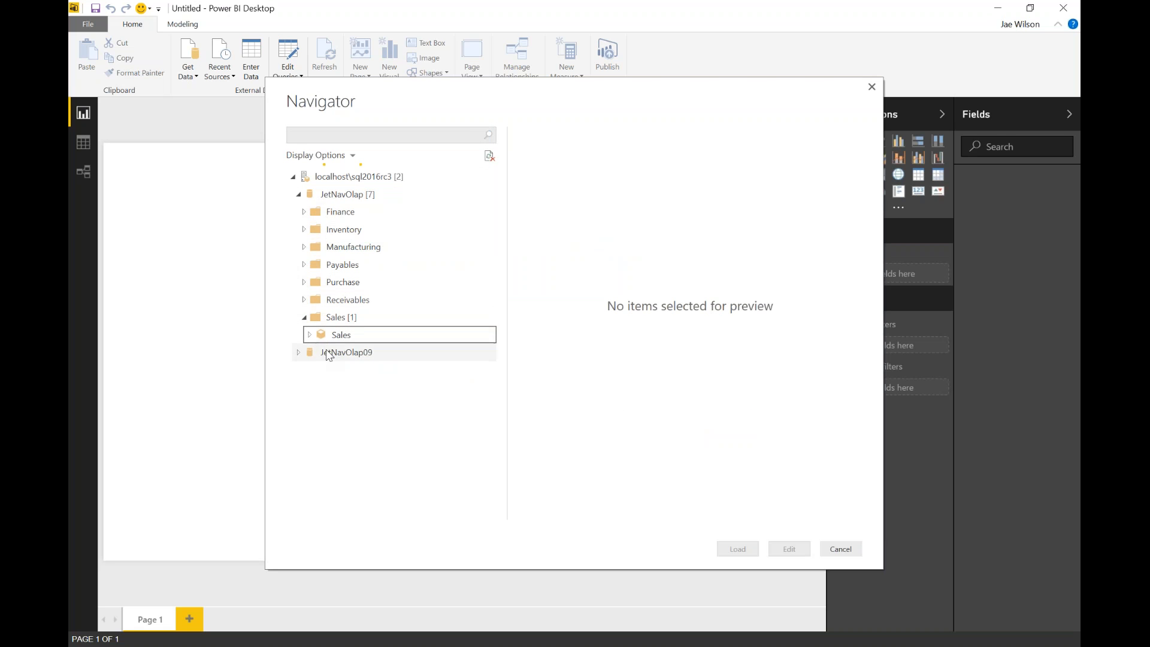
pyautogui.click(309, 334)
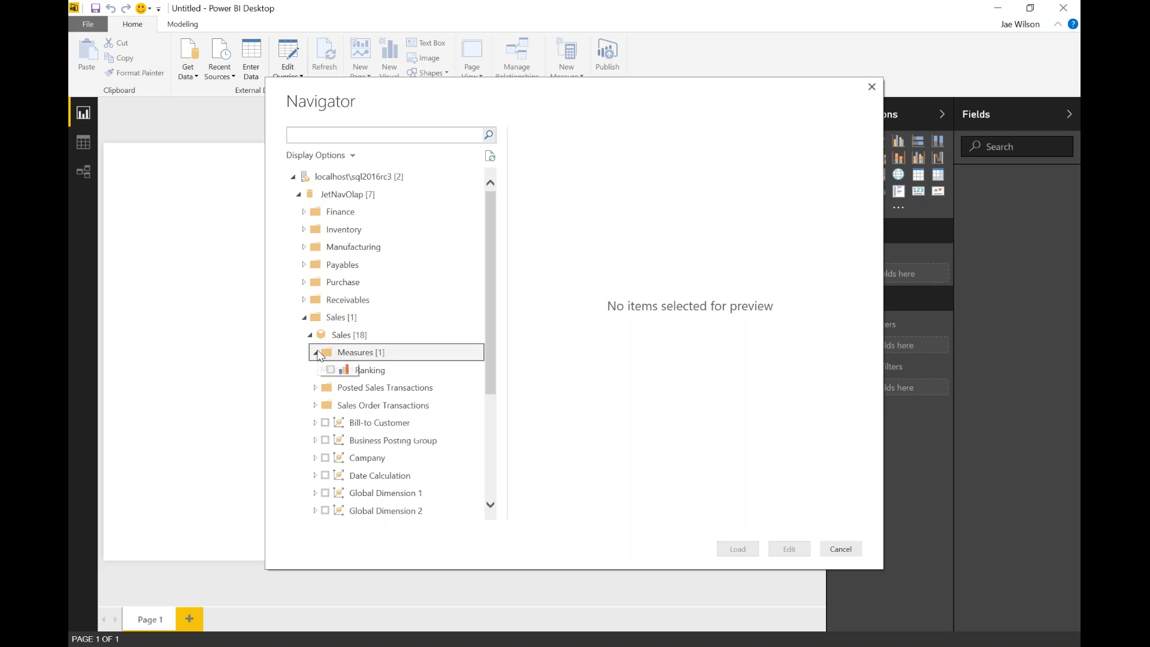
pyautogui.click(315, 387)
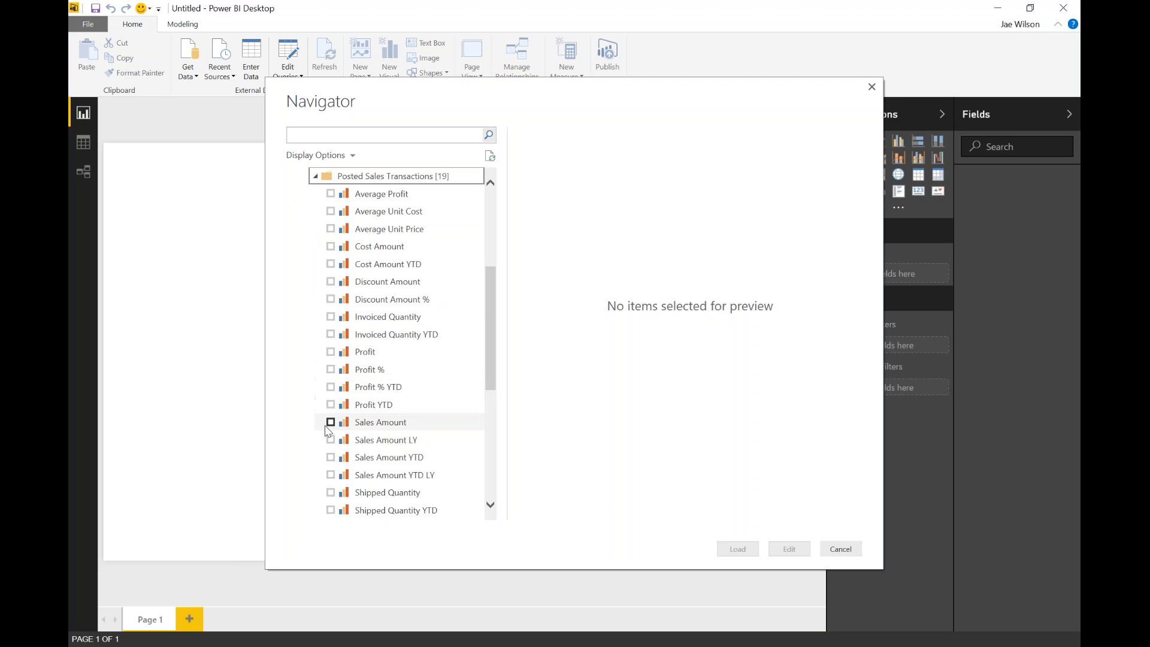
# Tick Sales Amount, Profit, Global Dimension 2 and Global Dimension 1 for import
pyautogui.click(331, 422)
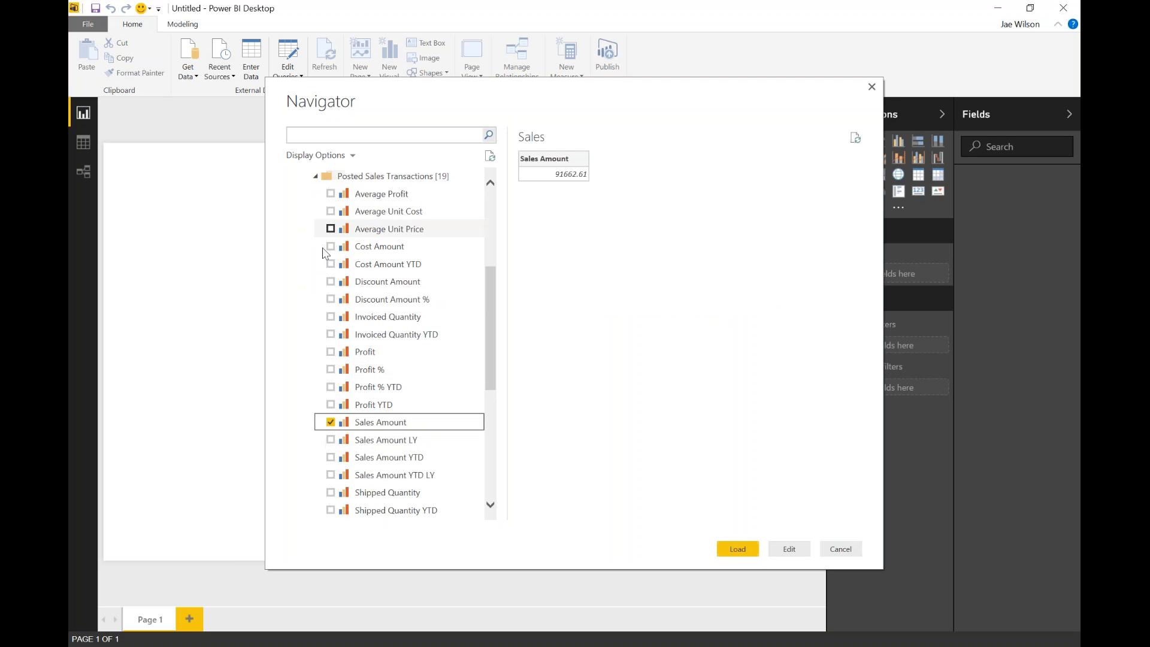
pyautogui.click(330, 351)
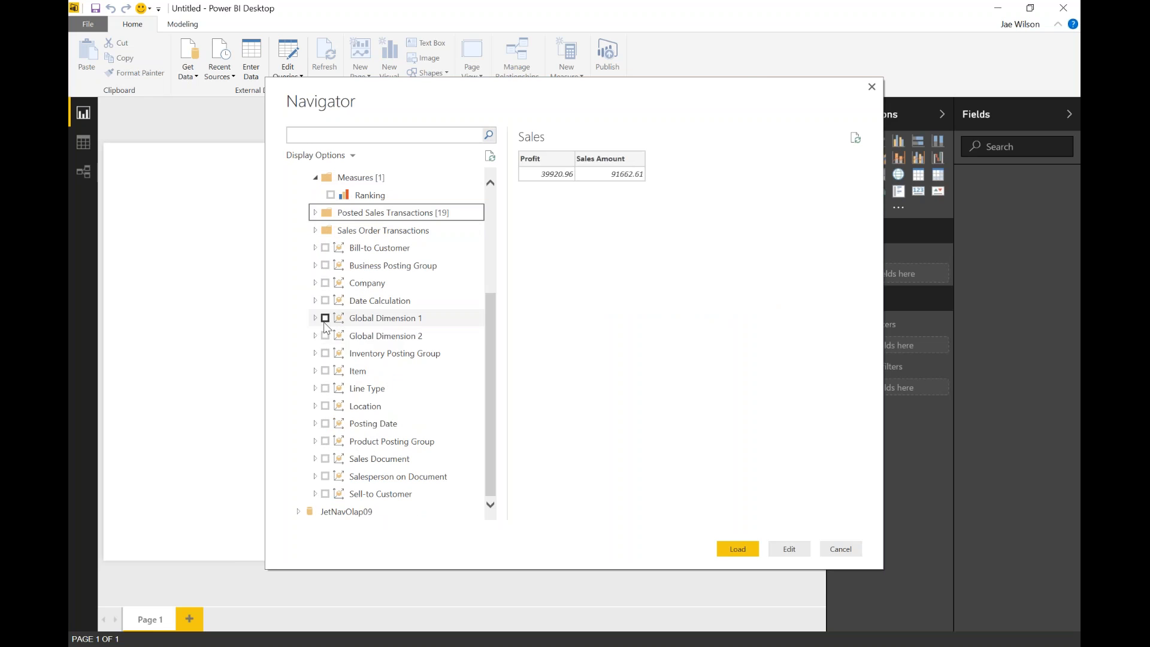
pyautogui.click(324, 335)
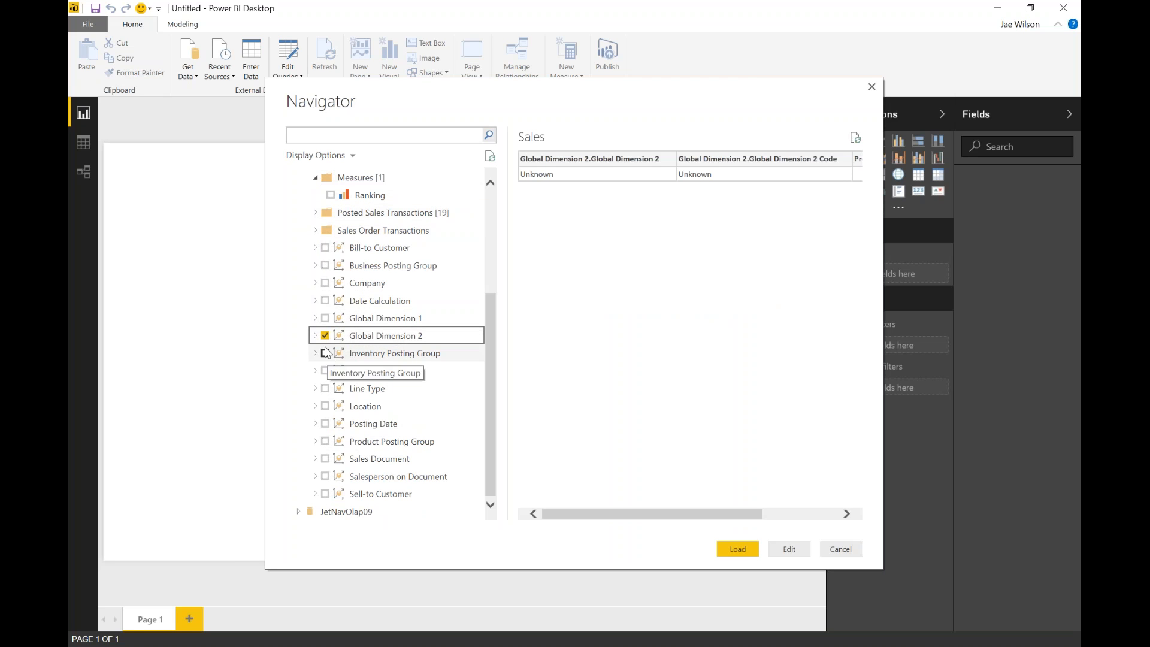
pyautogui.click(324, 318)
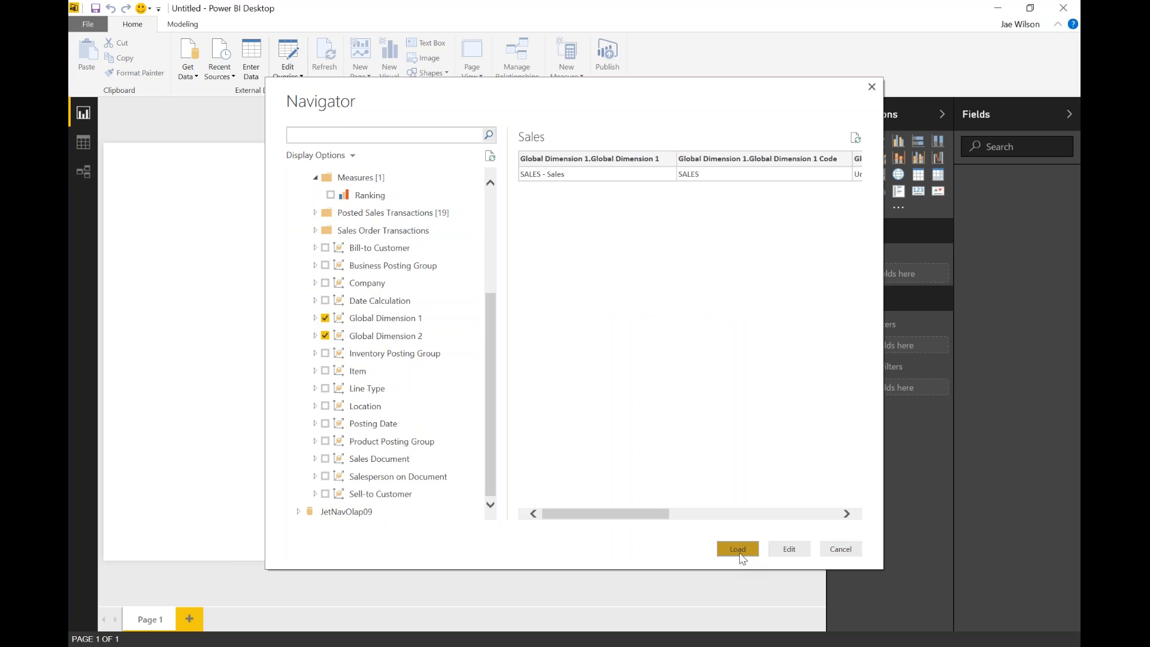
# Load the selected Sales fields into the report, then switch over to the Excel workbook
pyautogui.click(737, 549)
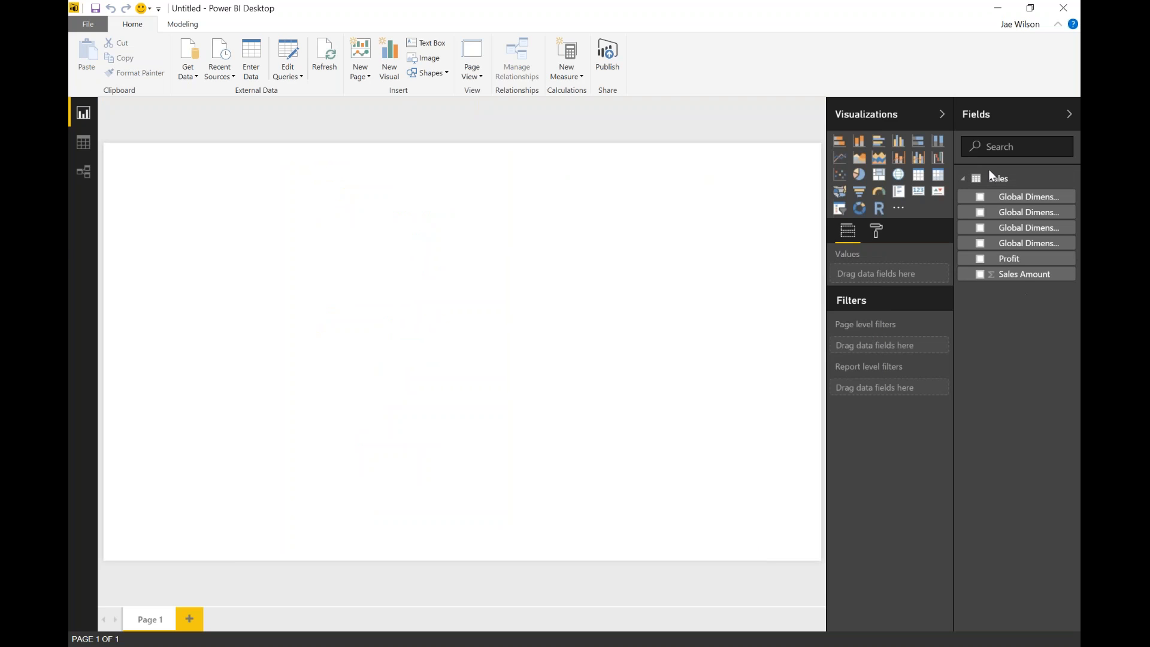
pyautogui.moveTo(1027, 289)
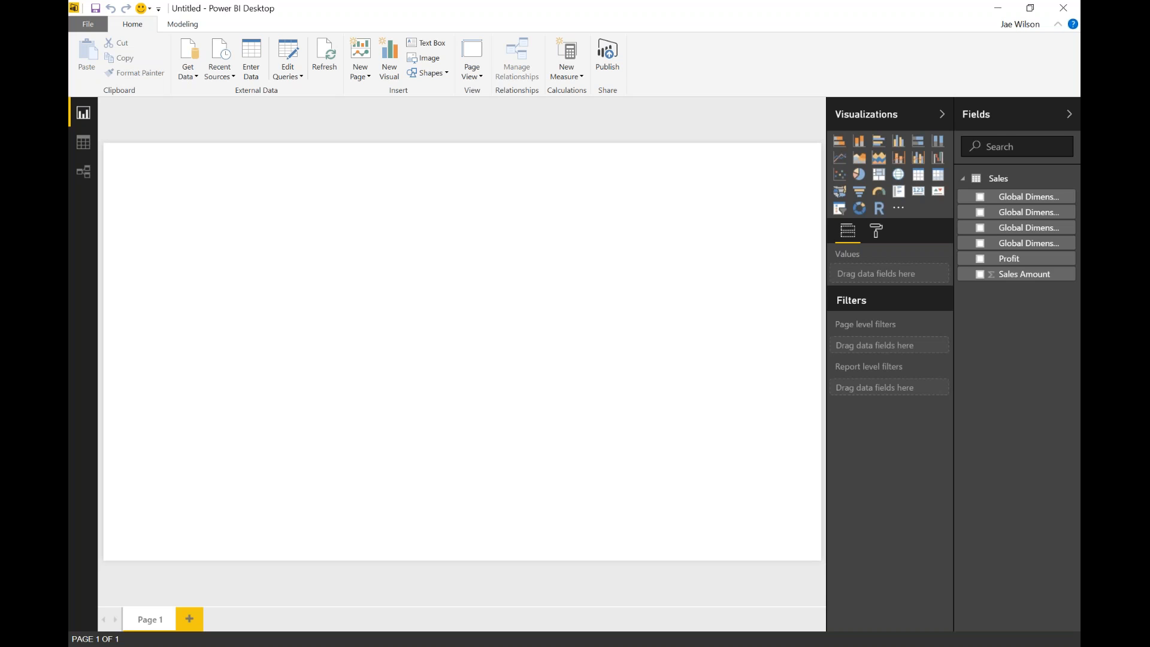
pyautogui.press('alt+tab')
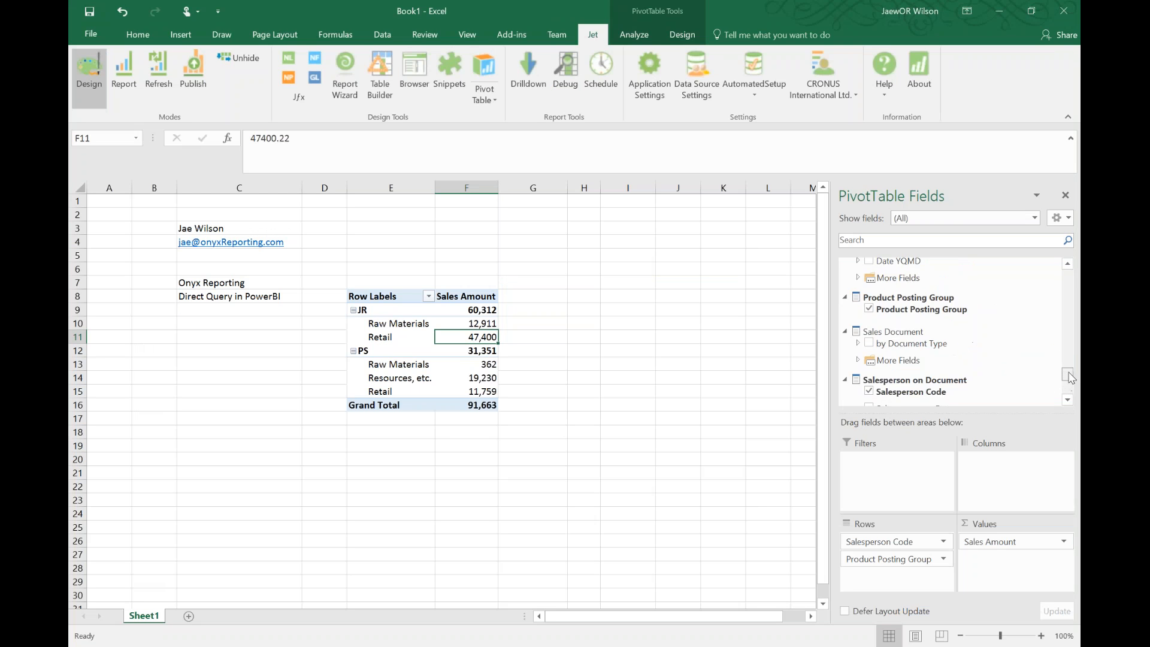
# Scroll the PivotTable Fields list to review the cube dimensions
pyautogui.scroll(-3)
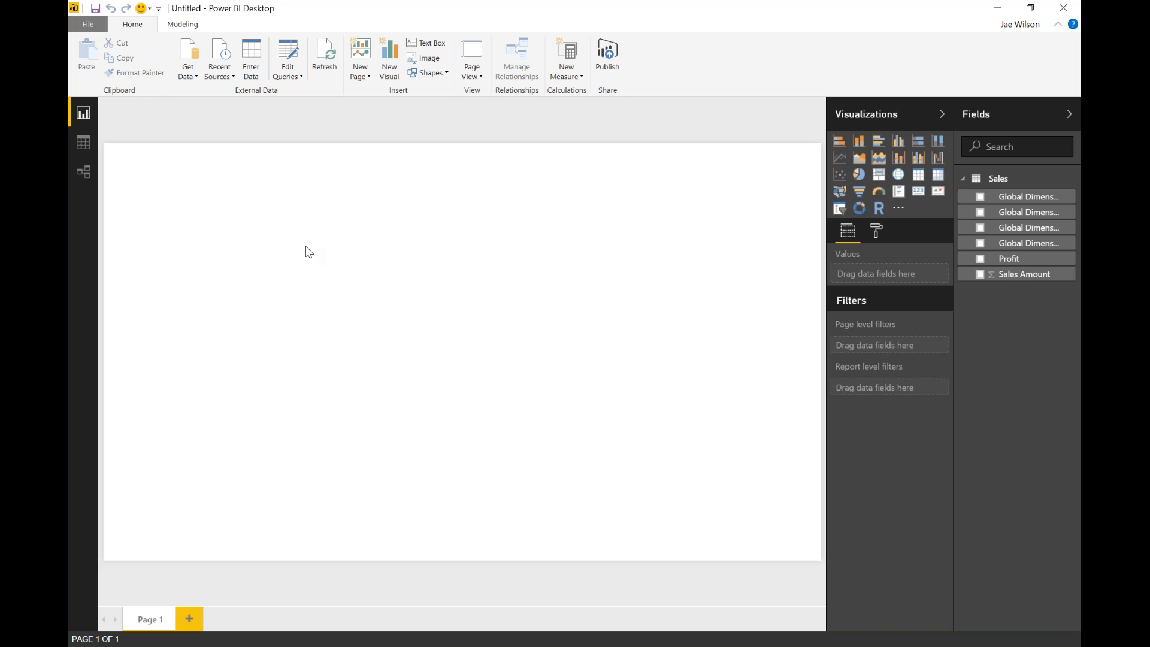
pyautogui.moveTo(715, 80)
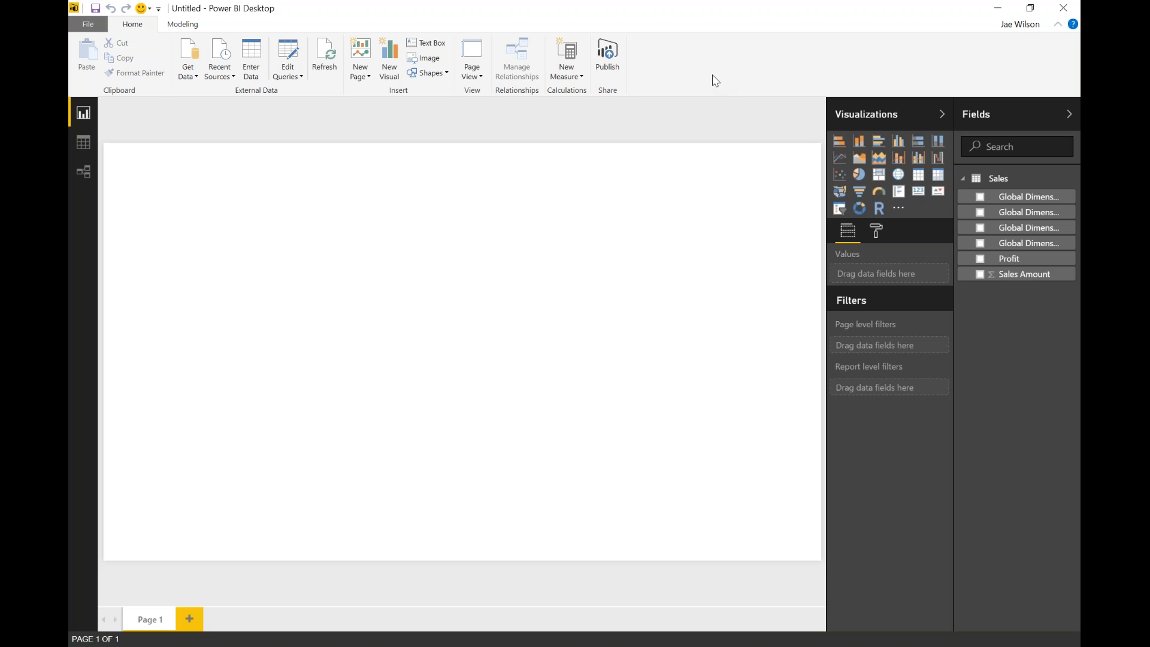
# Start a new blank report and choose SQL Server Analysis Services as the source
pyautogui.click(87, 24)
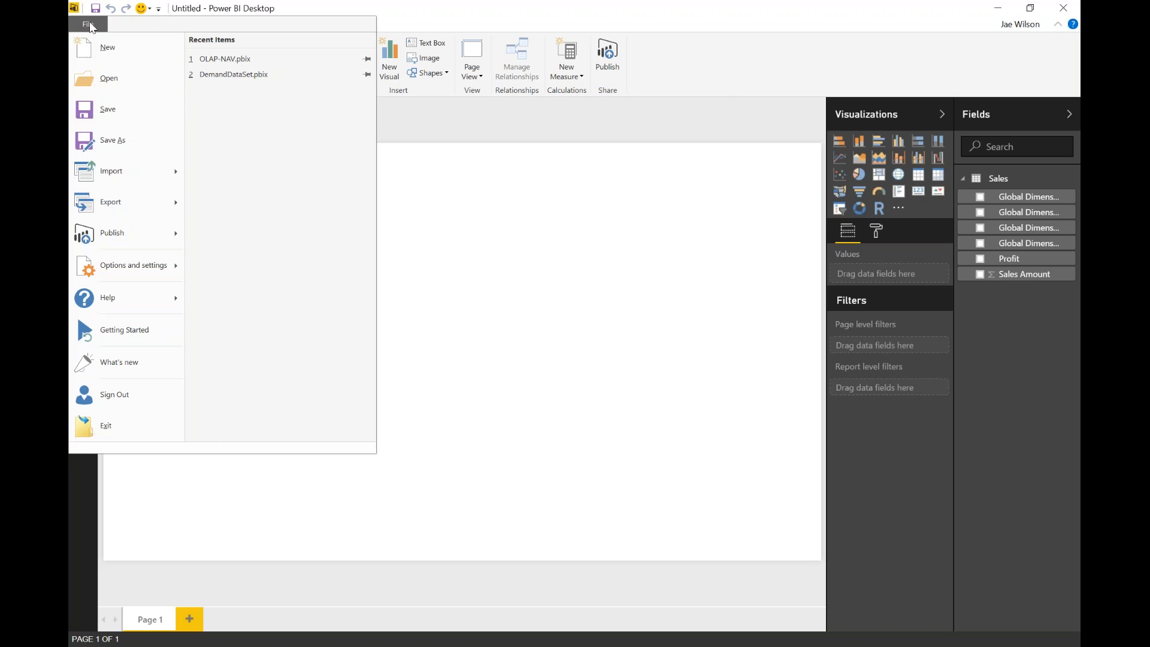
pyautogui.moveTo(101, 55)
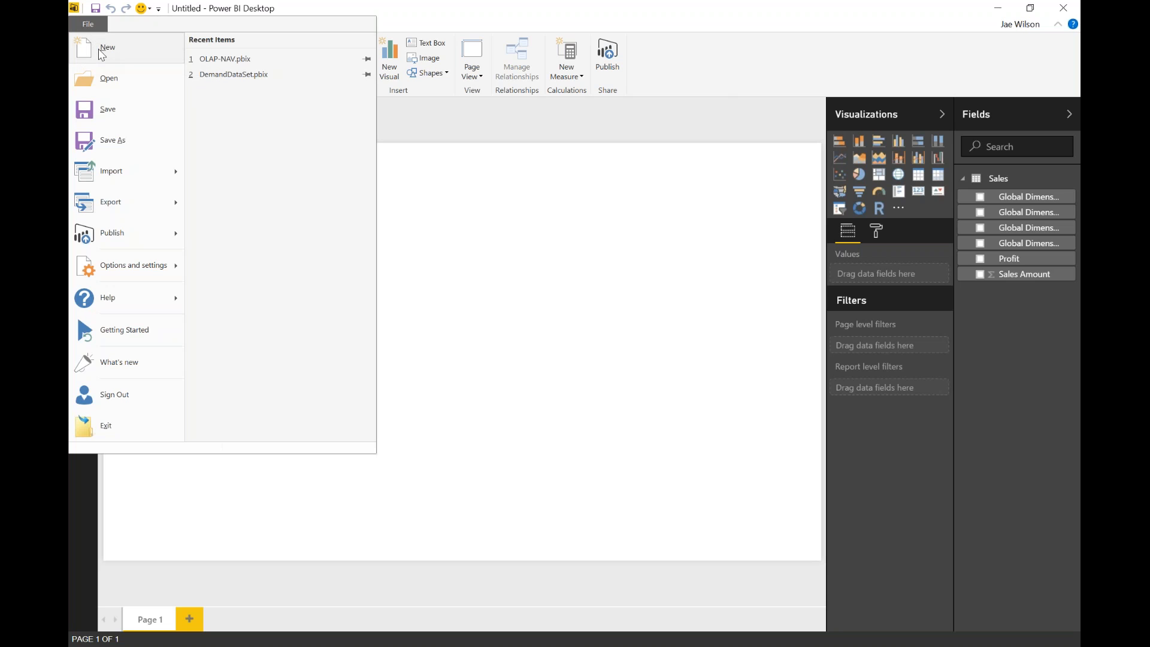
pyautogui.click(107, 46)
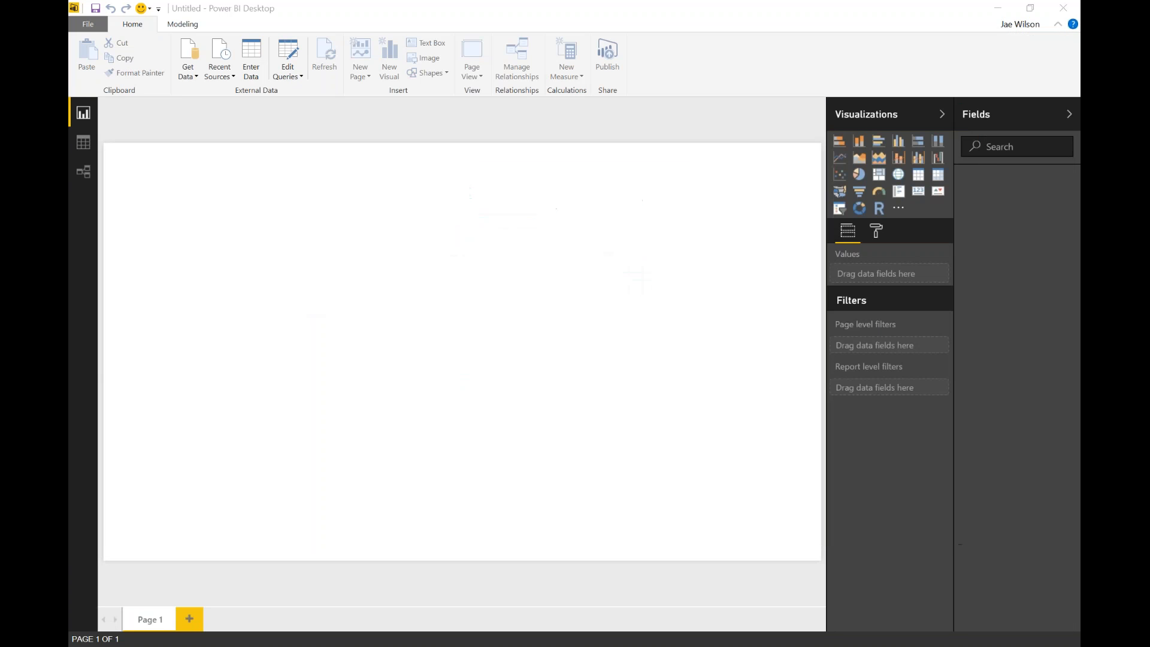
pyautogui.click(189, 55)
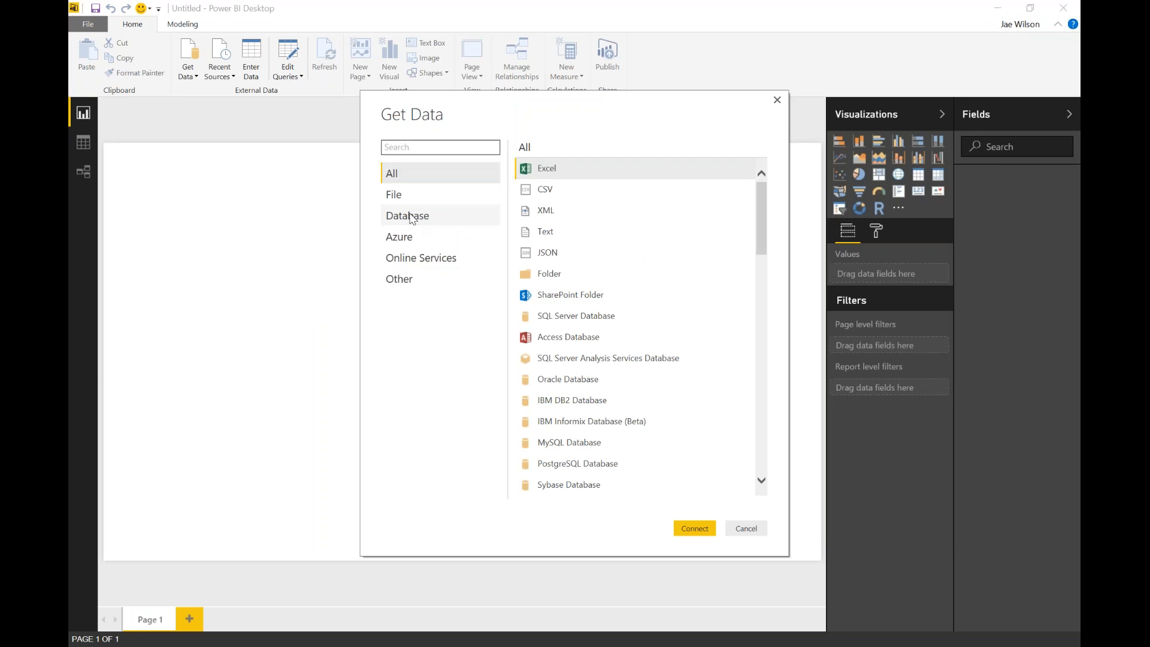
pyautogui.click(406, 215)
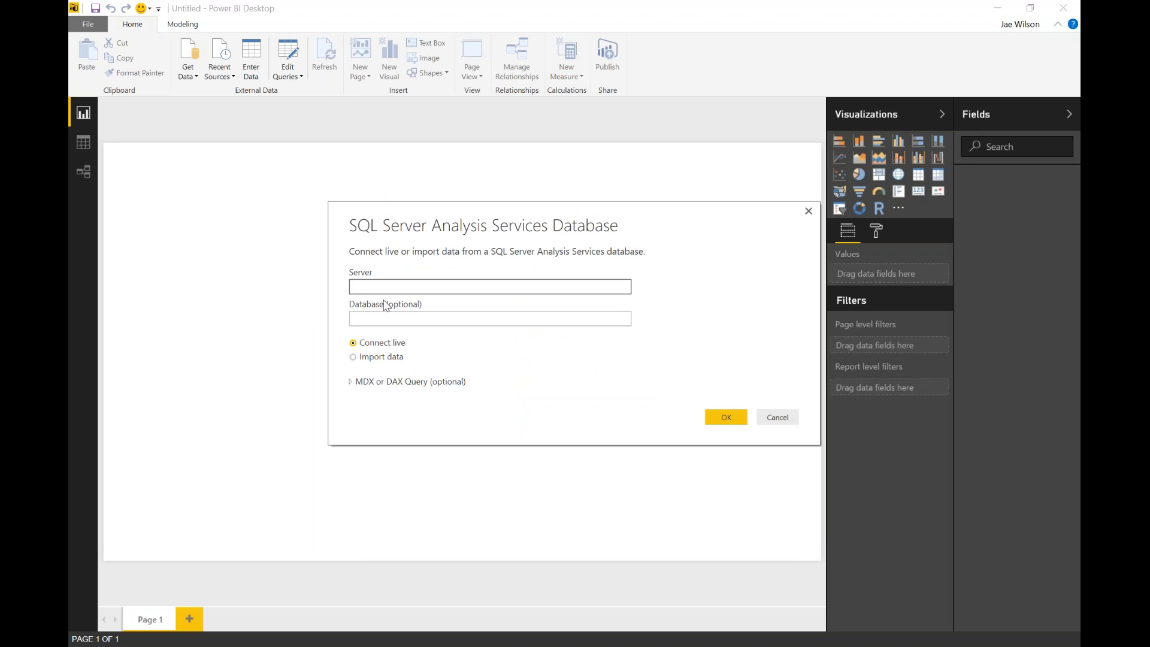
# Connect live to server localhost\sql2016rc3
pyautogui.write('localhost\\sql2016rc')
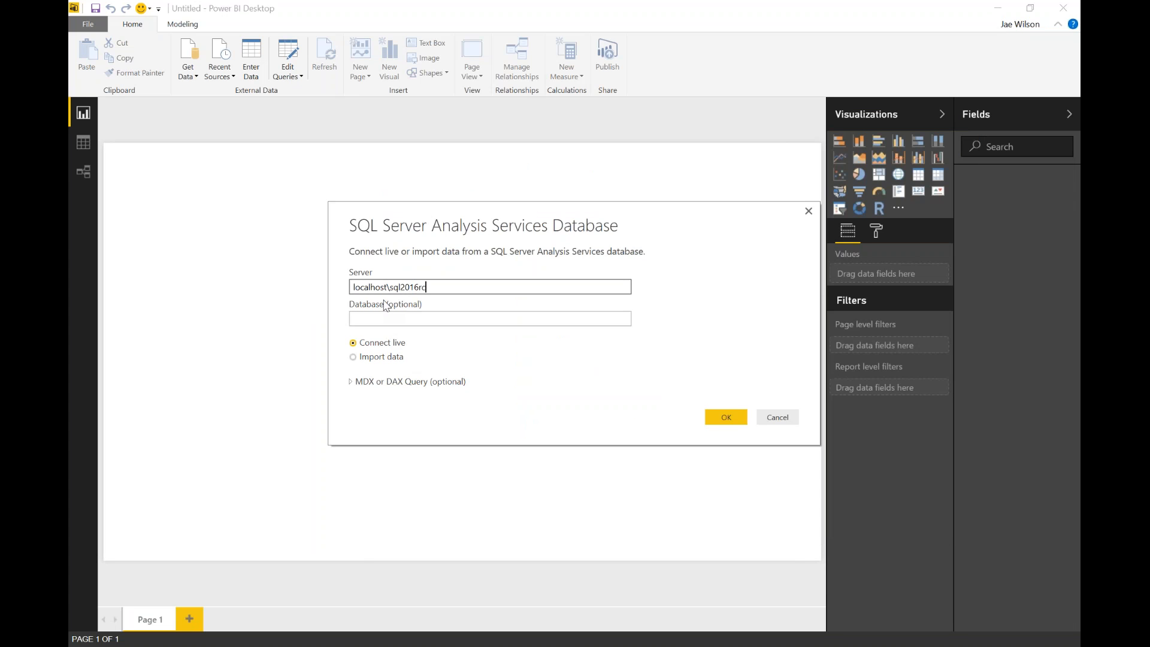
pyautogui.write('3')
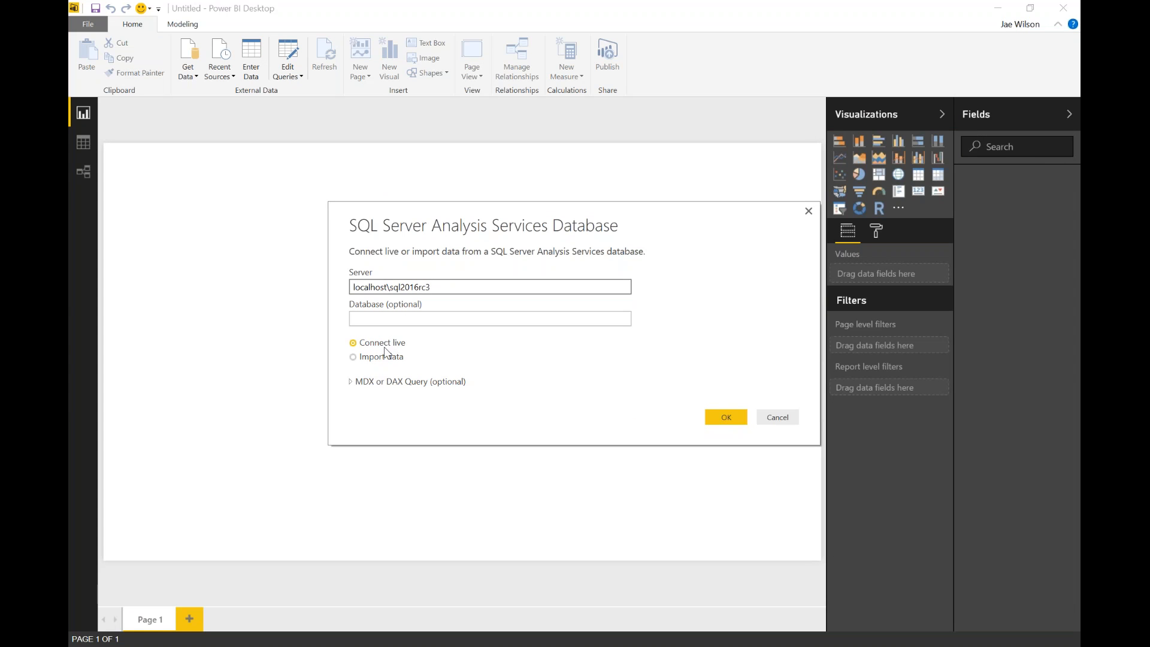
pyautogui.moveTo(376, 351)
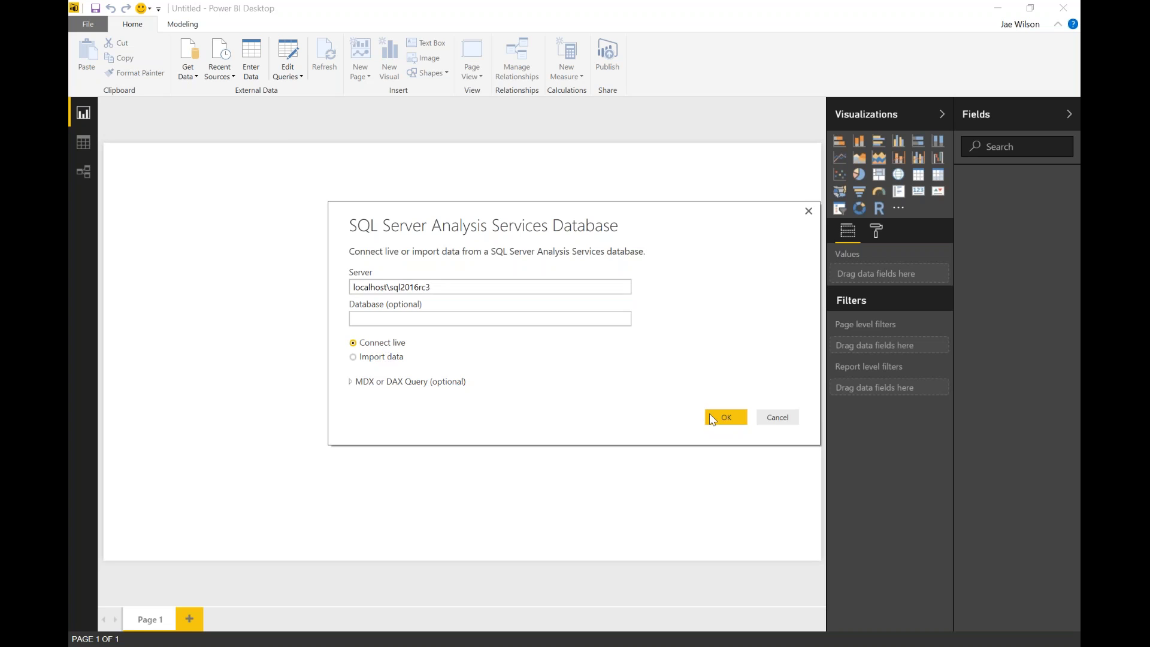
pyautogui.click(726, 417)
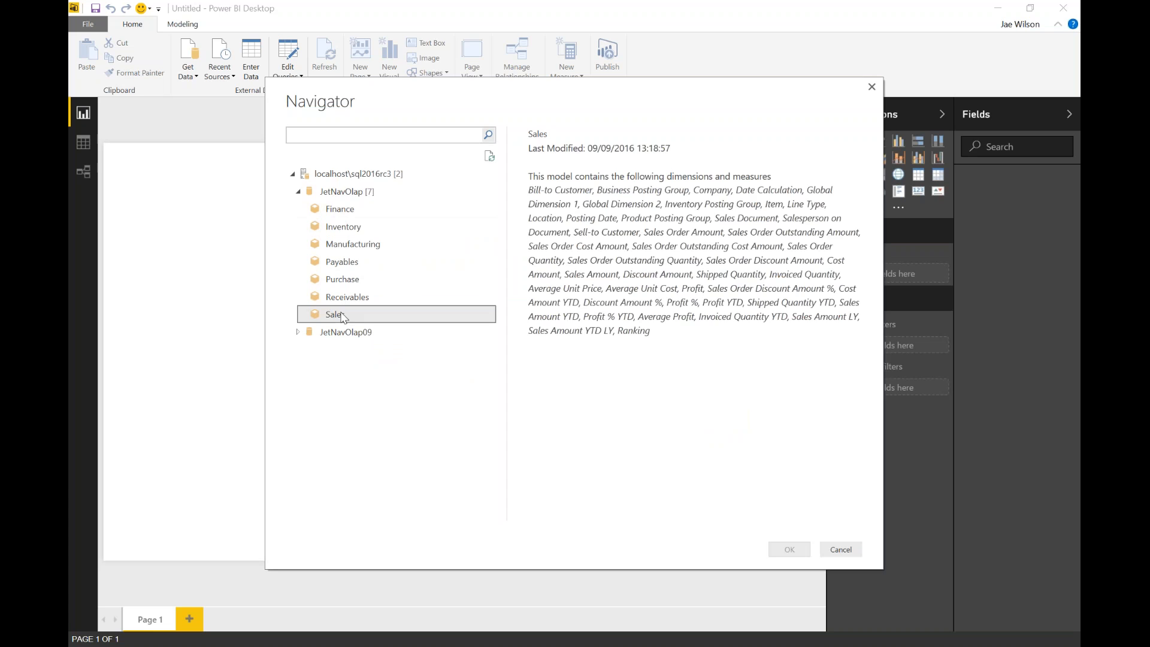
# Load the Sales model live and inspect its posted sales measures and Sales Document hierarchy
pyautogui.click(789, 549)
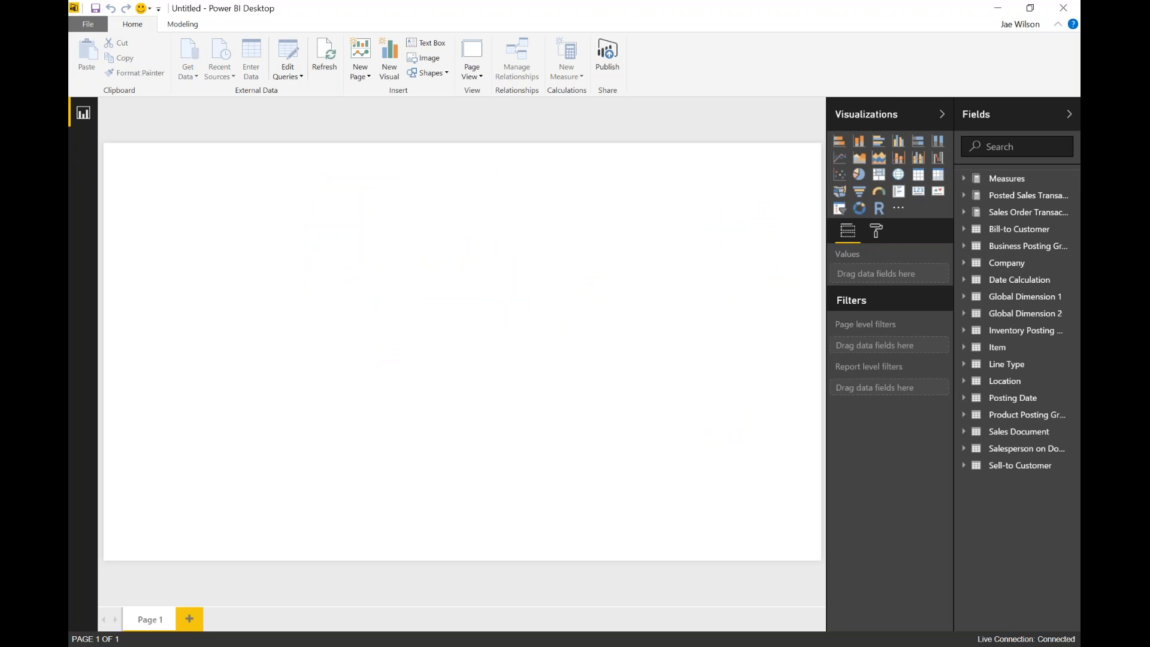
pyautogui.moveTo(1015, 500)
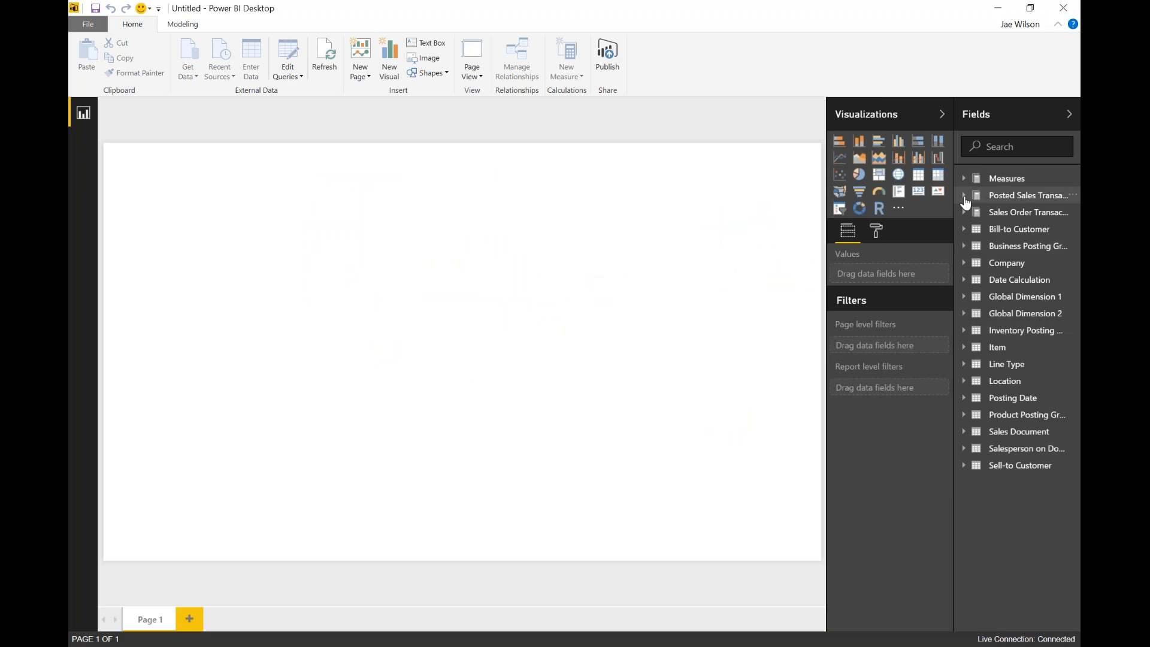
pyautogui.click(963, 195)
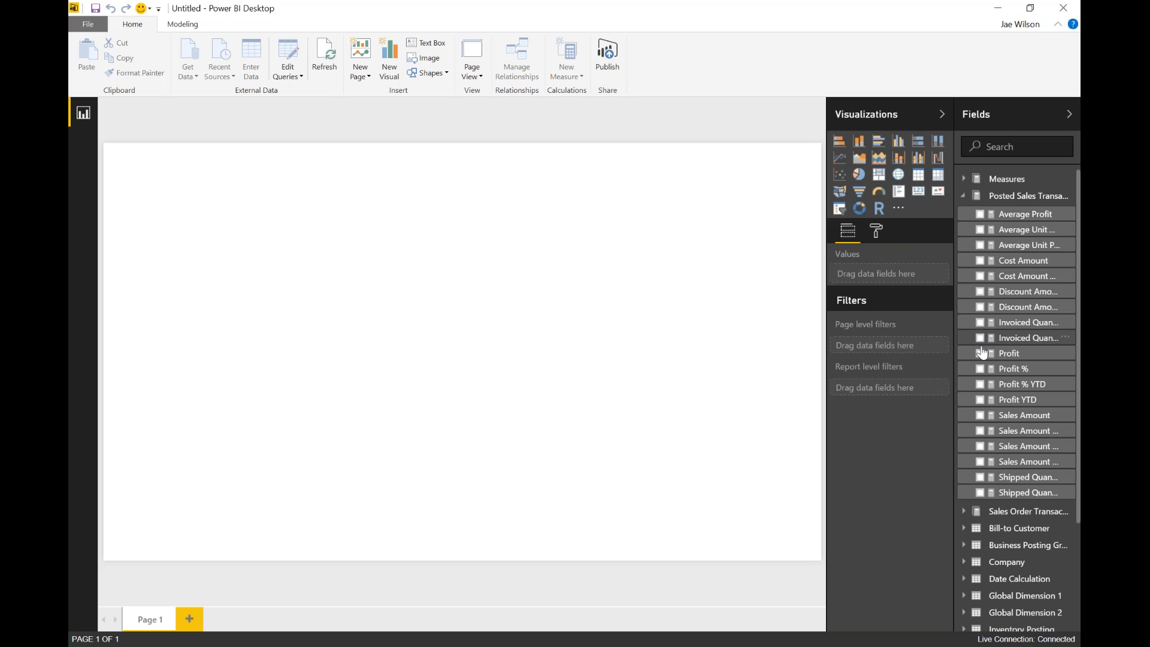
pyautogui.click(963, 195)
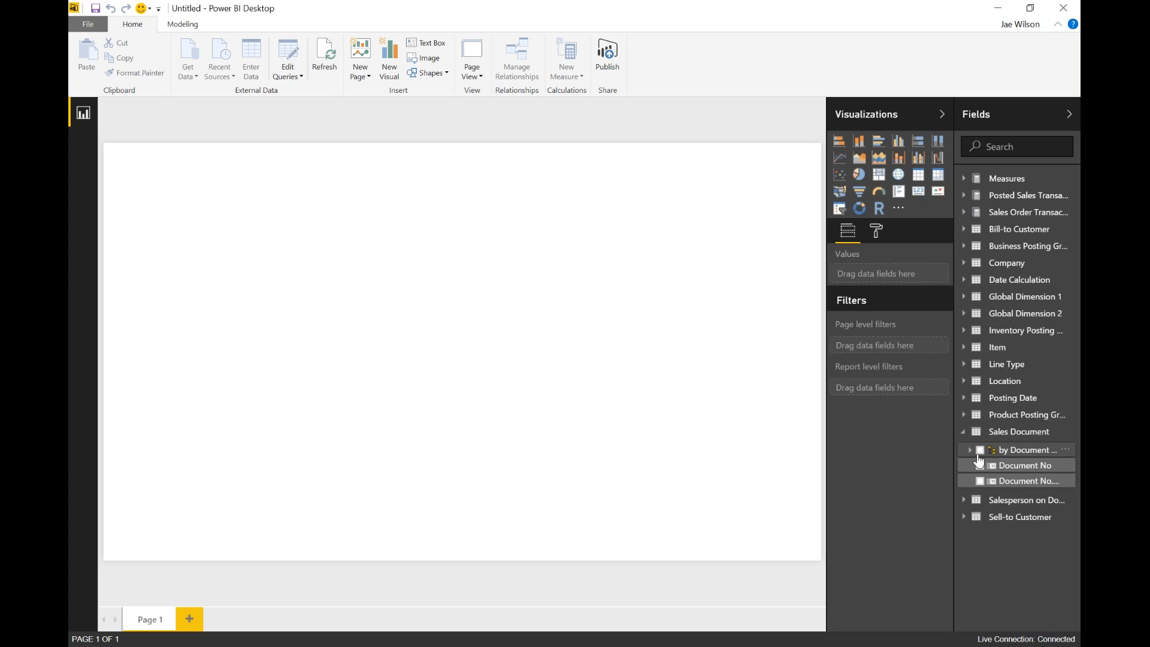
pyautogui.click(969, 449)
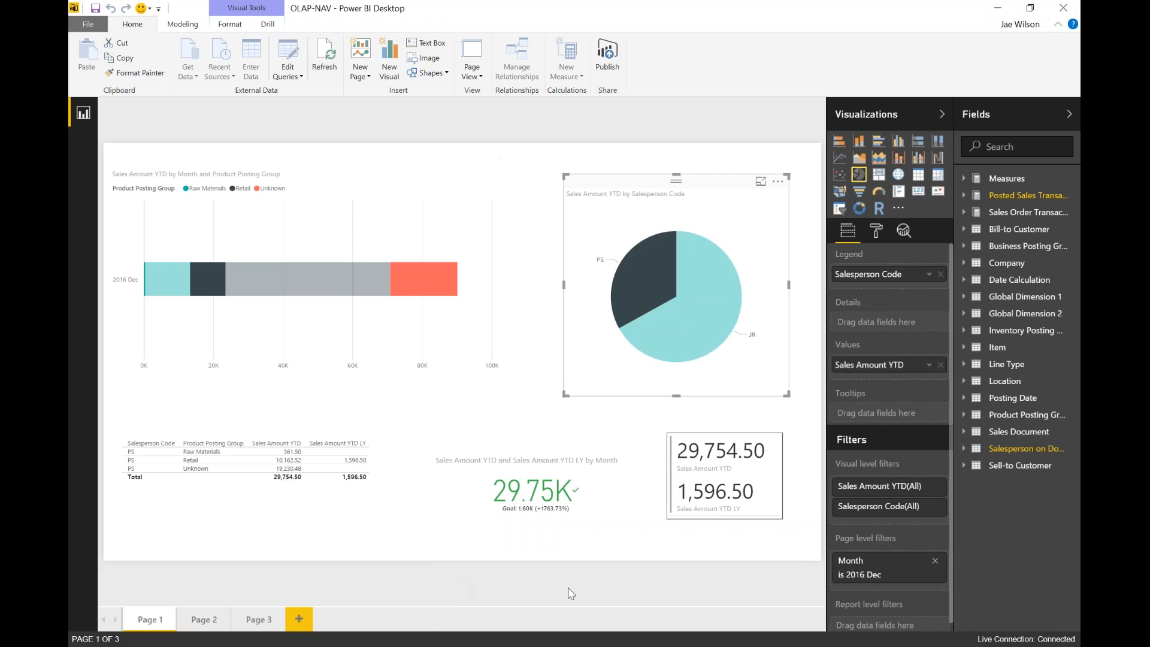
pyautogui.moveTo(455, 427)
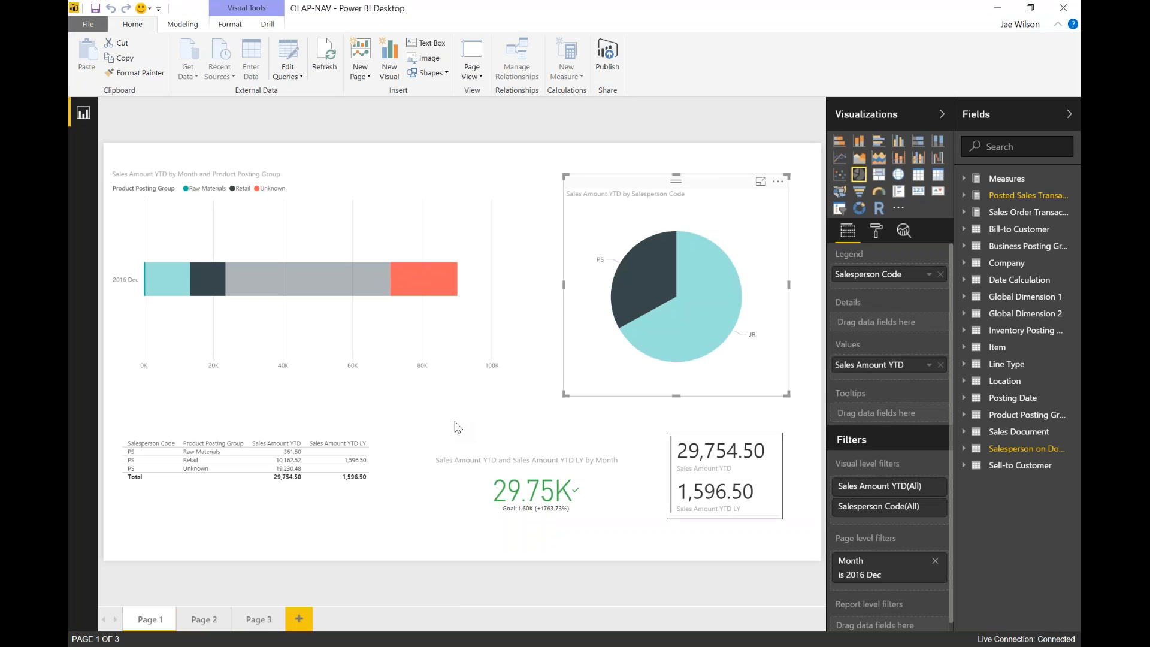
# Select the KPI visual showing Sales Amount YTD 29,754.50 to reveal its fields
pyautogui.click(534, 484)
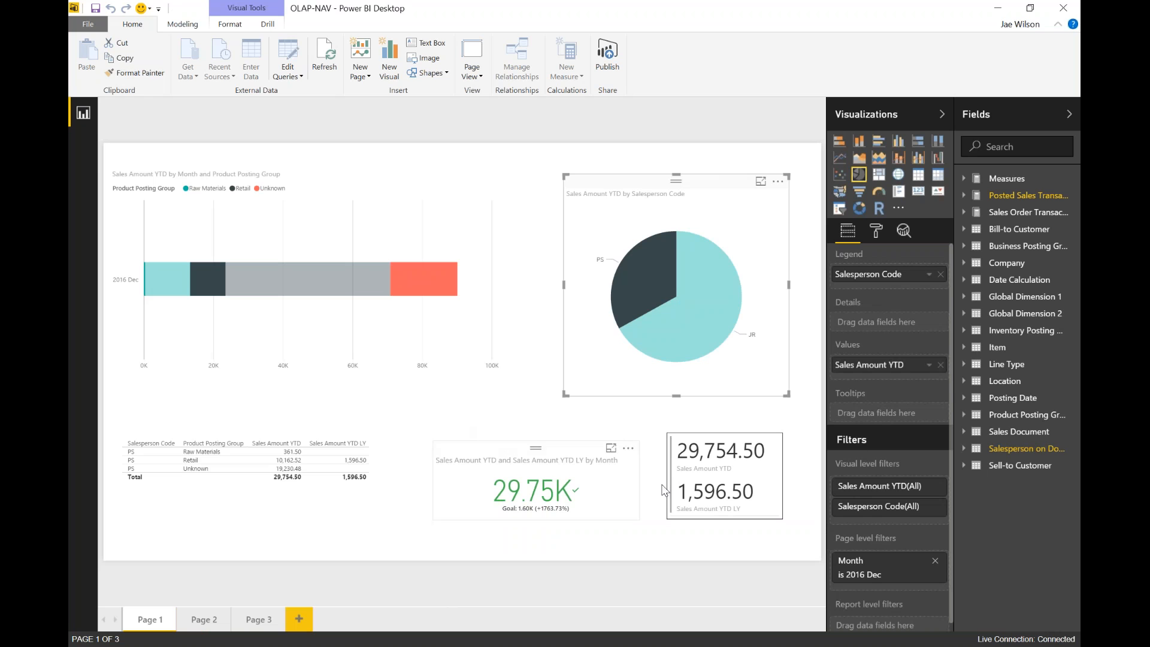
pyautogui.moveTo(489, 453)
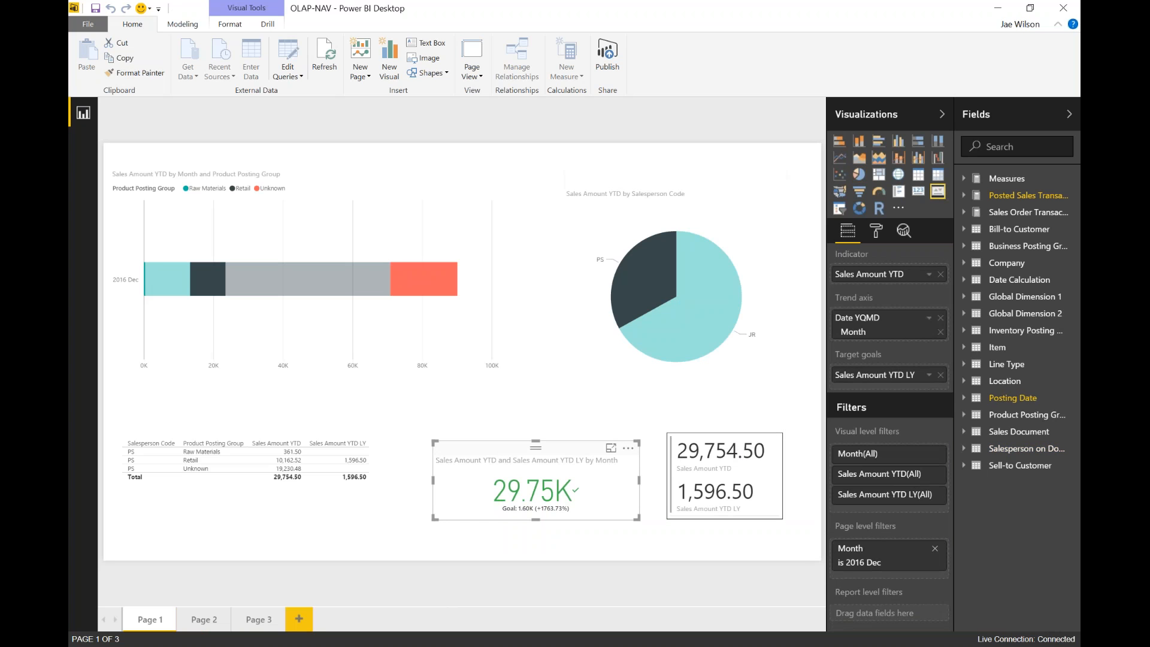
pyautogui.moveTo(897, 205)
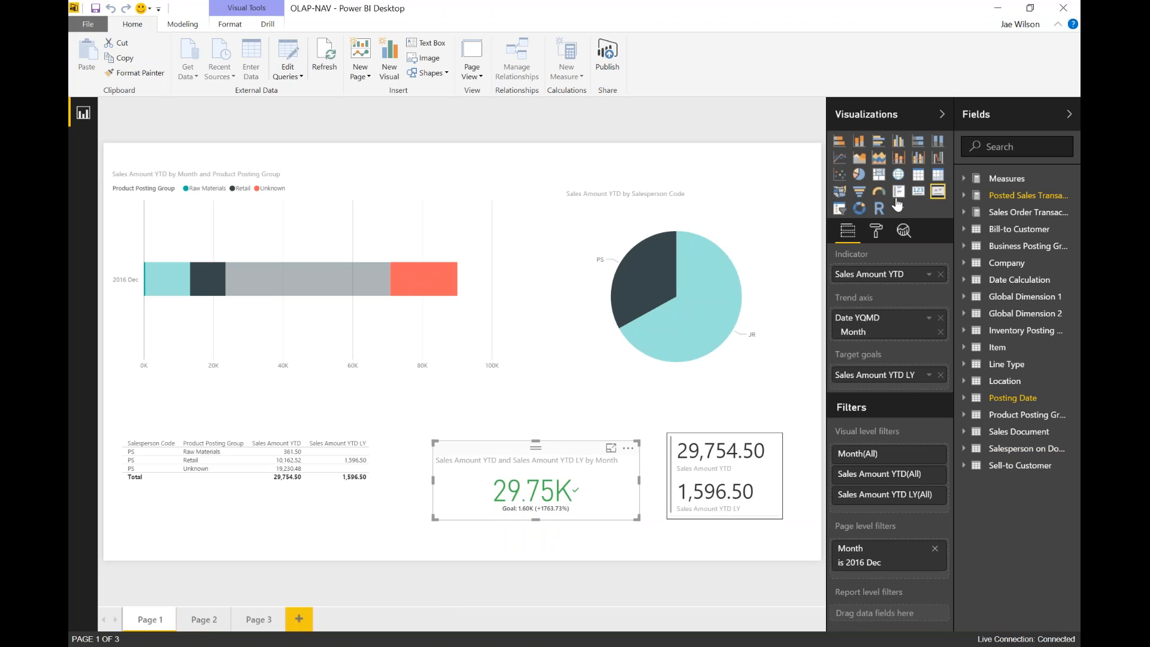
pyautogui.moveTo(829, 220)
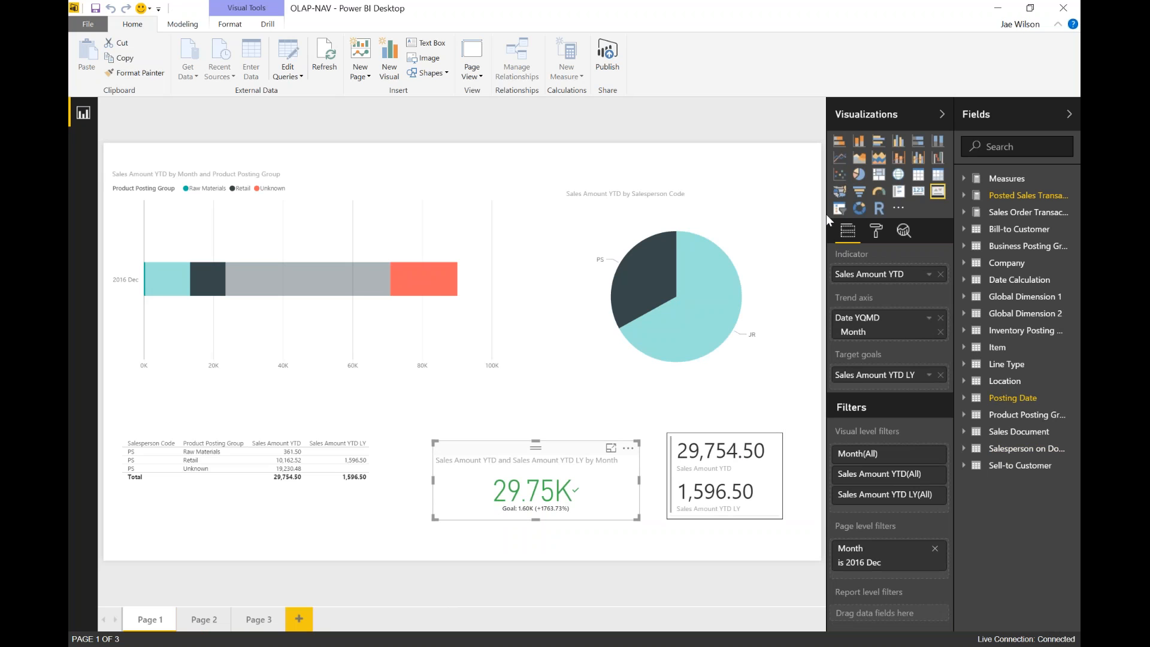
pyautogui.moveTo(1066, 144)
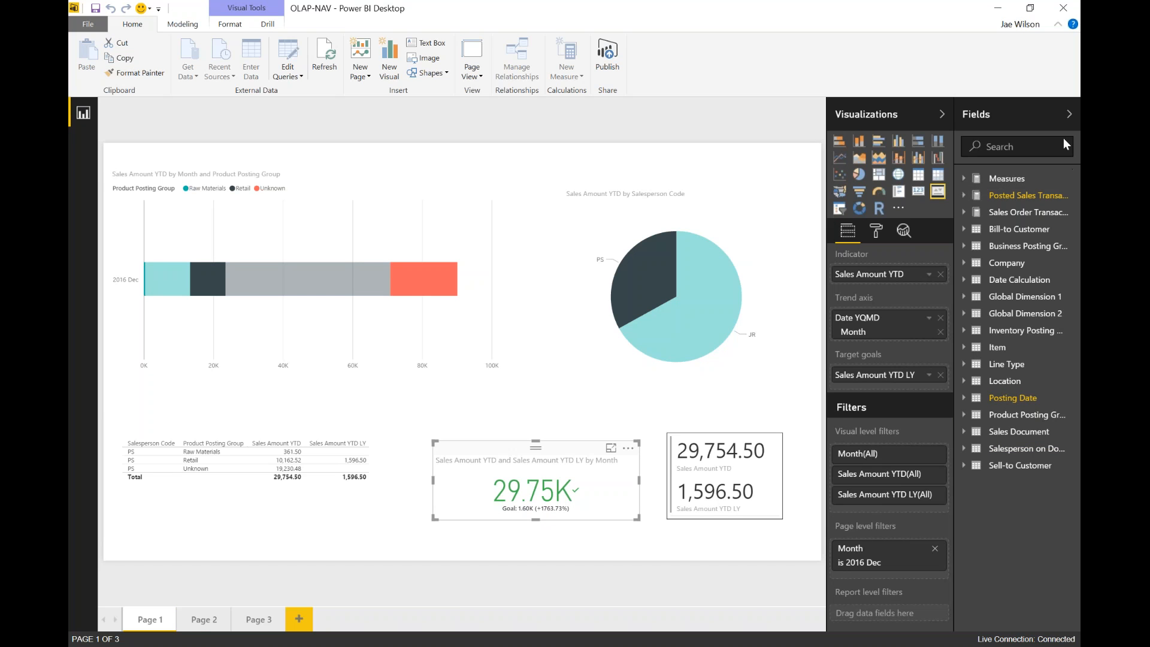
pyautogui.moveTo(998, 164)
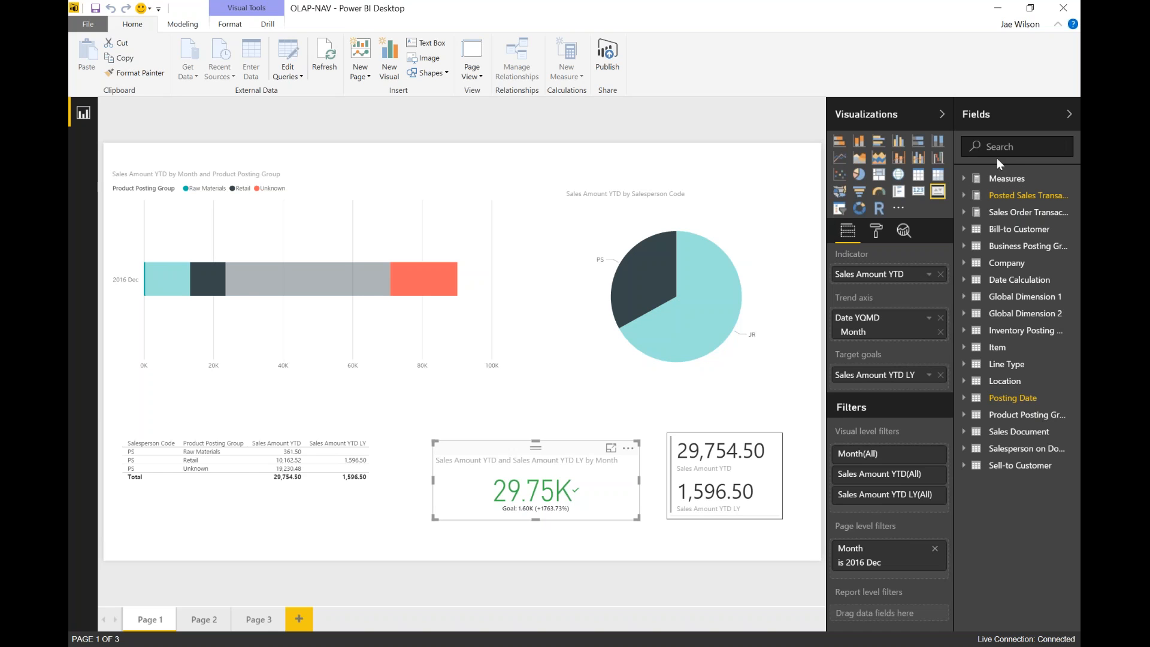
pyautogui.moveTo(1073, 494)
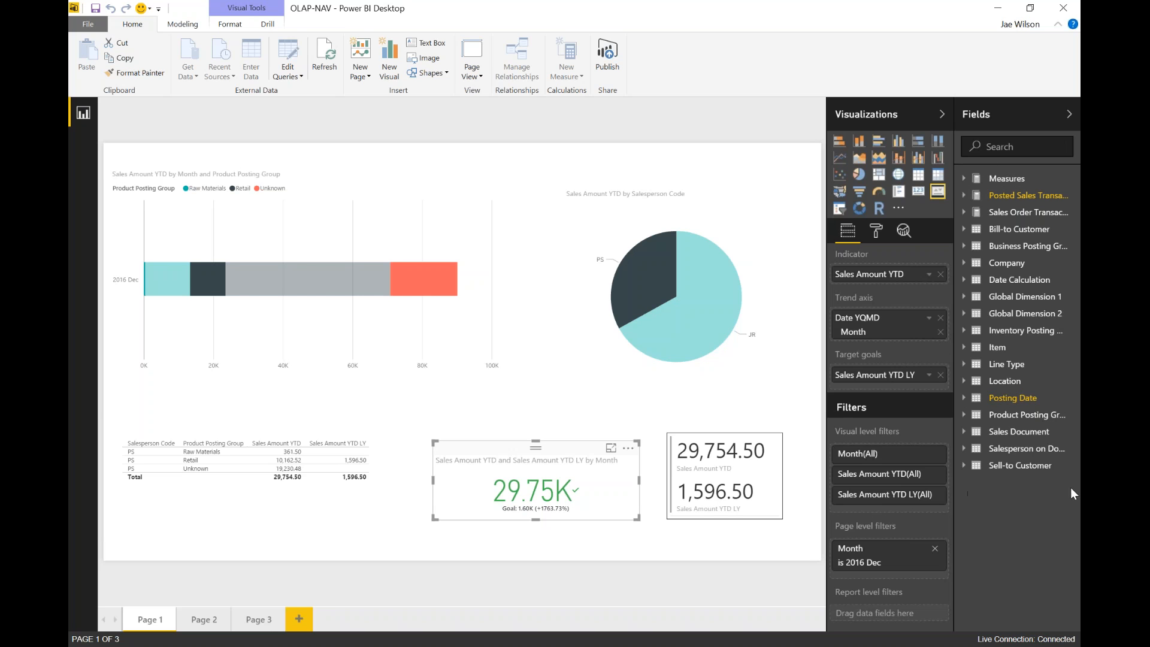
pyautogui.moveTo(937, 193)
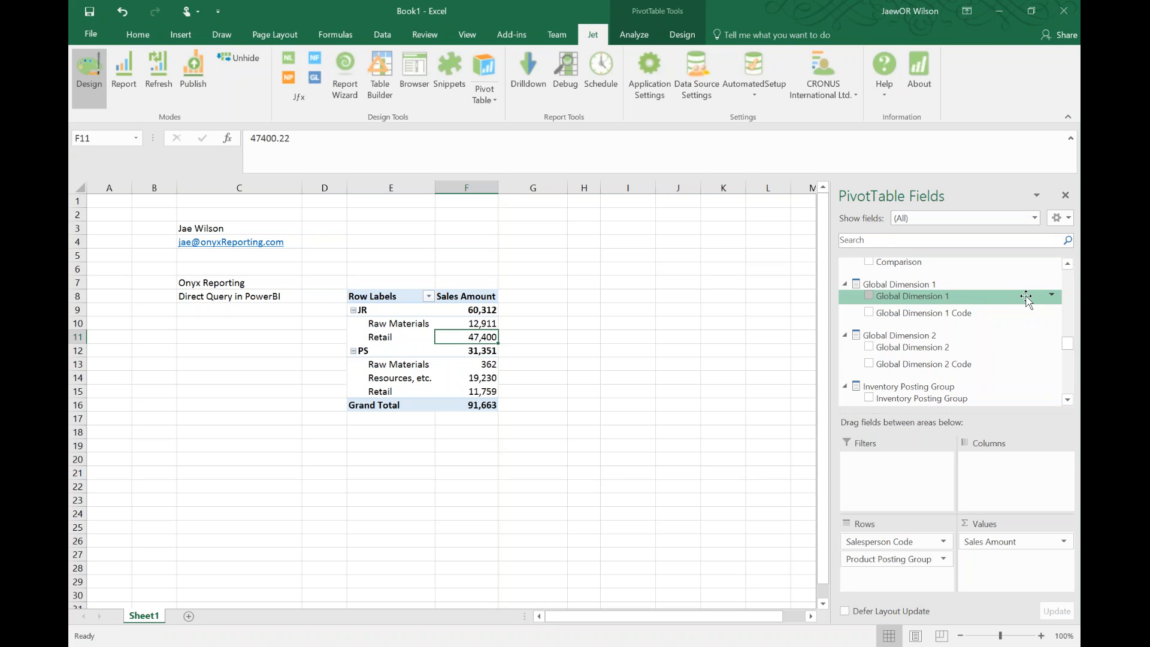
pyautogui.moveTo(968, 213)
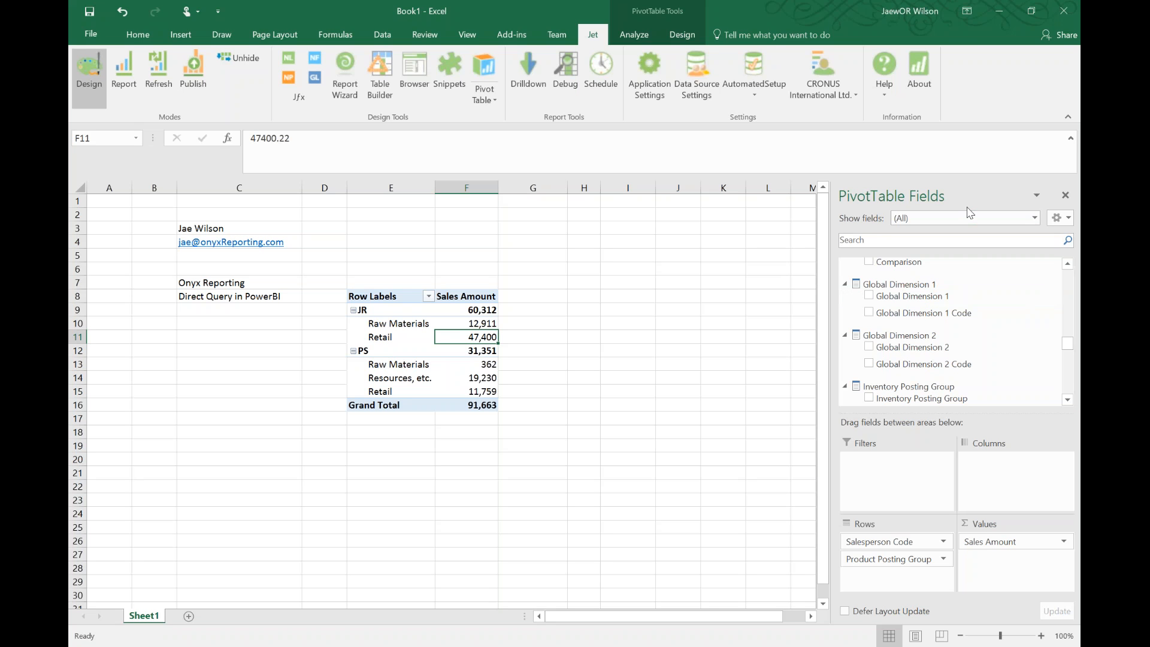
pyautogui.moveTo(200, 356)
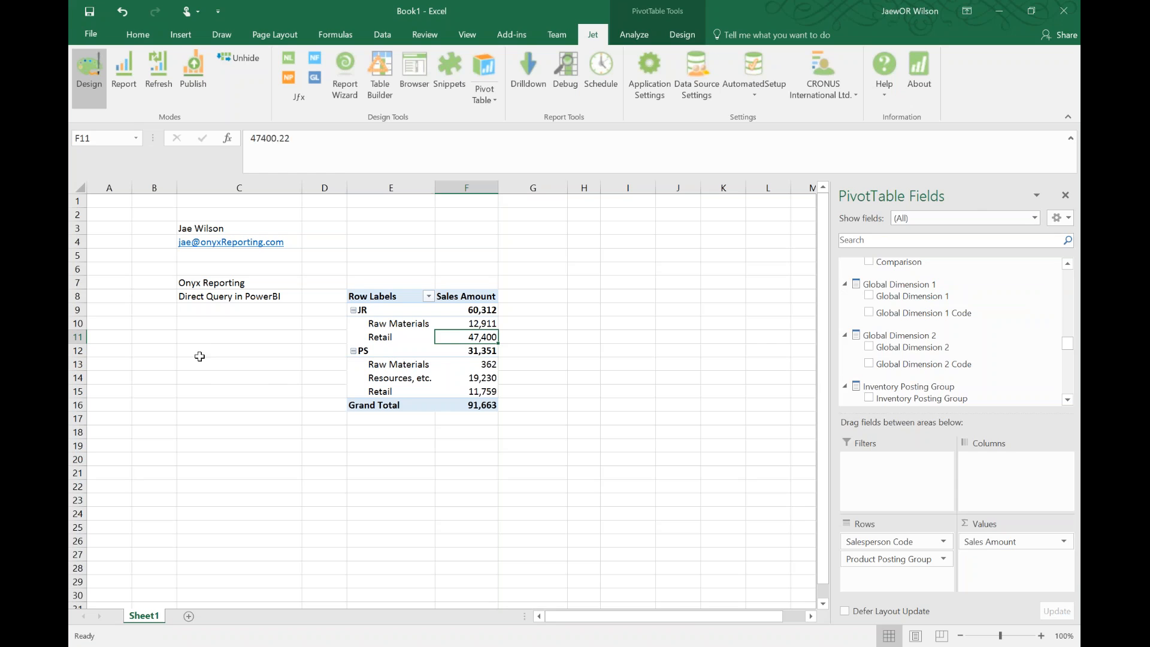
# Add the notes 'Freemium' in C11 and 'Free - Premium' in C12 beside the PivotTable
pyautogui.write('Freemium')
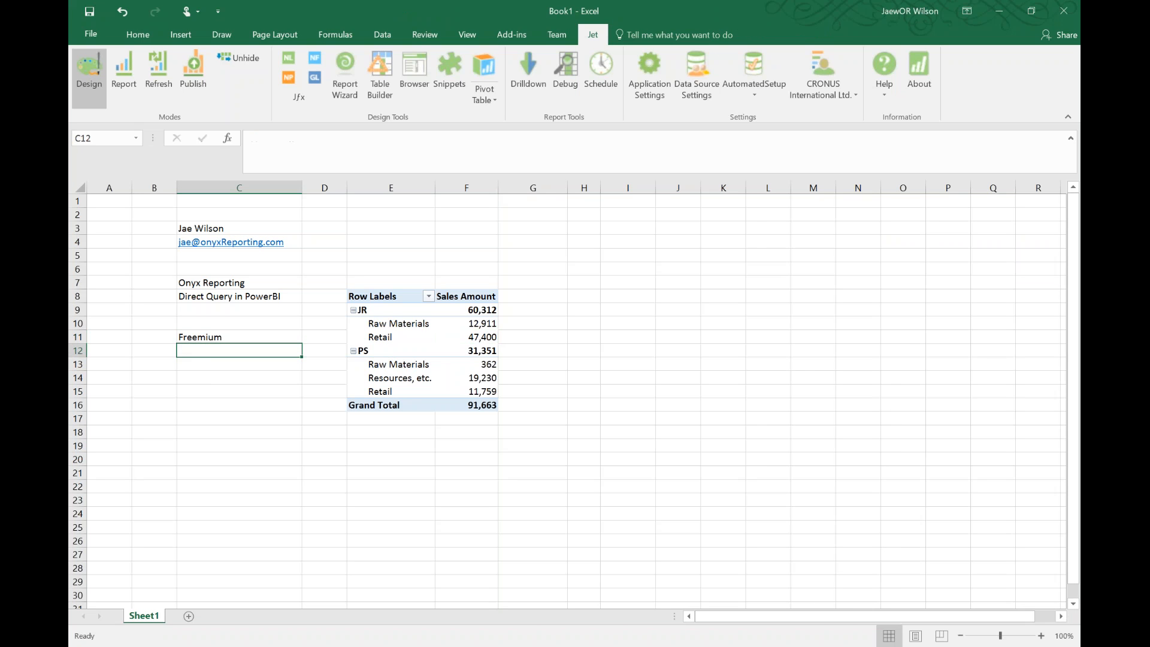
pyautogui.write('Free - Premium')
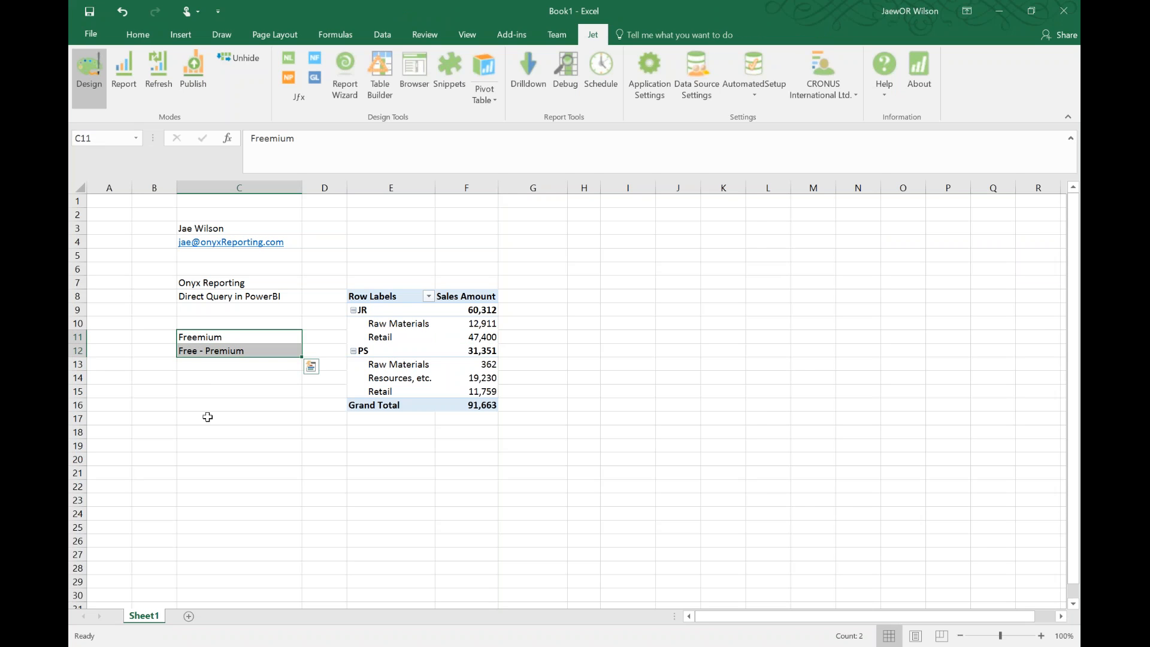
pyautogui.click(238, 404)
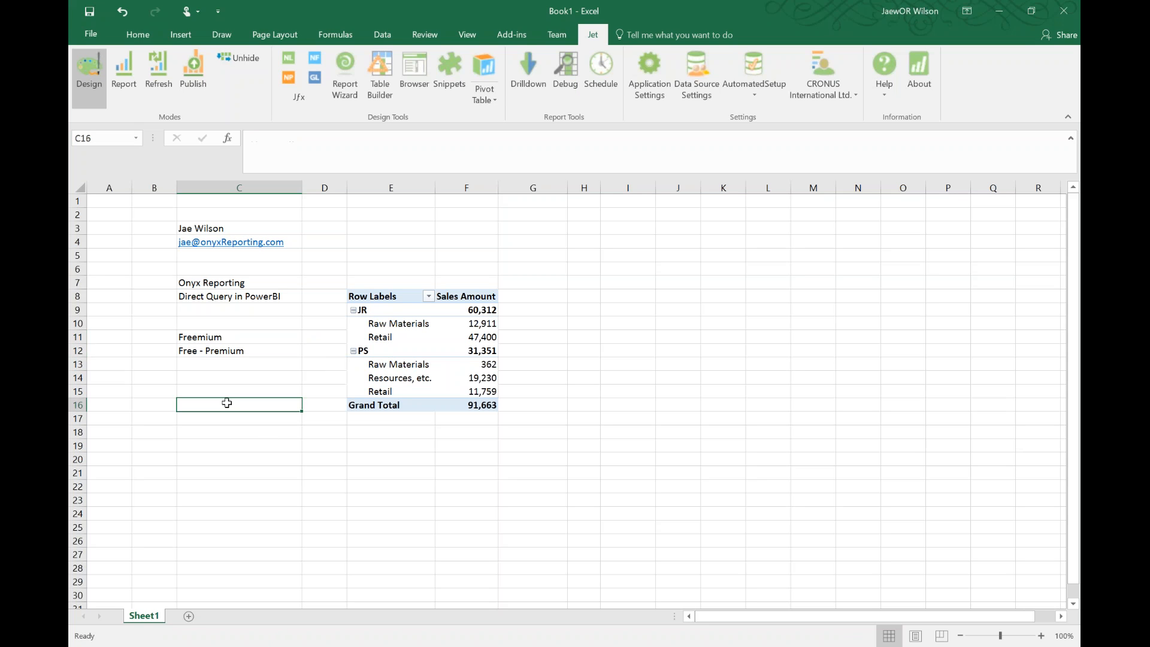